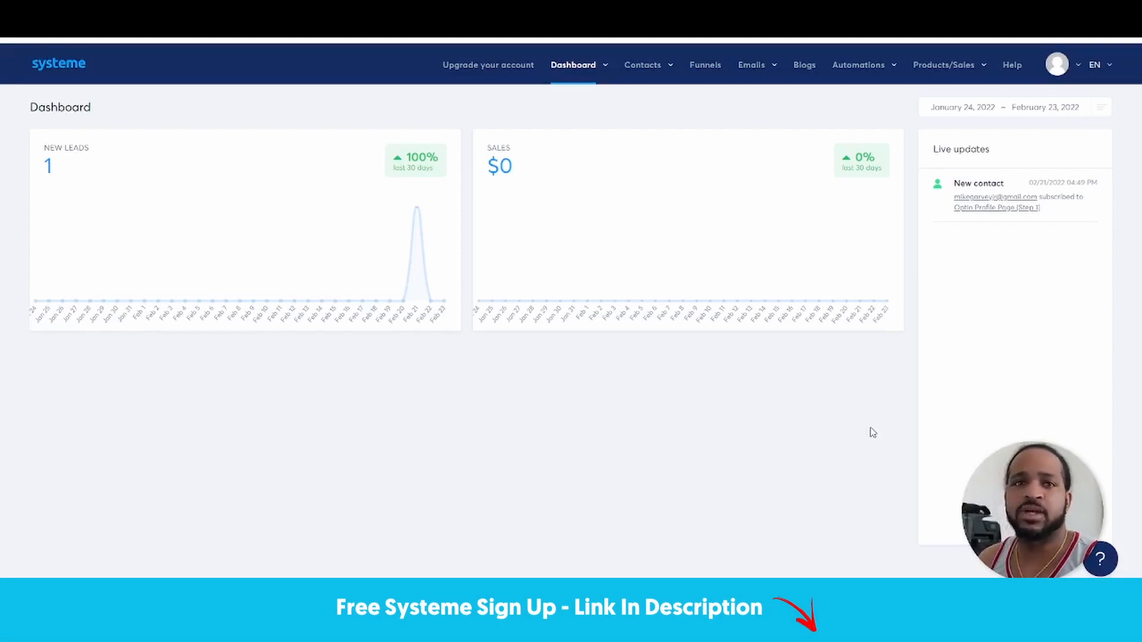
mouse_move(872, 428)
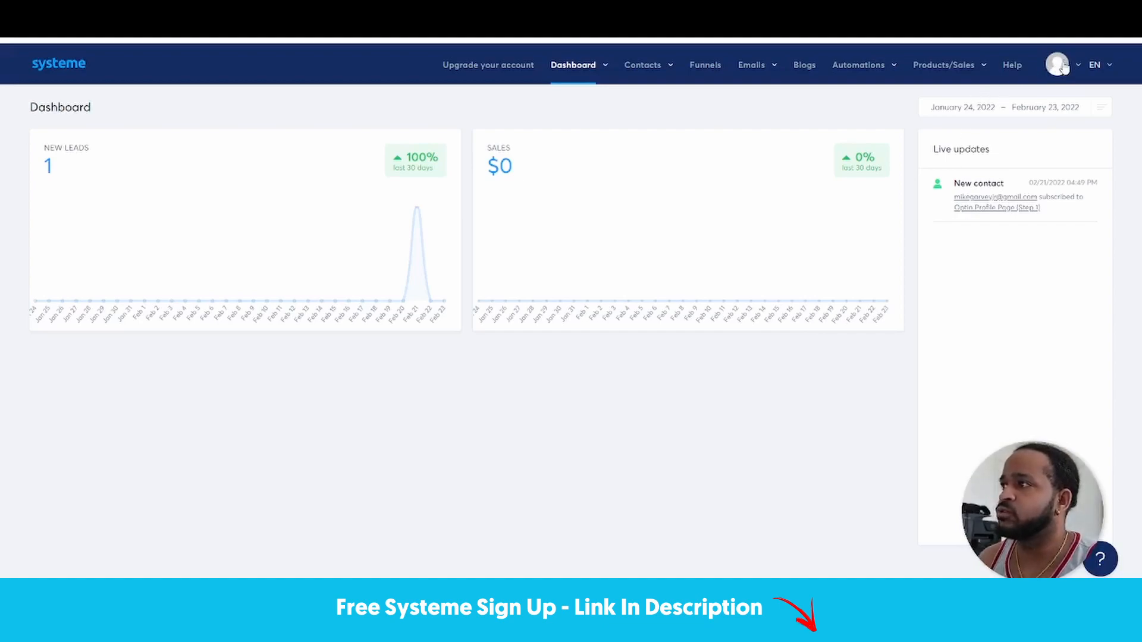
Step: Reveal the account options via the profile avatar on the dashboard
click(1057, 64)
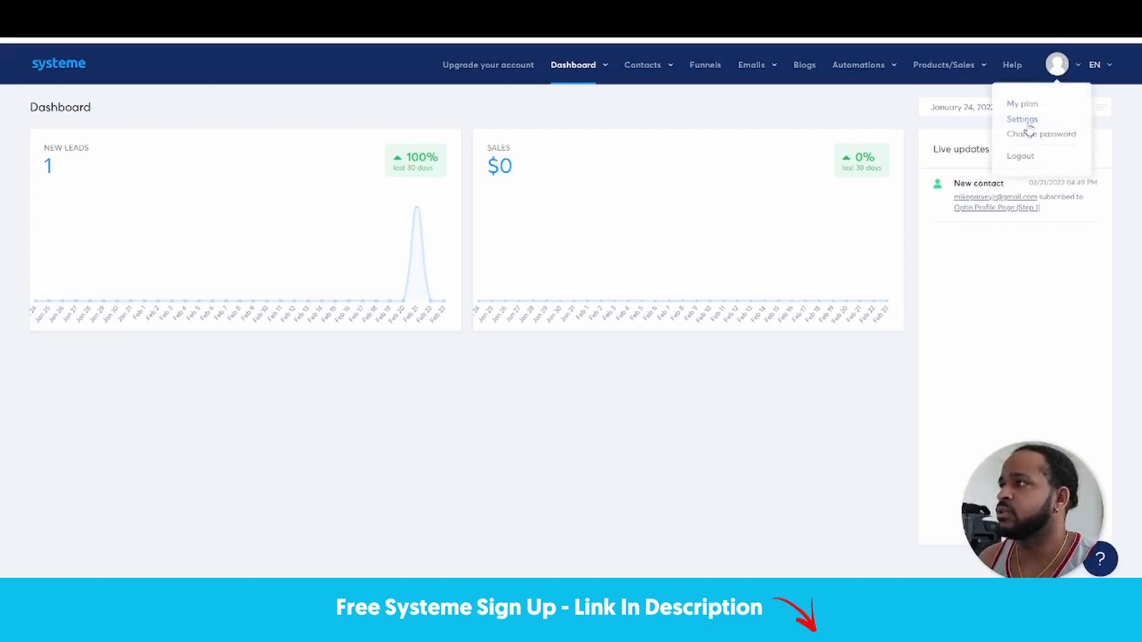
Step: Go to Settings and show the Mailing settings with the verified sending domain
click(1022, 119)
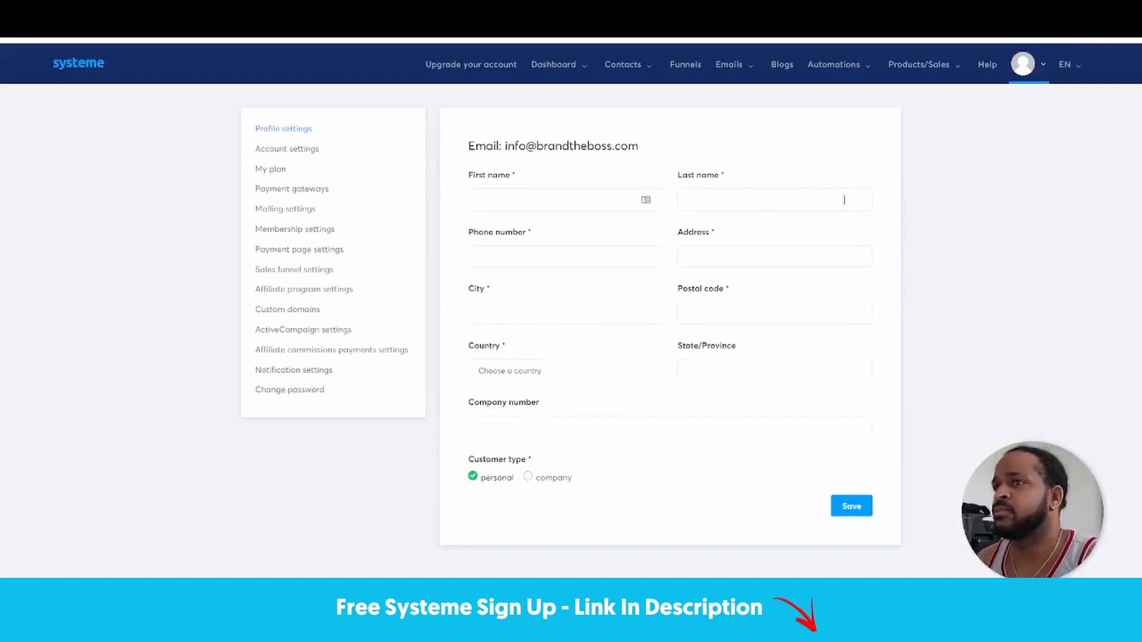
mouse_move(292, 212)
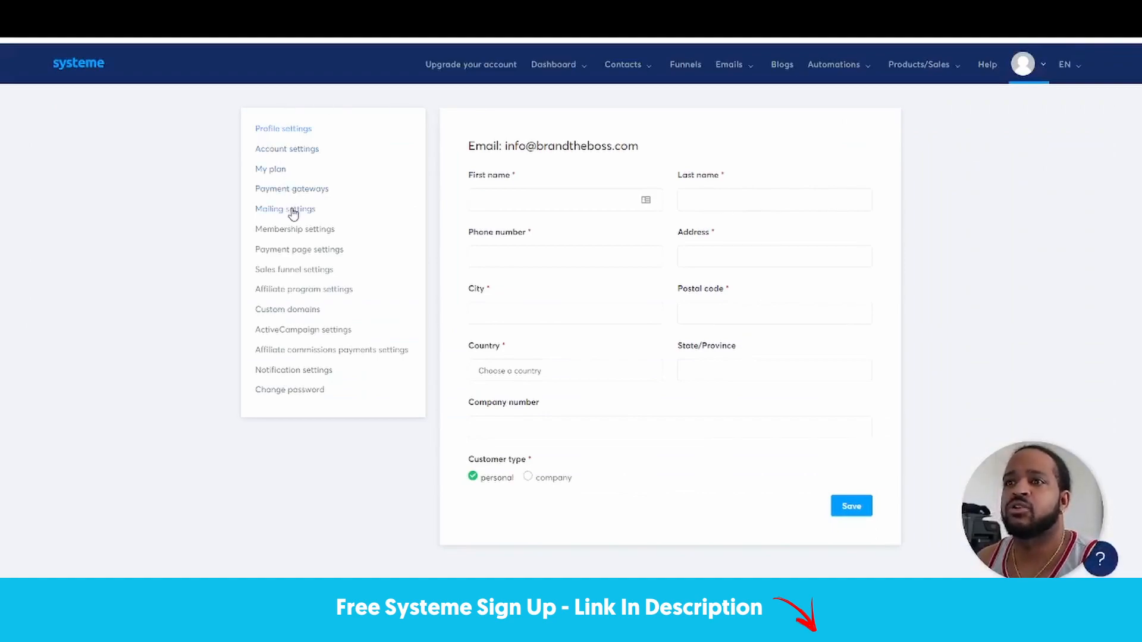
click(285, 212)
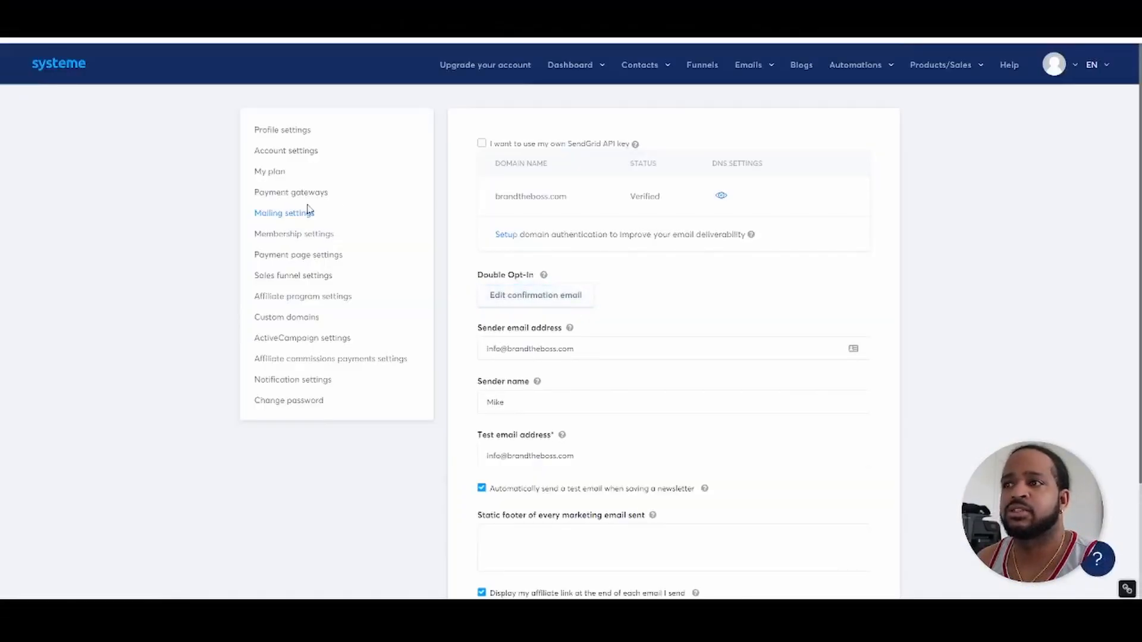
mouse_move(471, 204)
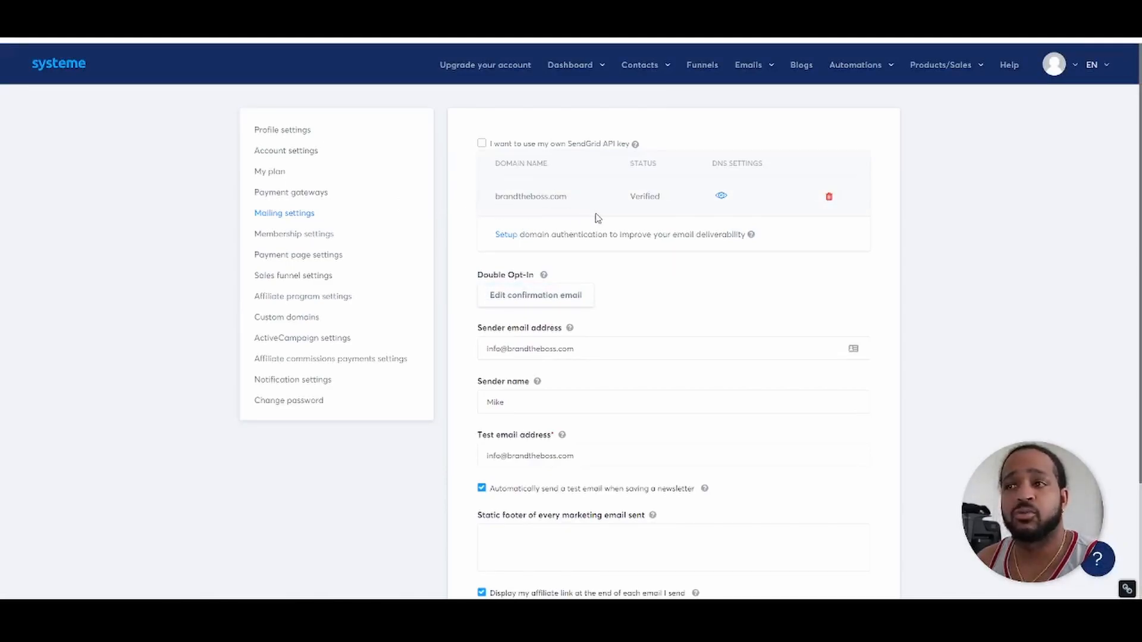
mouse_move(601, 199)
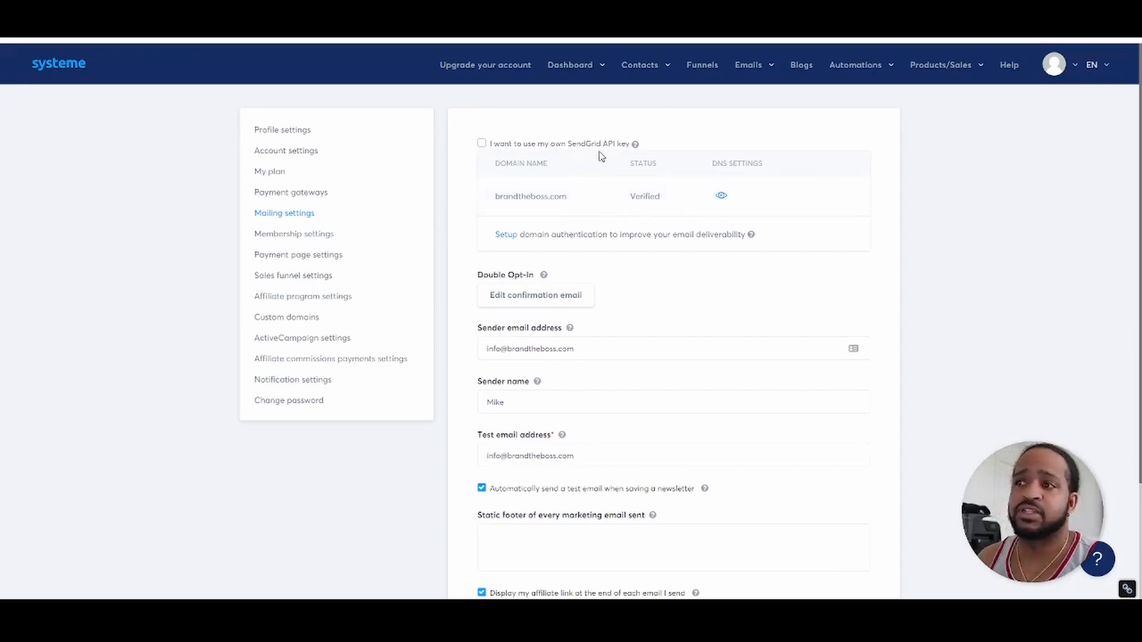
mouse_move(570, 175)
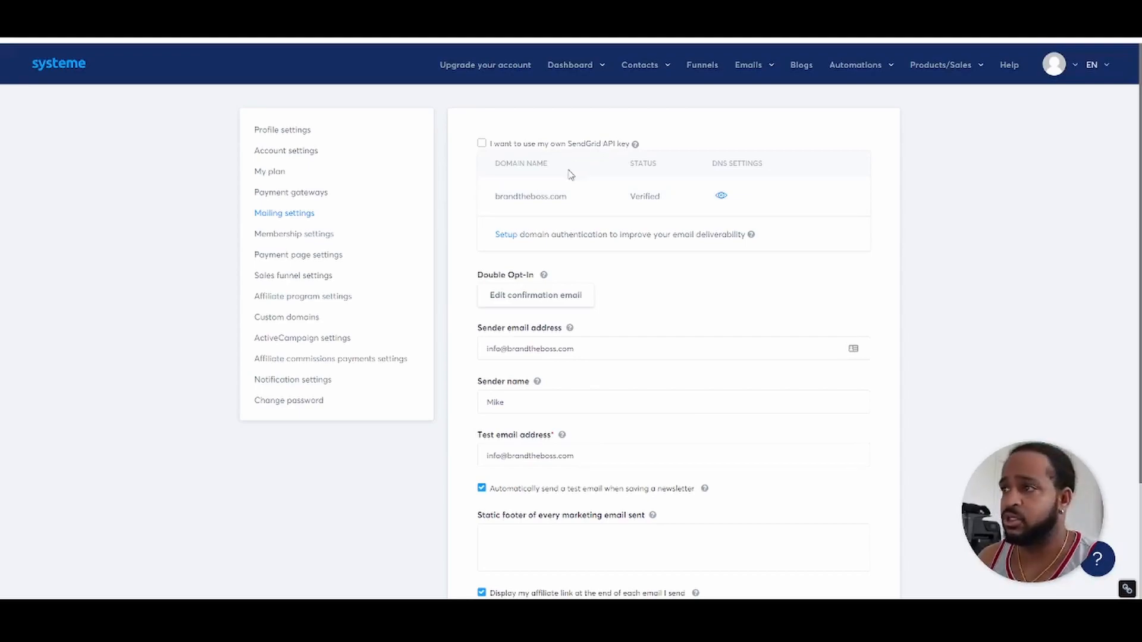
mouse_move(531, 196)
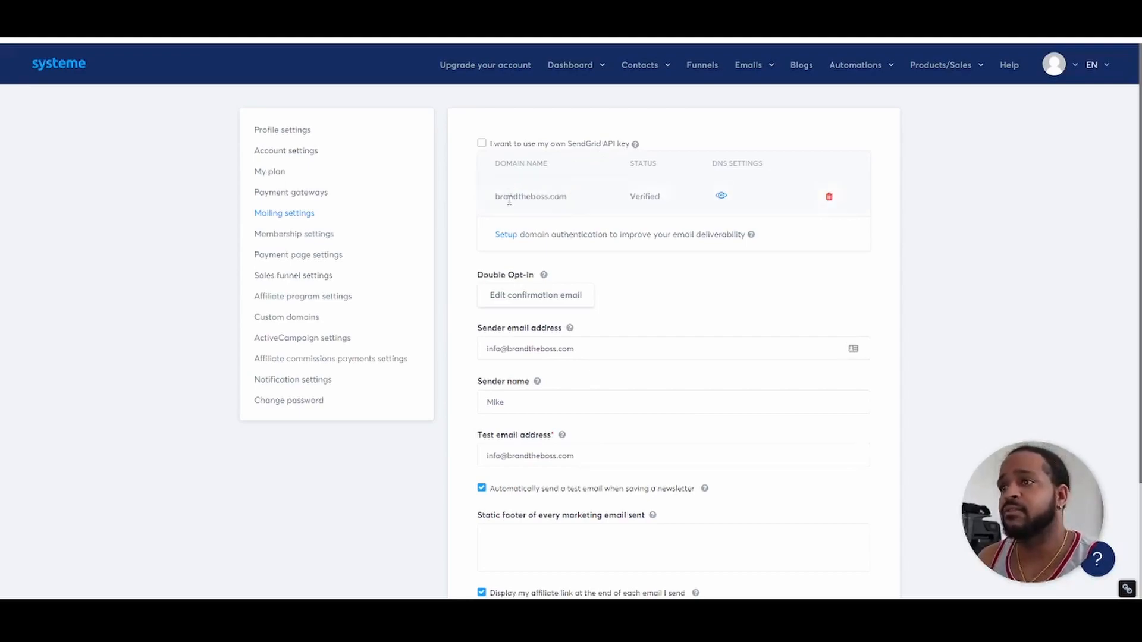
mouse_move(720, 196)
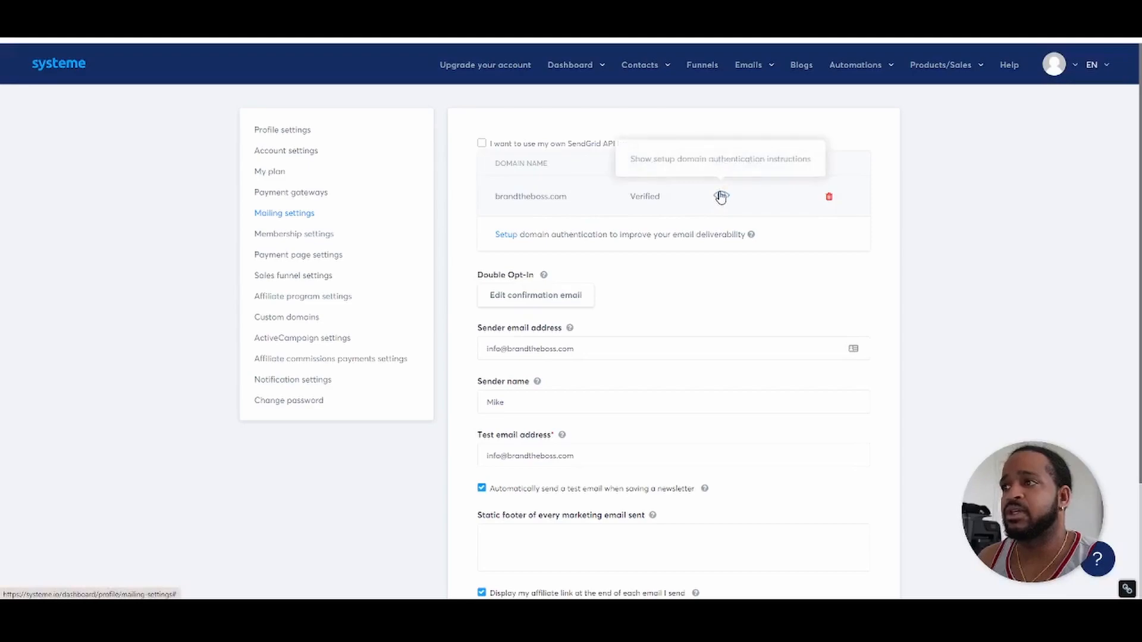
mouse_move(601, 190)
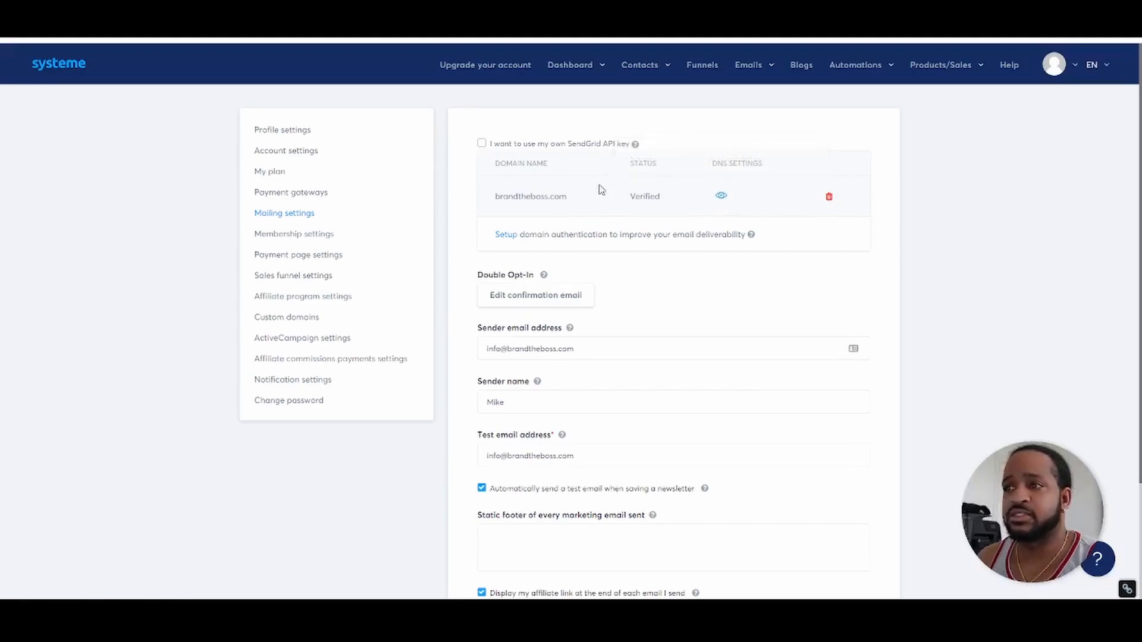
mouse_move(721, 212)
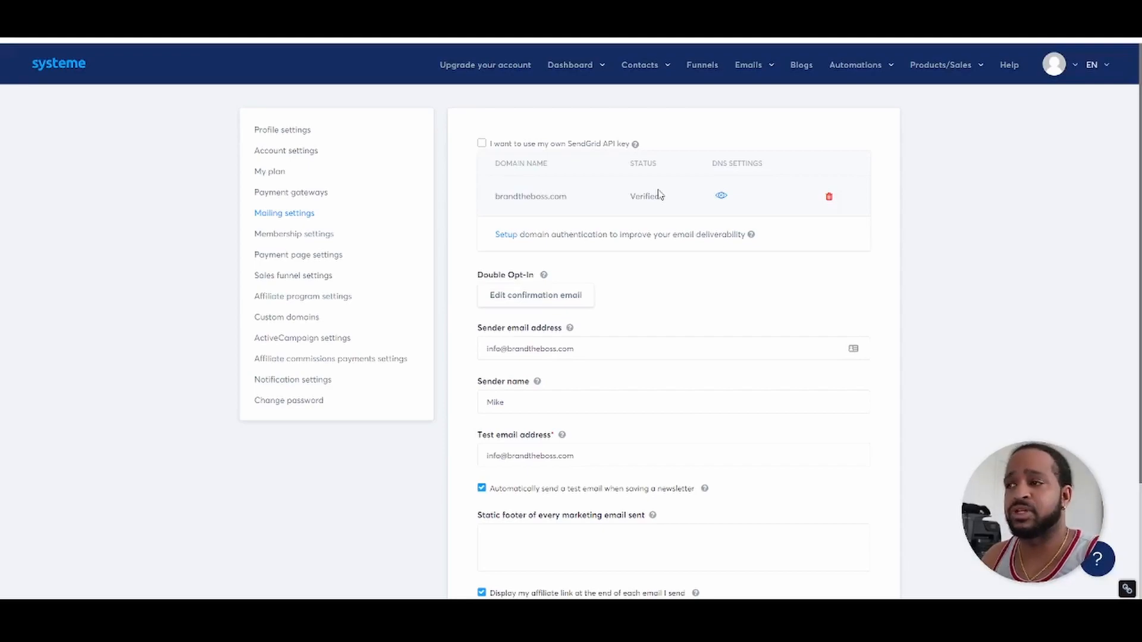
mouse_move(806, 206)
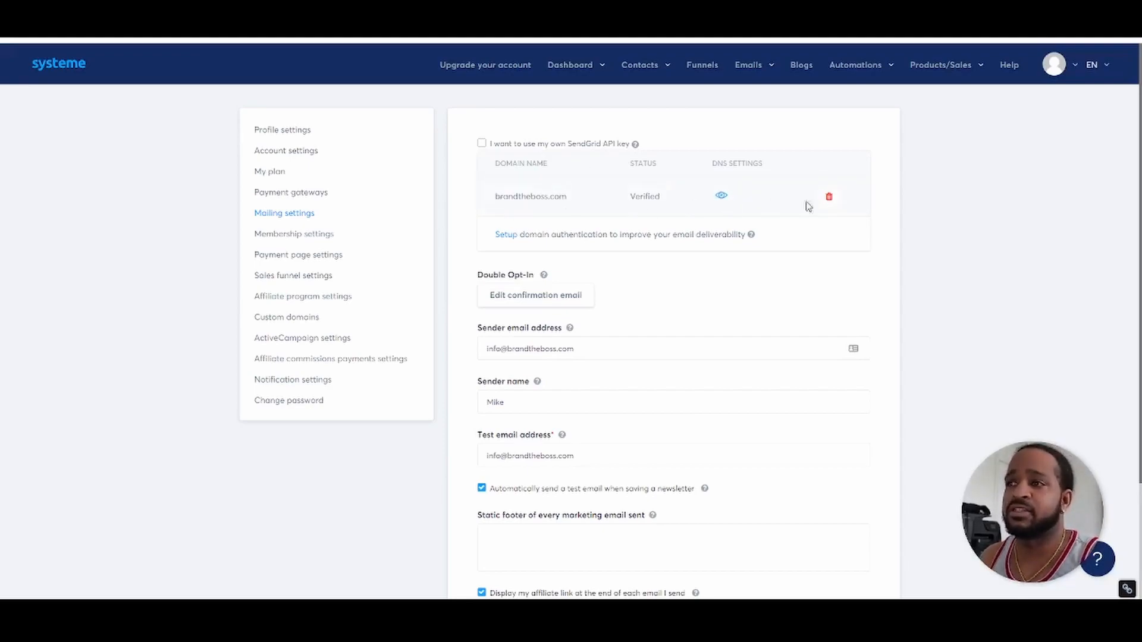
mouse_move(699, 175)
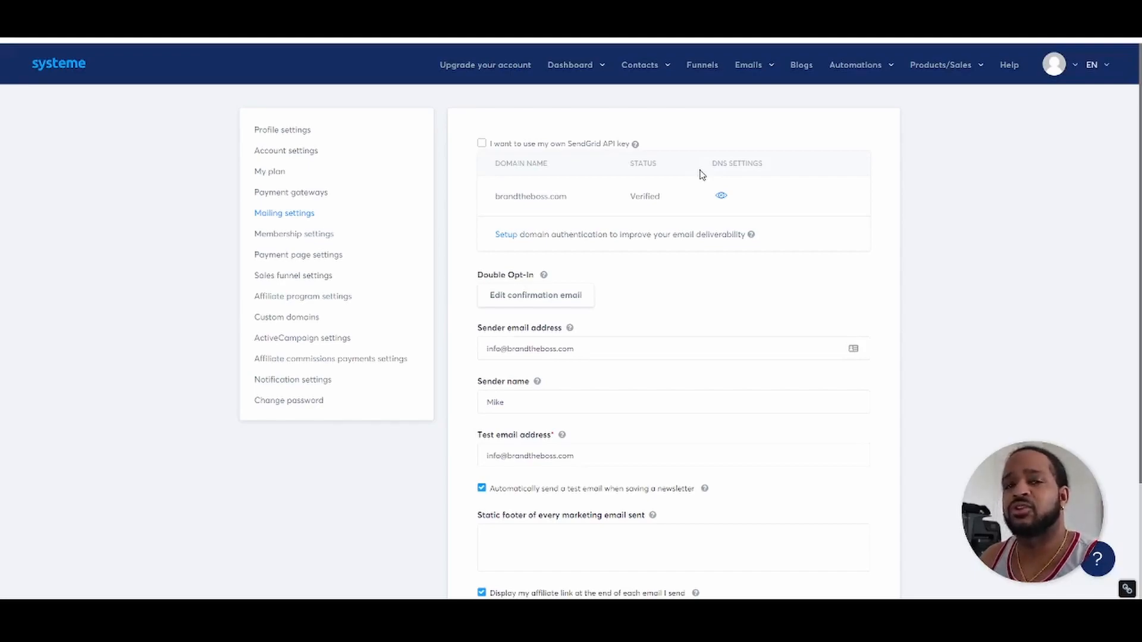
Step: Go to Emails > Campaigns and view the Clone My Biz campaign's five emails and delays
click(748, 64)
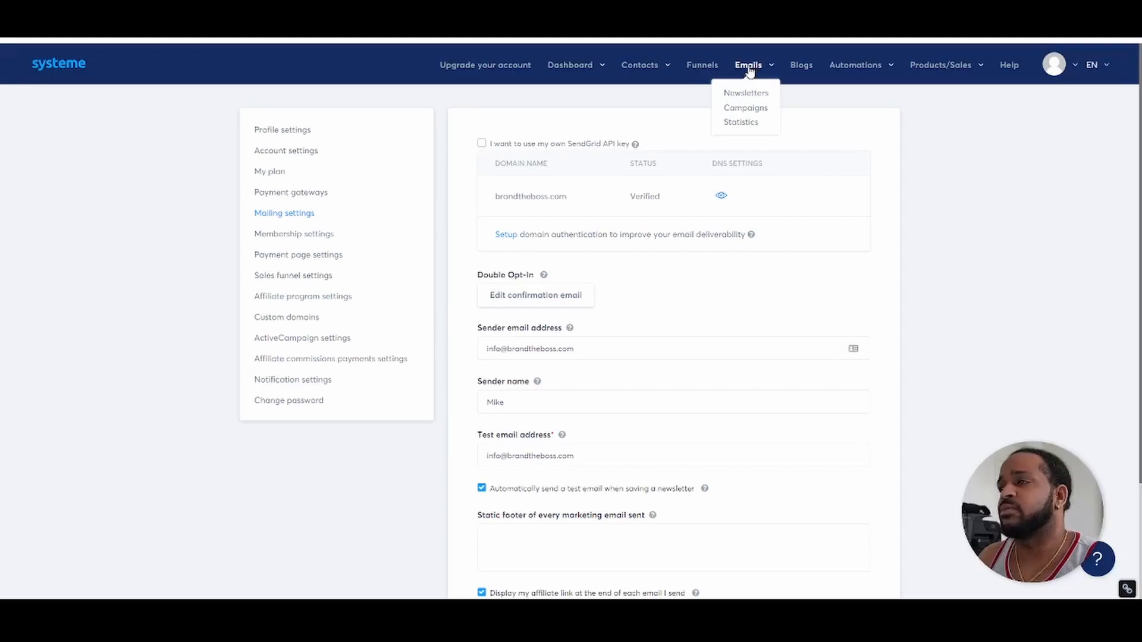
mouse_move(745, 93)
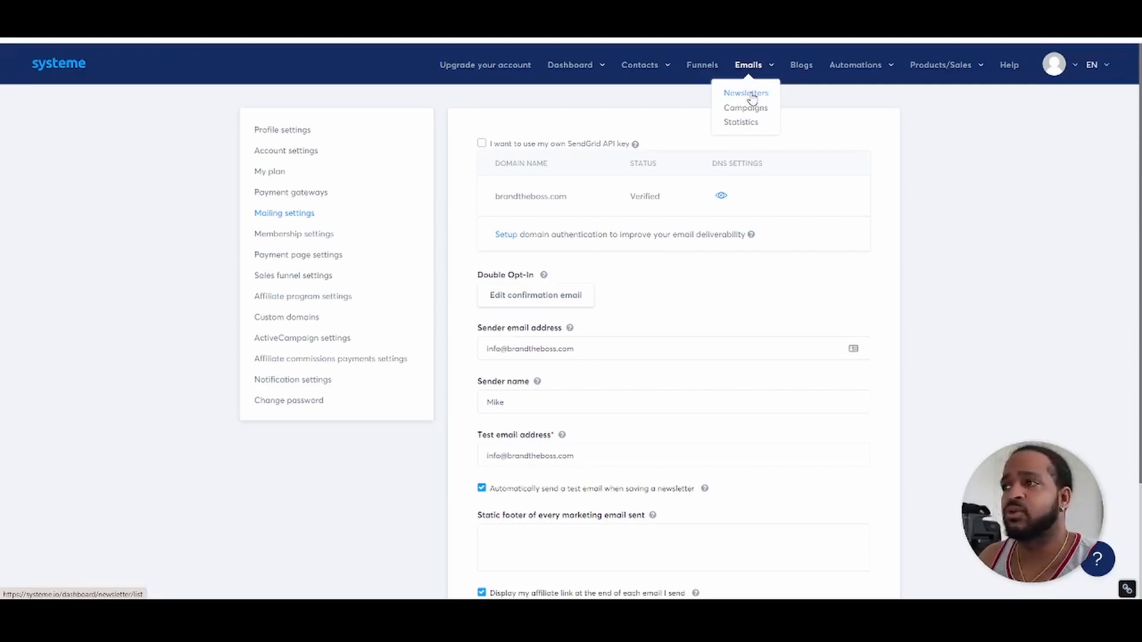
mouse_move(744, 107)
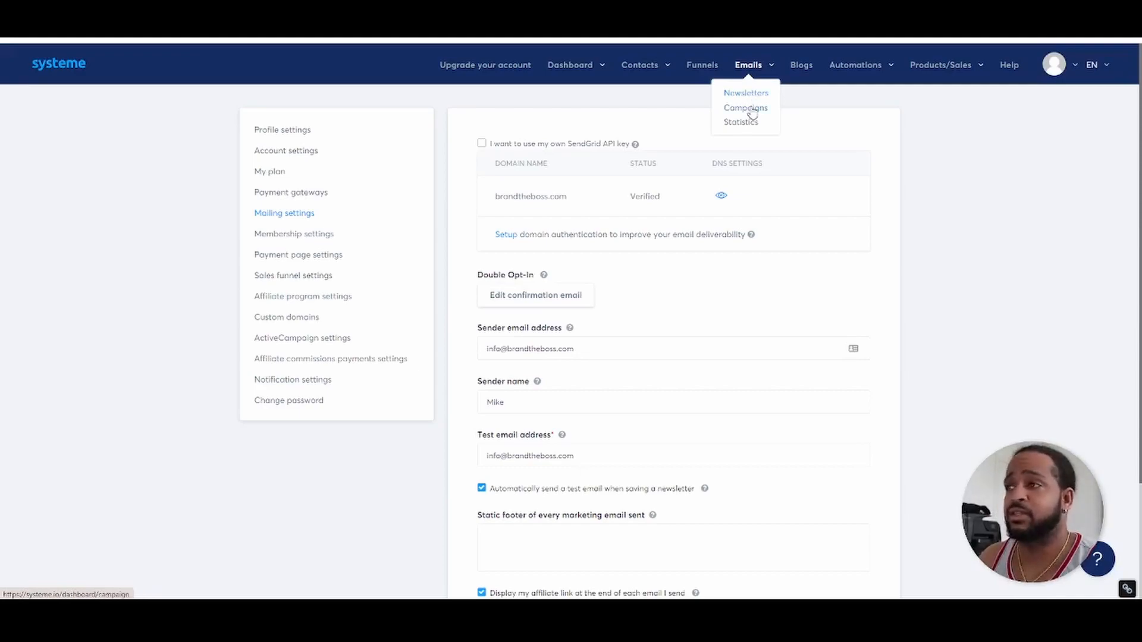
click(745, 108)
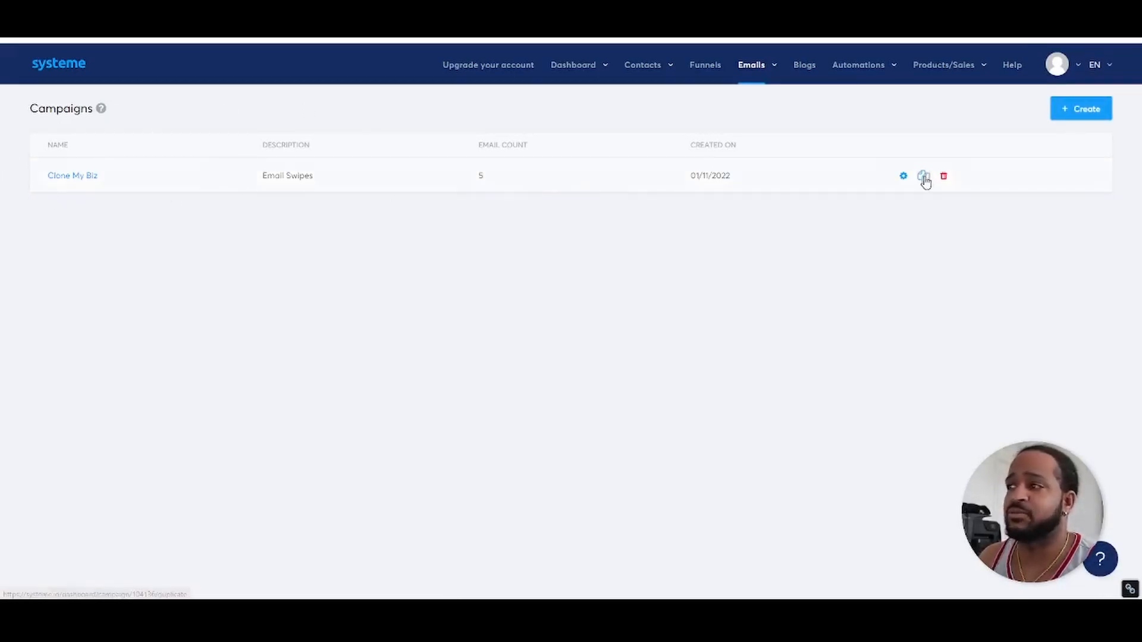
click(922, 176)
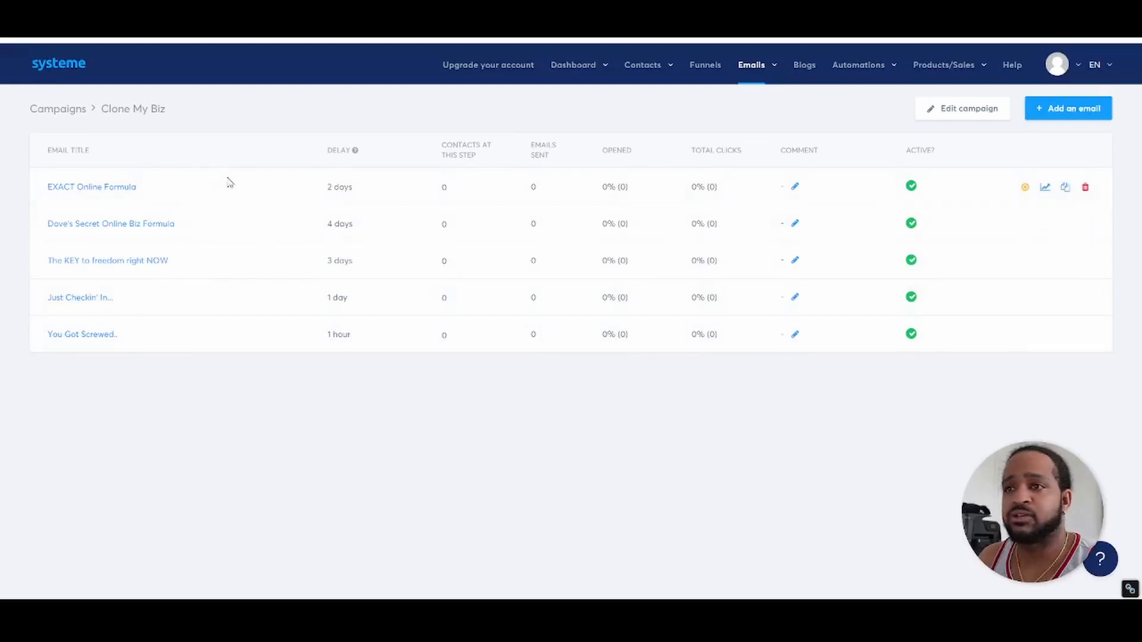
mouse_move(233, 212)
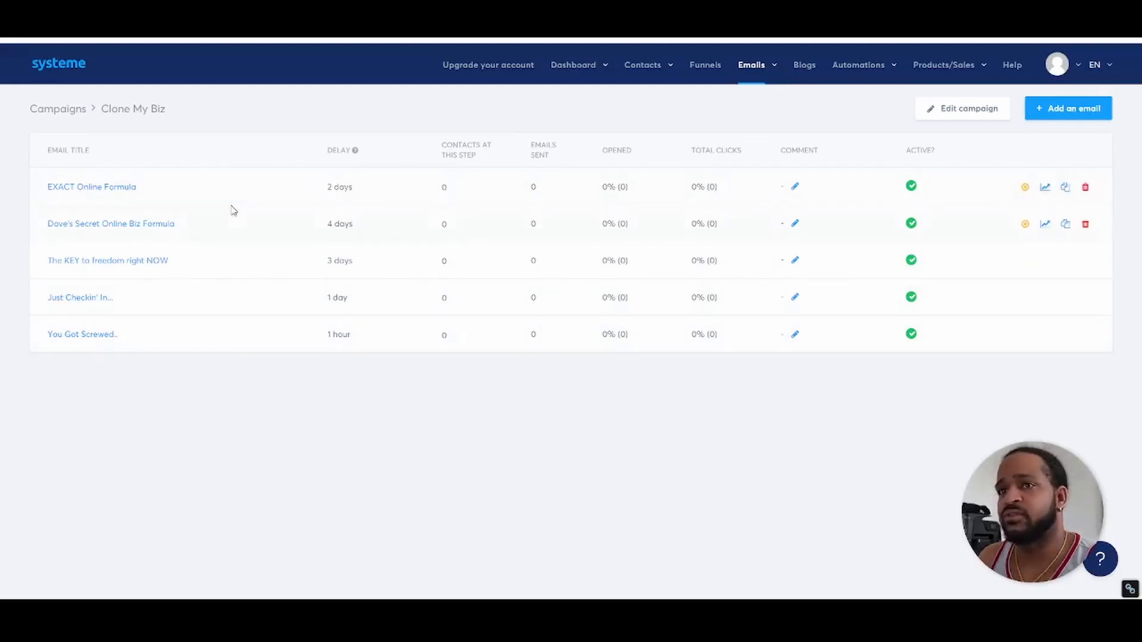
mouse_move(234, 224)
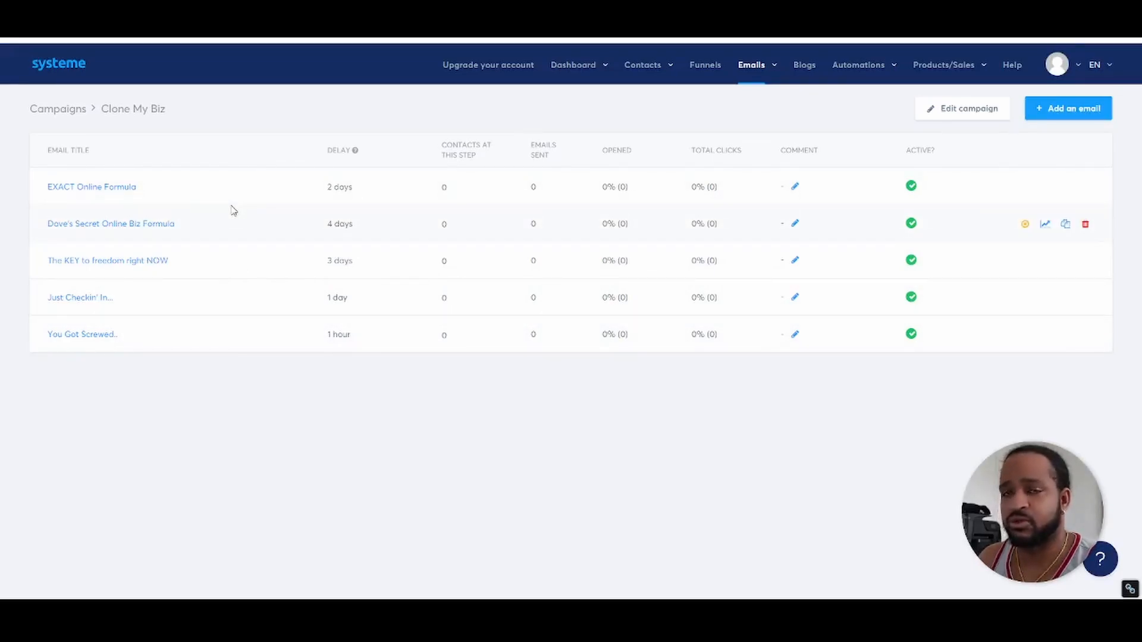
mouse_move(245, 104)
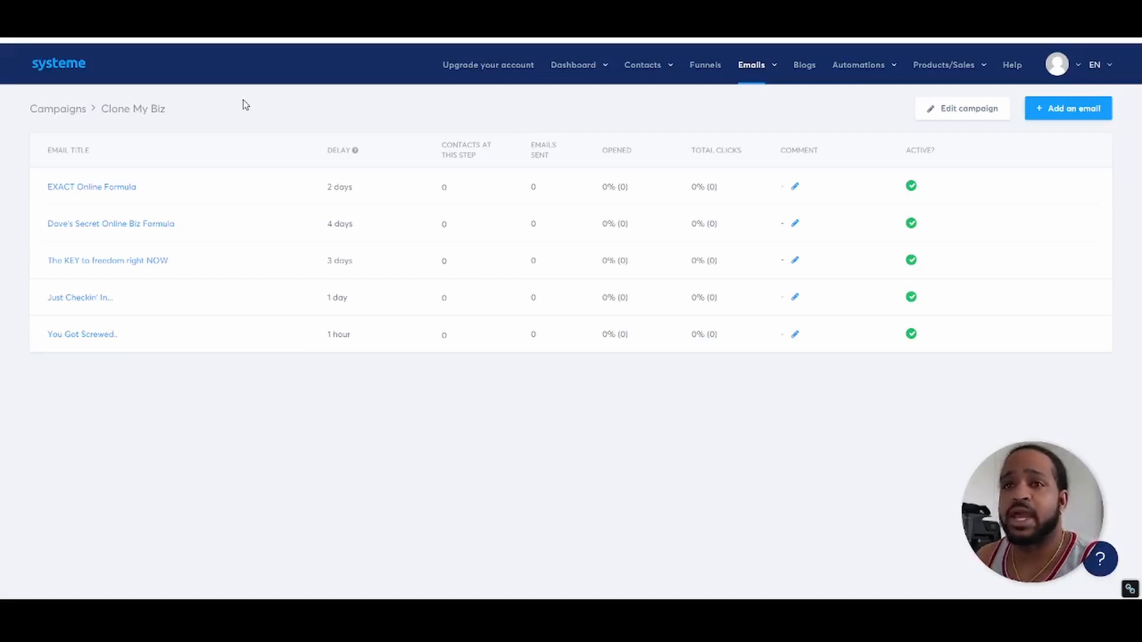
mouse_move(846, 93)
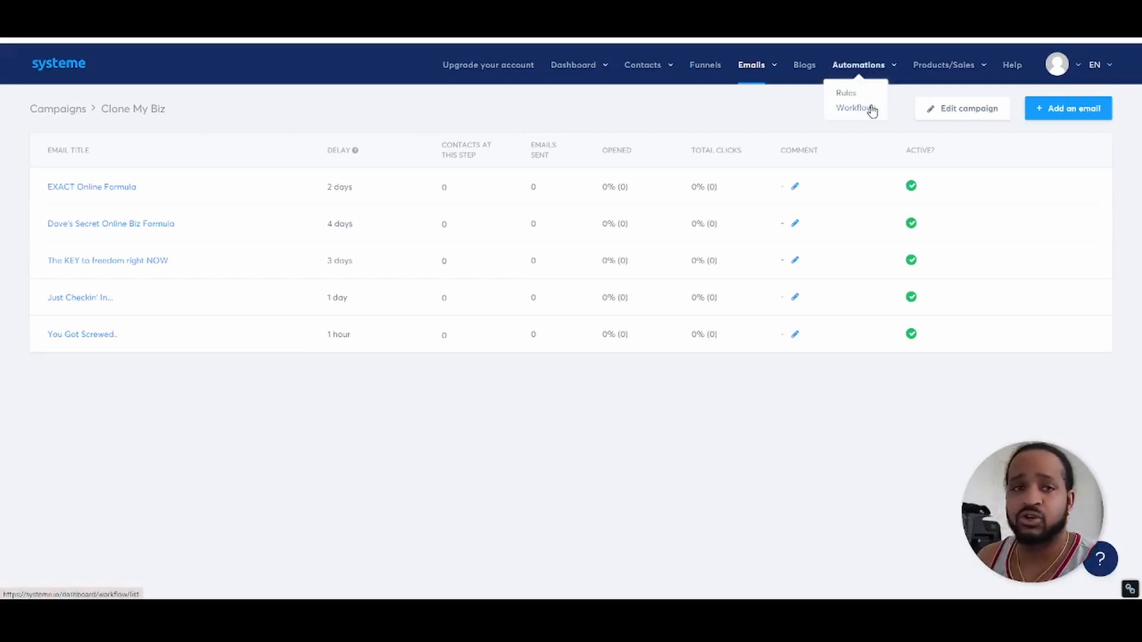
Step: Go to Automations > Workflows and load the Passive Income Boss workflow in its builder
click(854, 109)
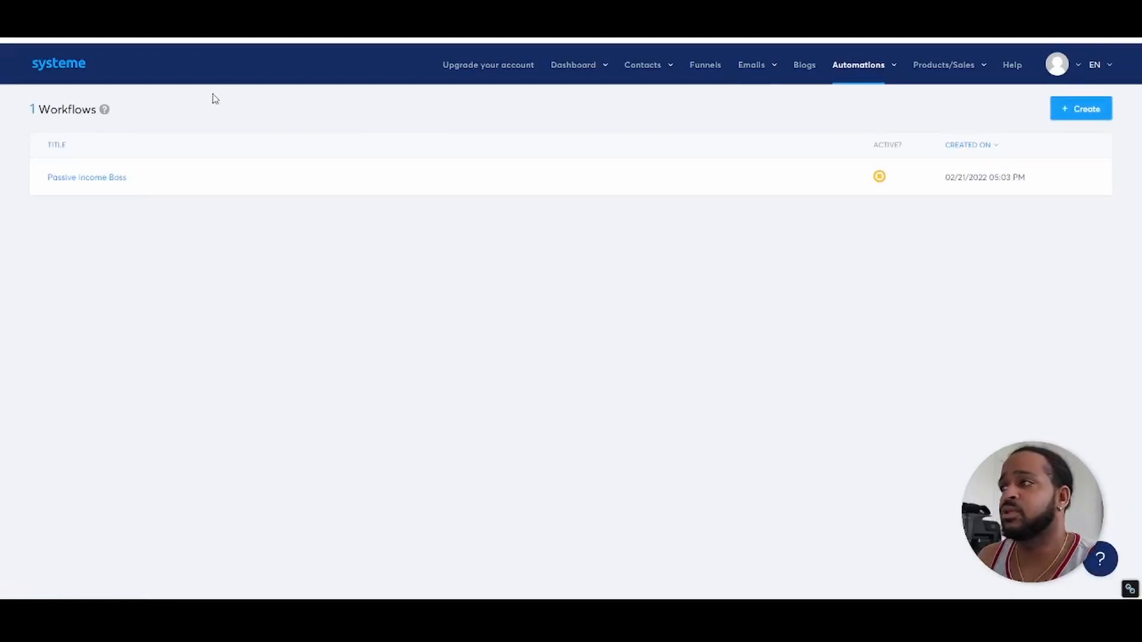
mouse_move(87, 178)
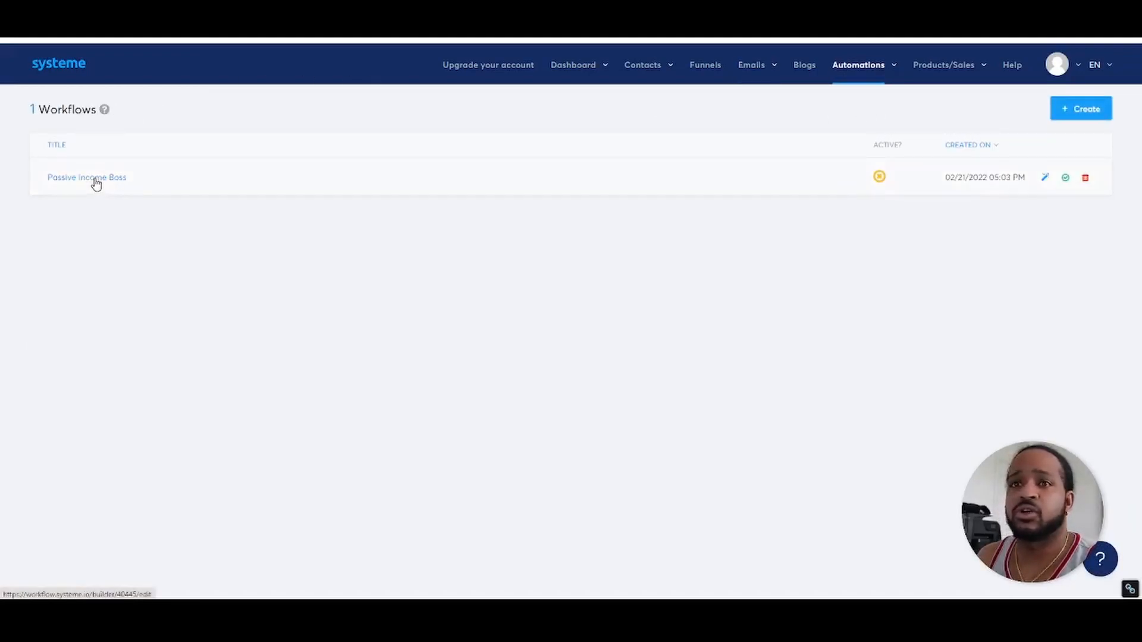
click(86, 177)
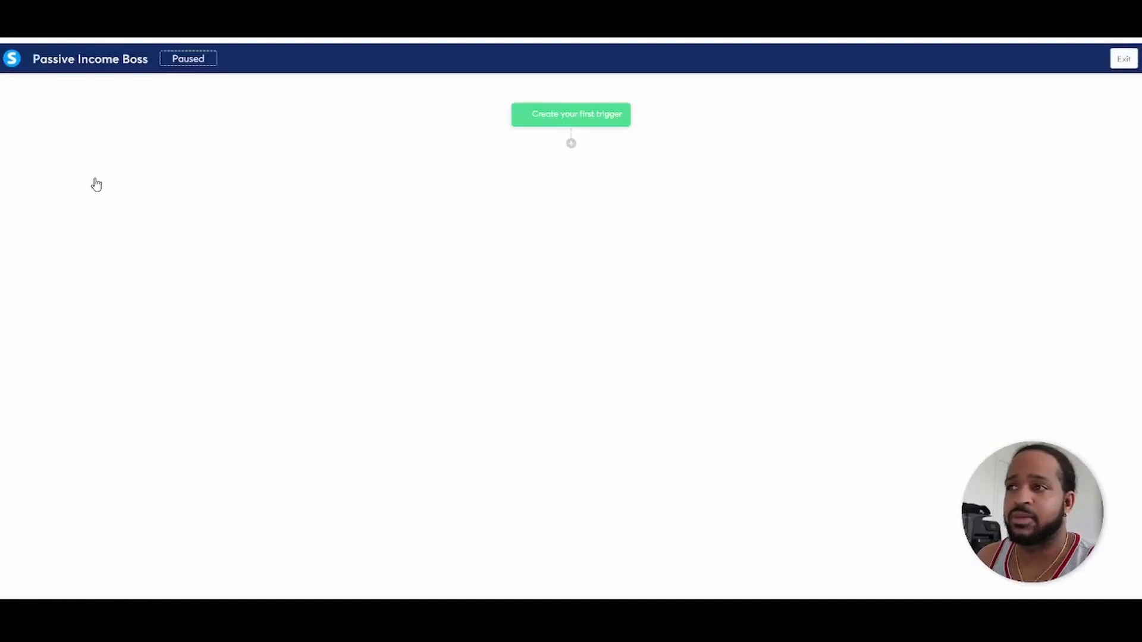
mouse_move(254, 212)
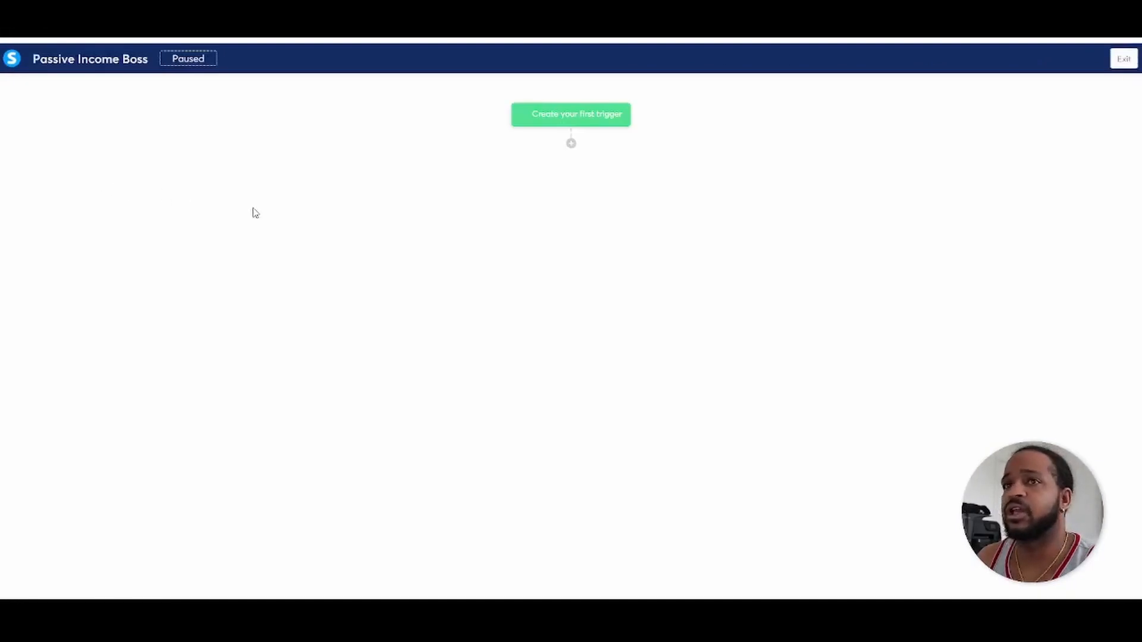
mouse_move(565, 219)
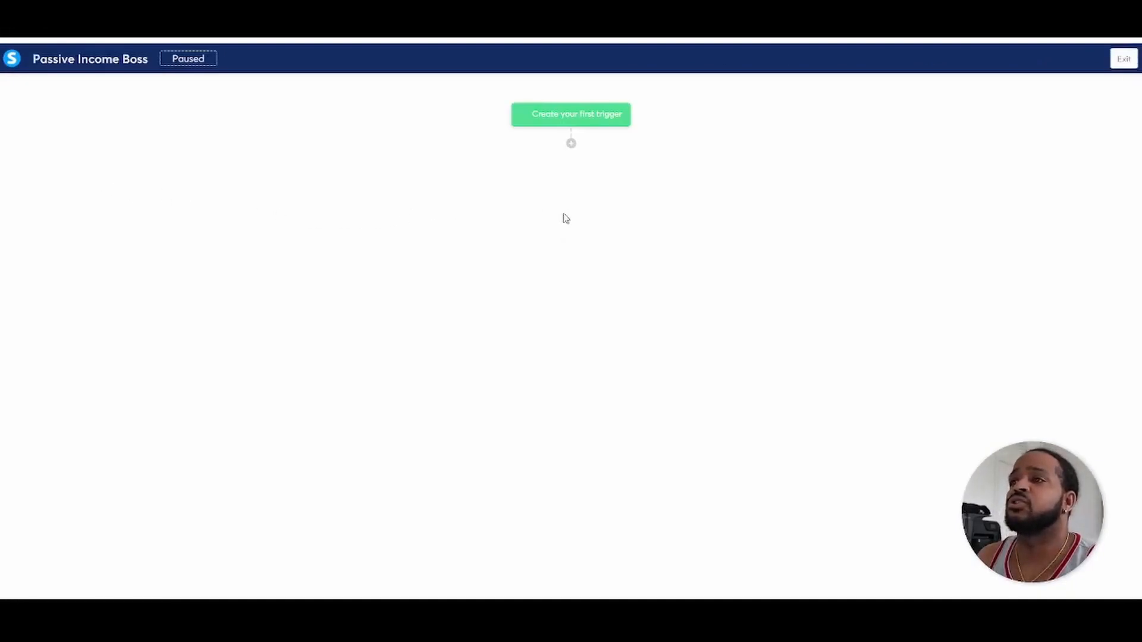
mouse_move(575, 121)
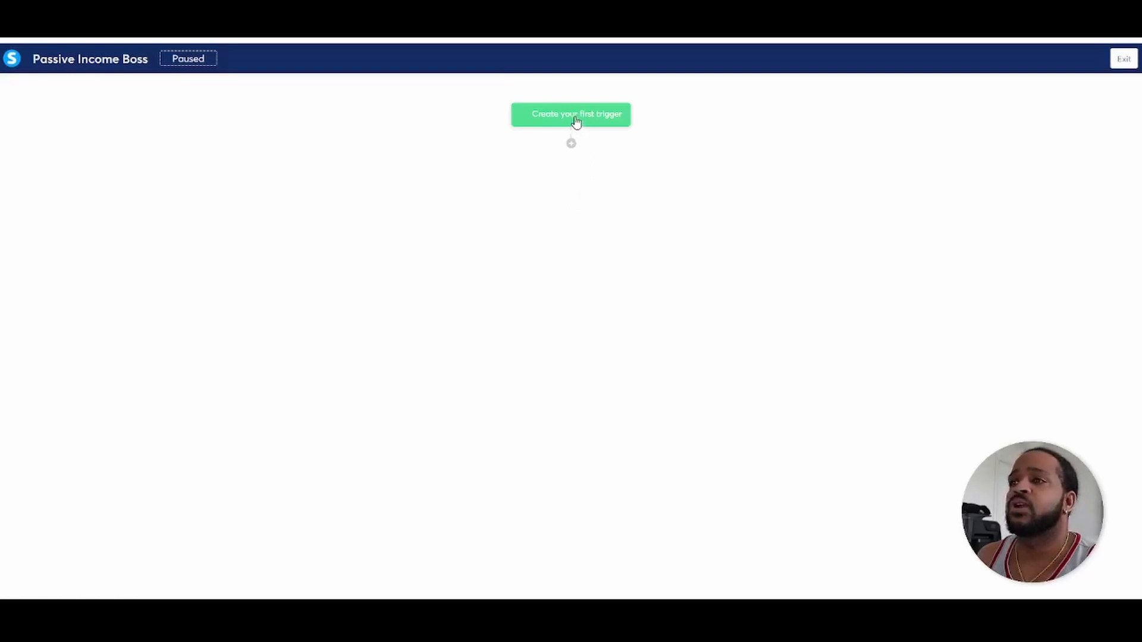
Step: Configure a 'Funnel form subscribed' trigger with the Step 1 form selected
click(571, 114)
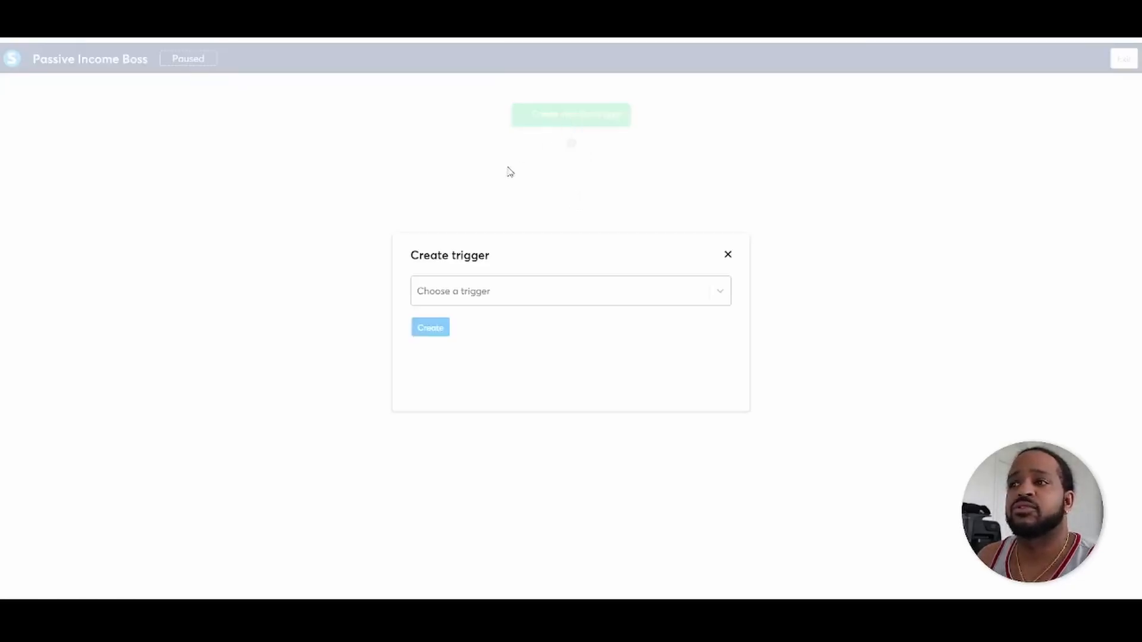
click(569, 290)
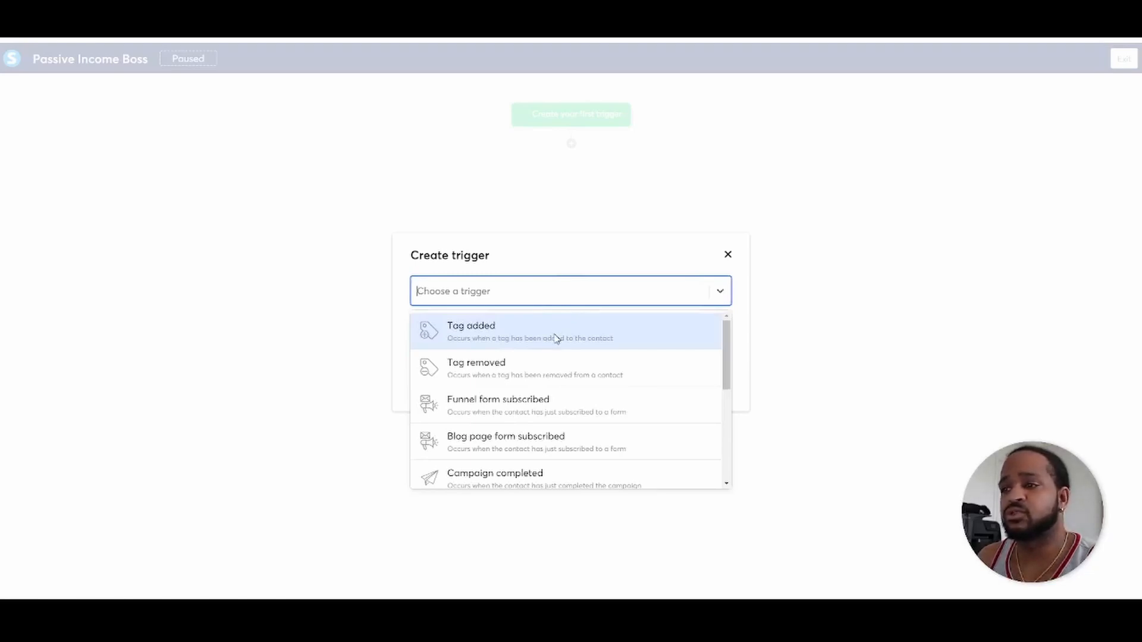
mouse_move(556, 340)
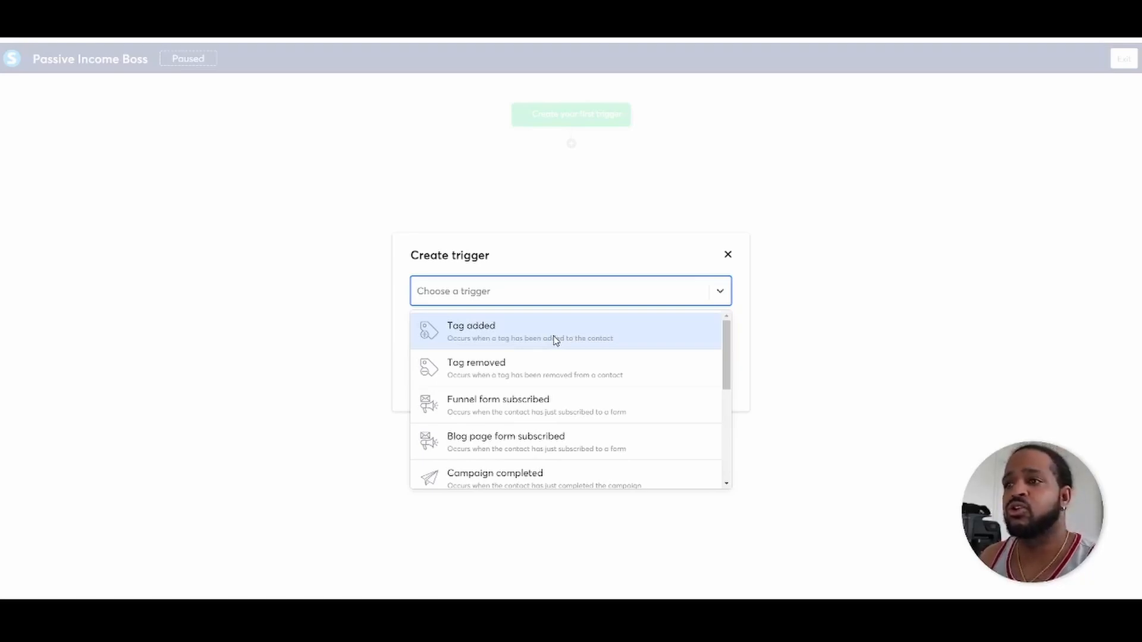
mouse_move(552, 346)
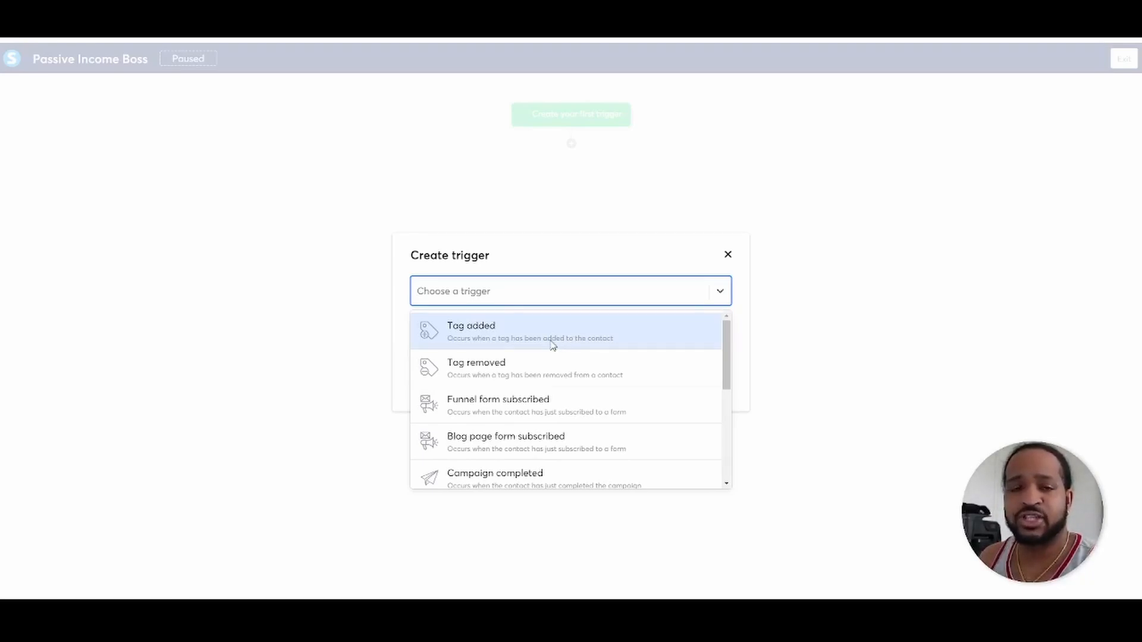
mouse_move(500, 405)
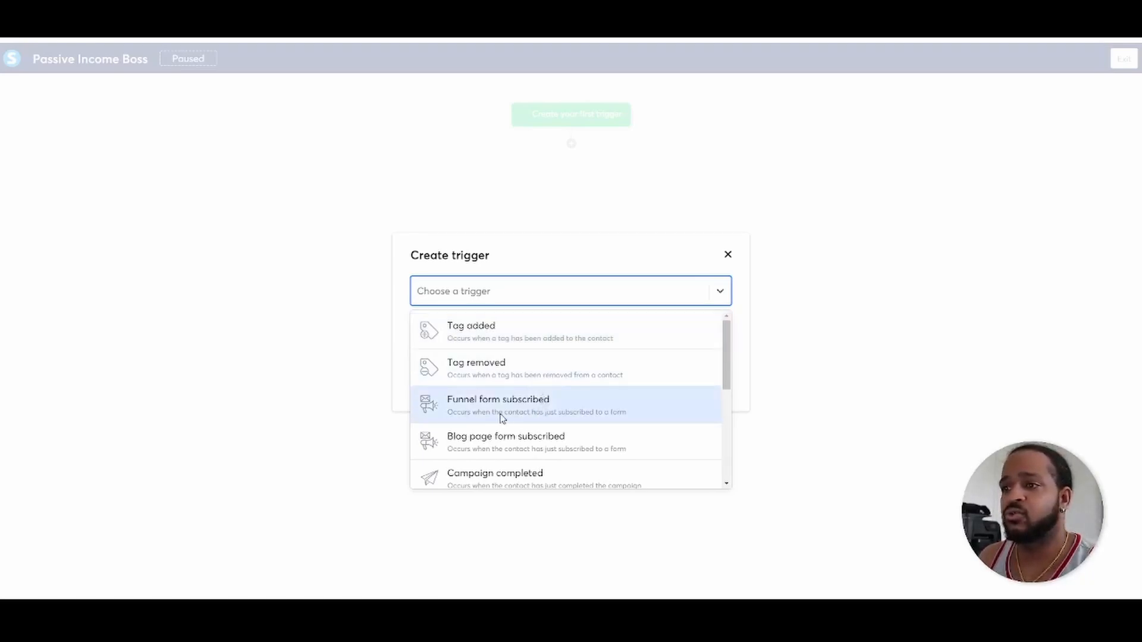
mouse_move(494, 414)
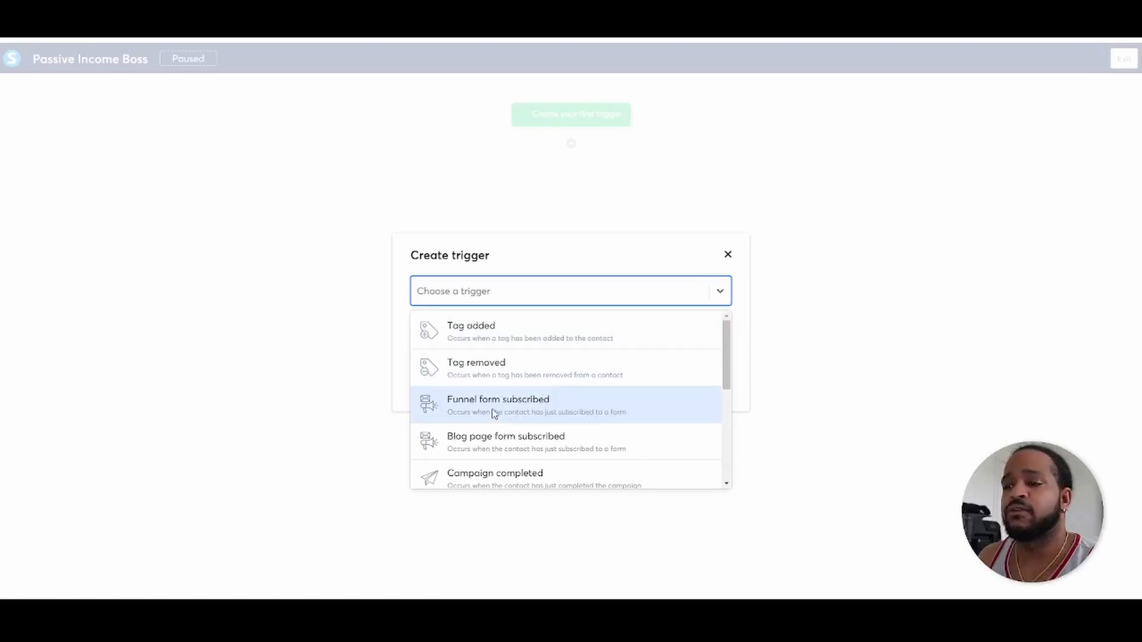
click(497, 405)
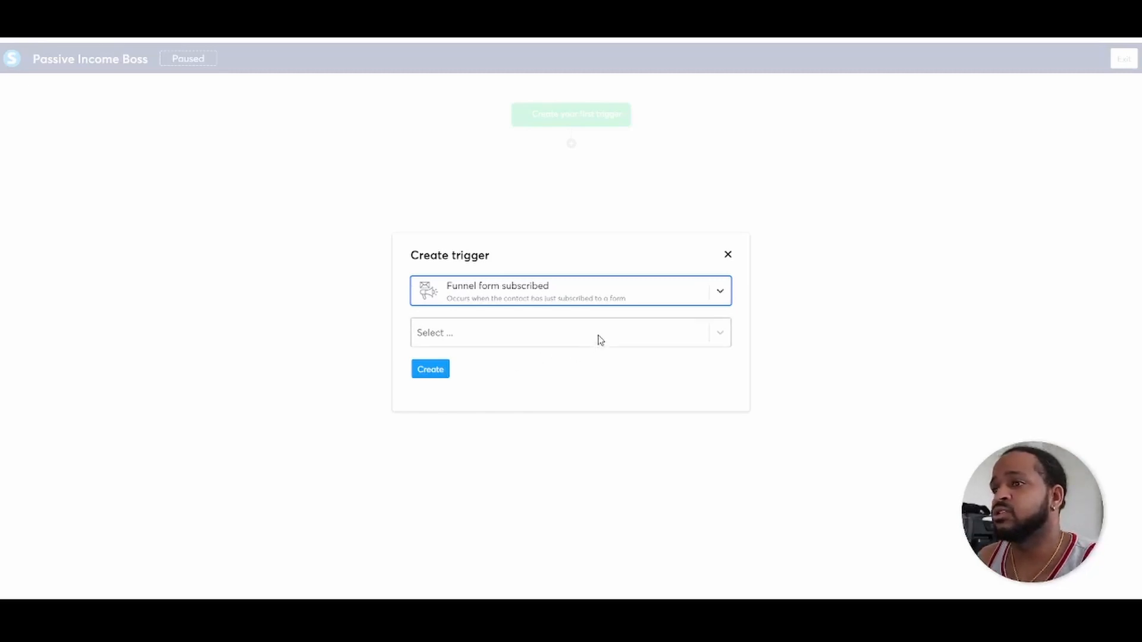
click(569, 333)
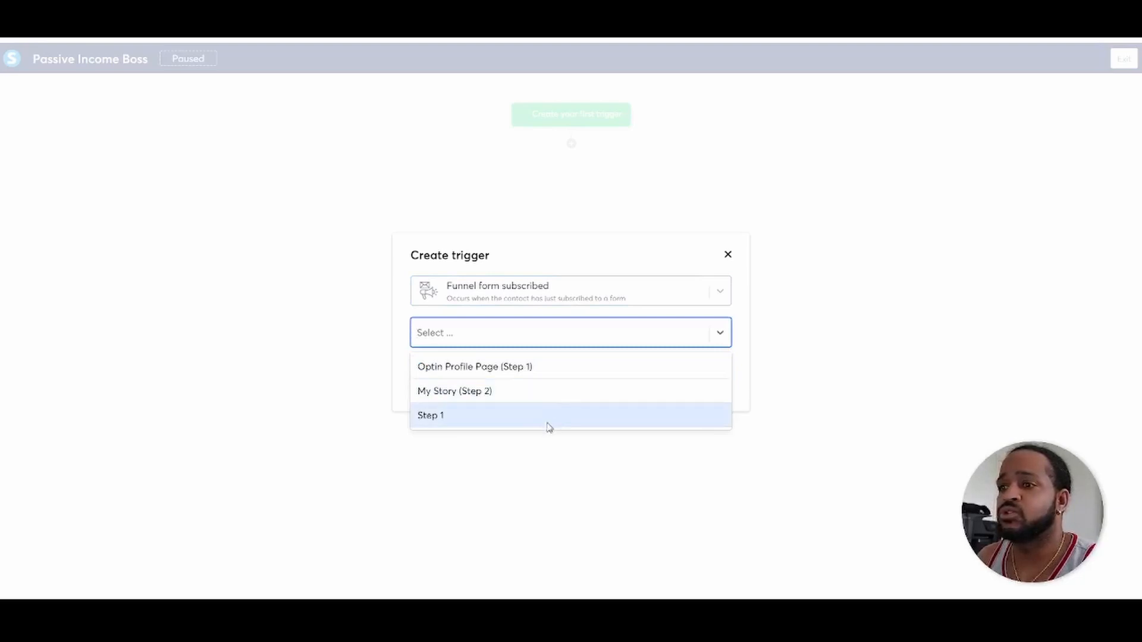
click(431, 415)
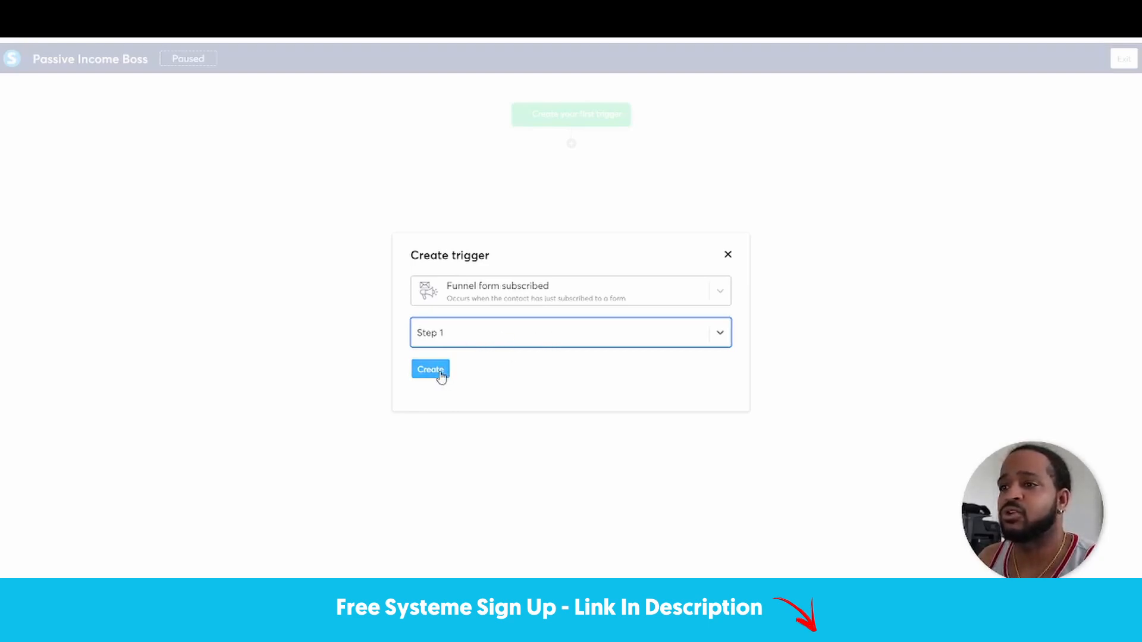
Step: Create the trigger and add a 'Subscribe to campaign' action for Clone My Biz
click(429, 368)
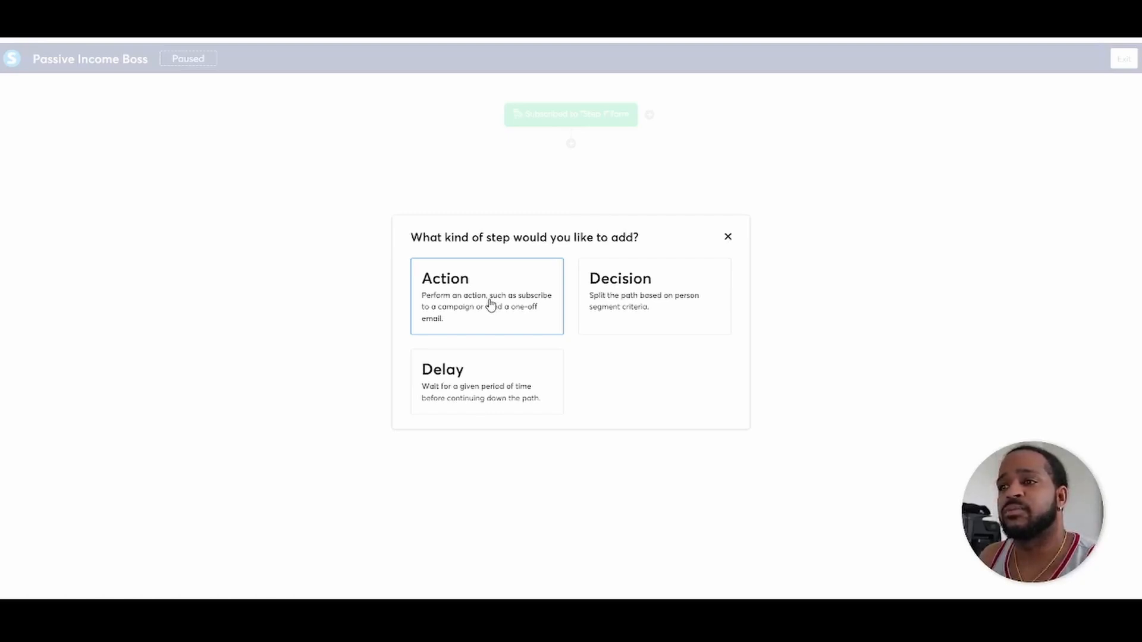
click(487, 296)
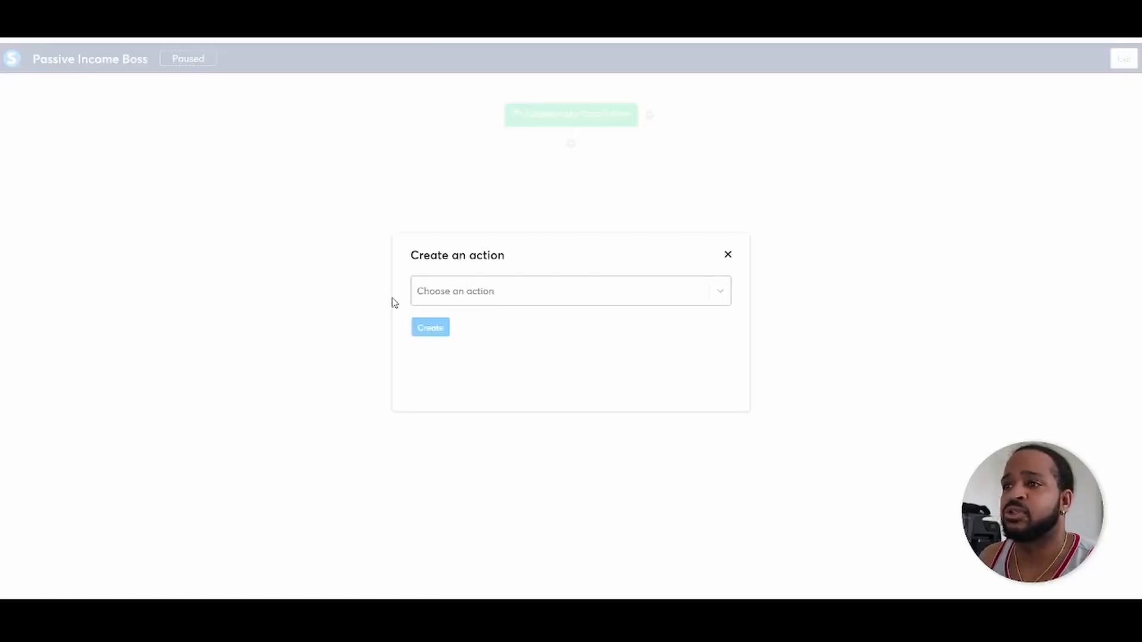
click(569, 290)
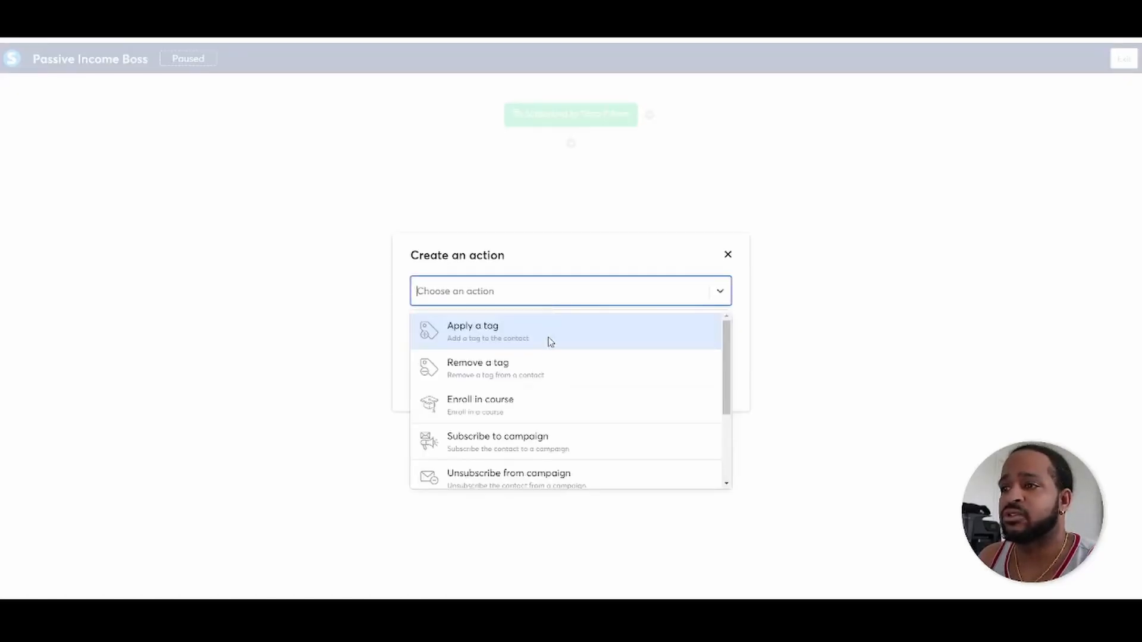
scroll(down, 3)
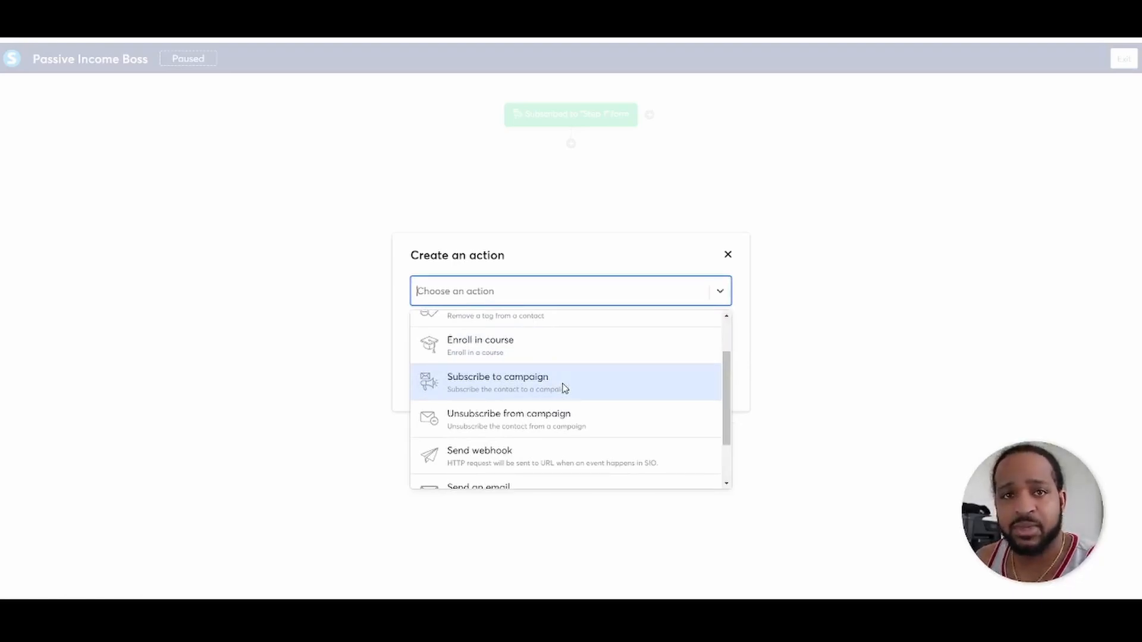
click(498, 381)
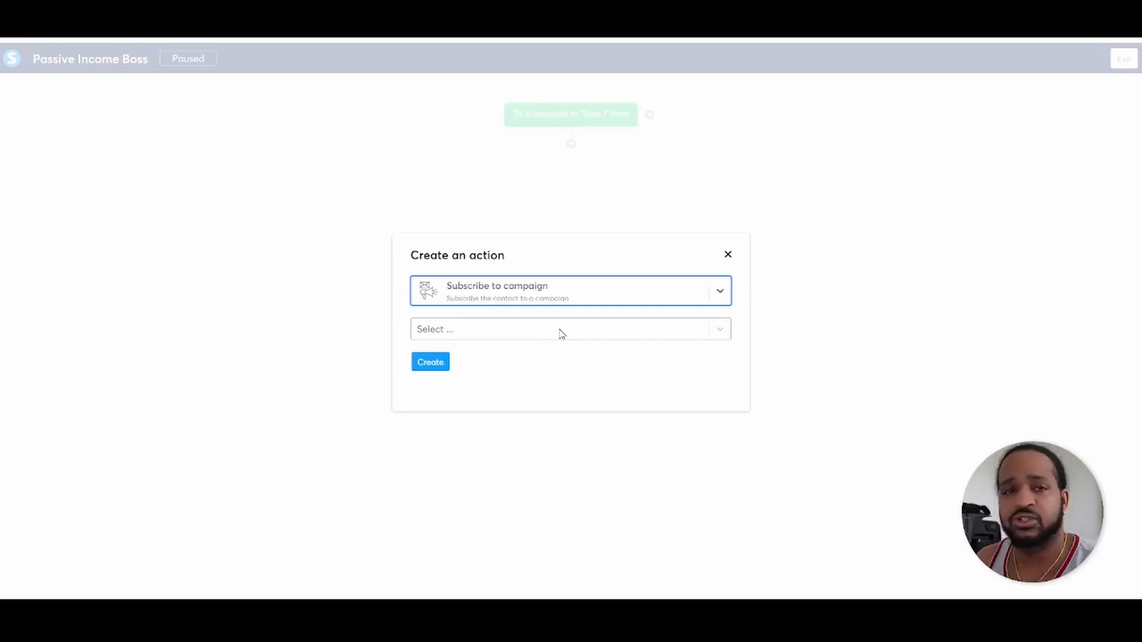
mouse_move(614, 337)
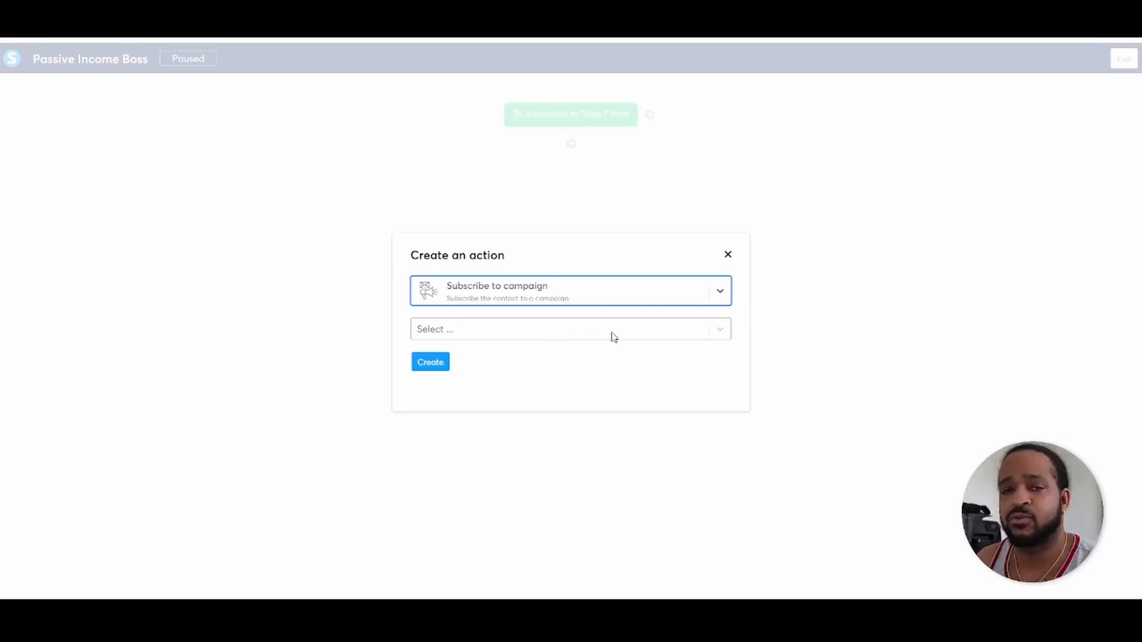
click(570, 329)
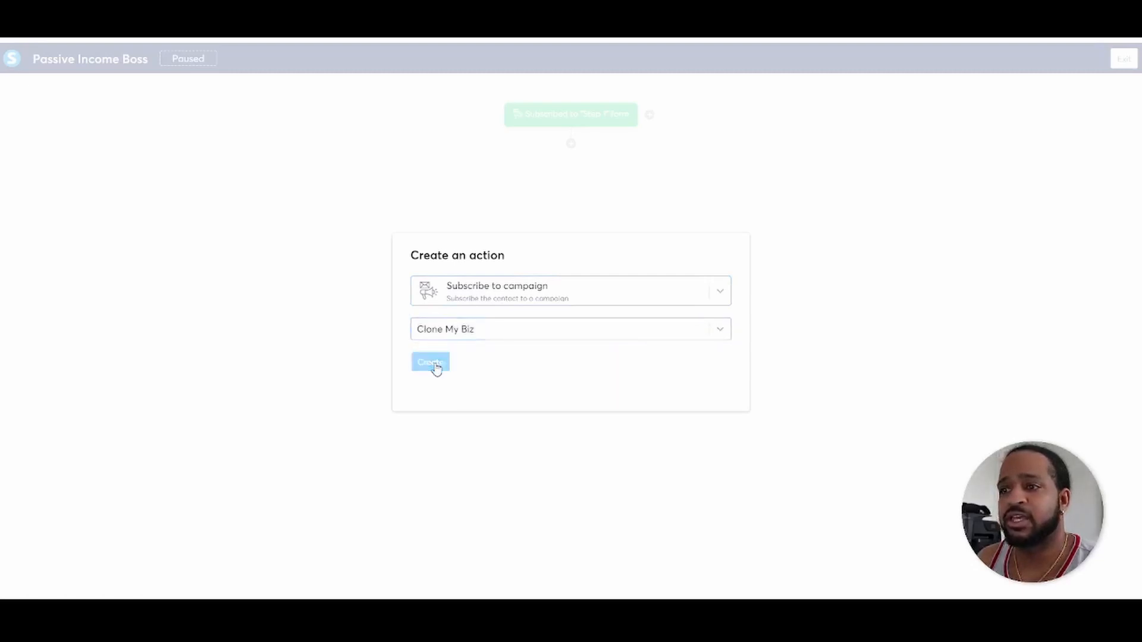
click(430, 363)
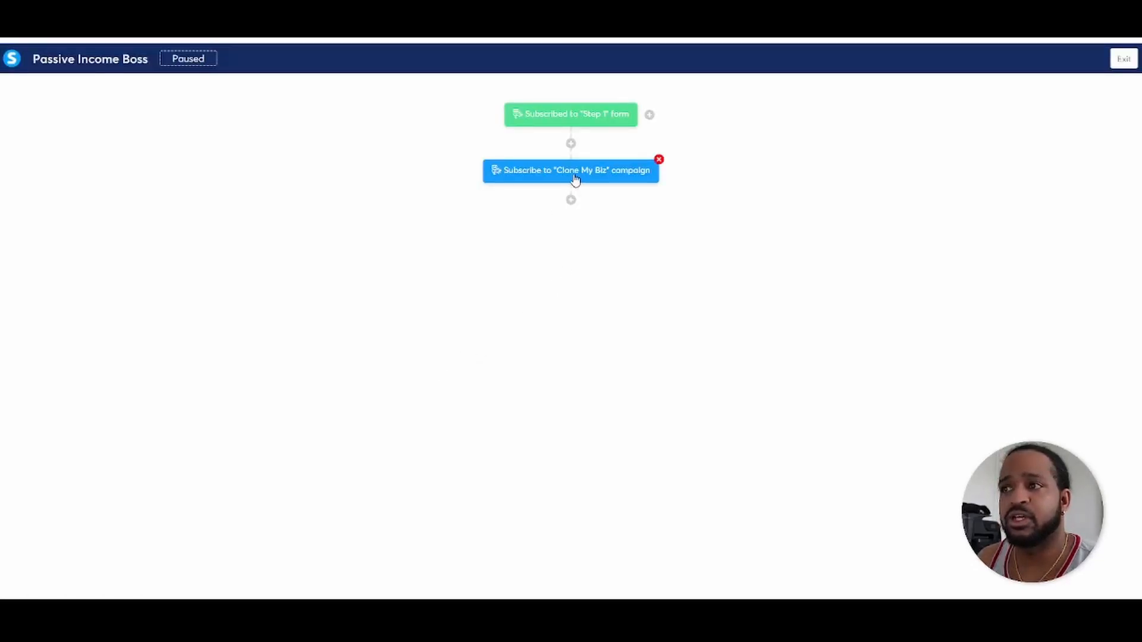
mouse_move(610, 170)
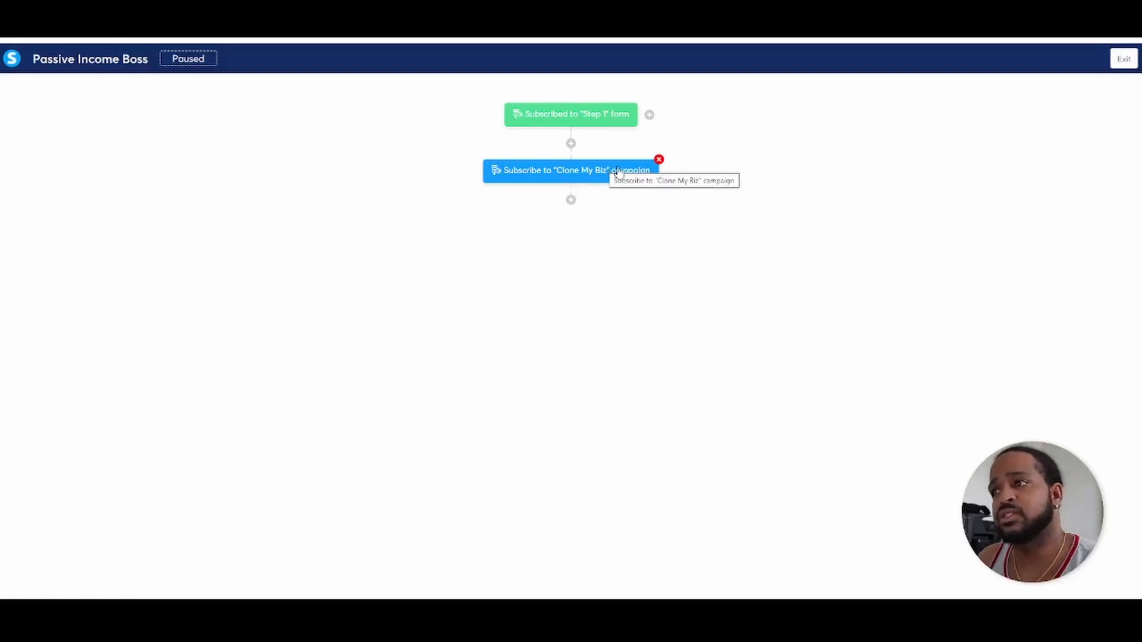
mouse_move(649, 167)
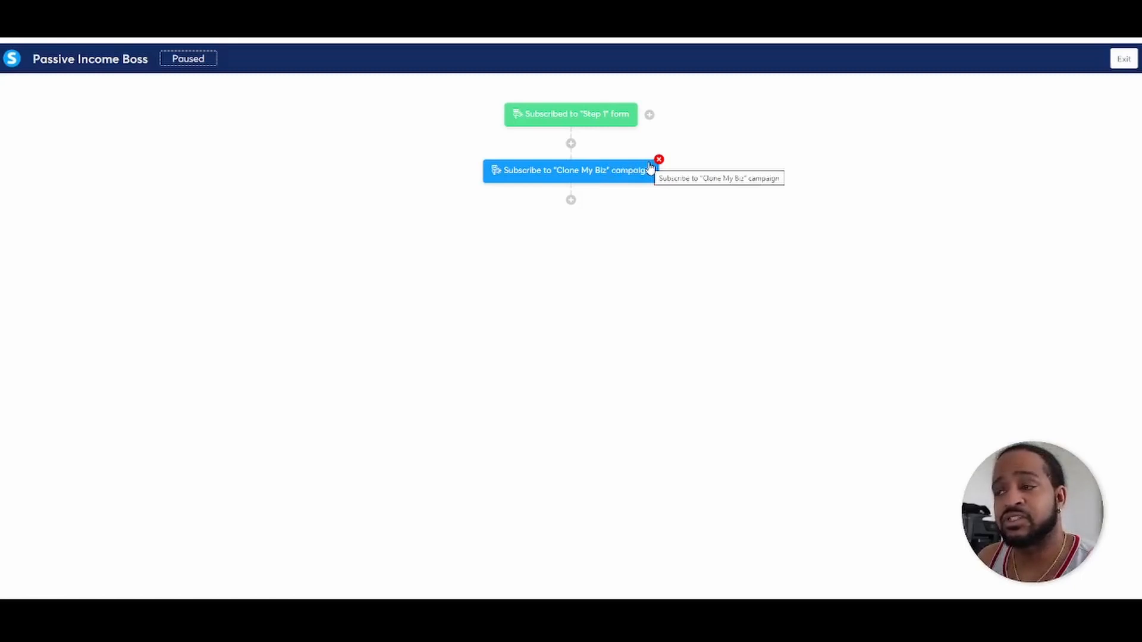
Step: Request removal of the new Clone My Biz campaign step
click(658, 158)
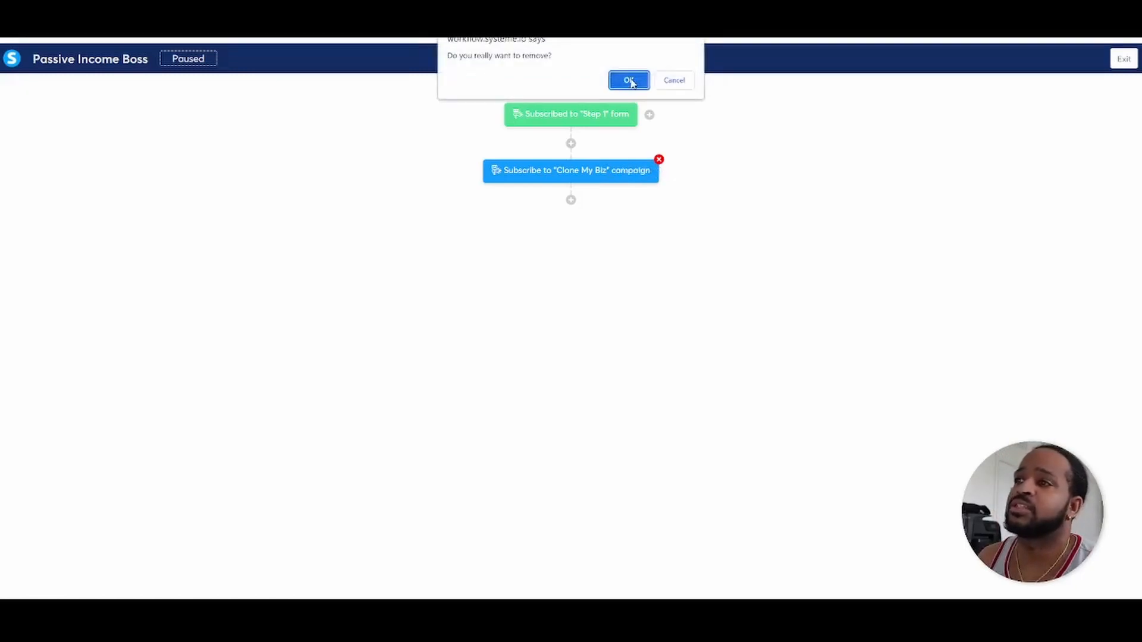
Step: Confirm the removal and add a 'Send an email' action in its place
click(627, 80)
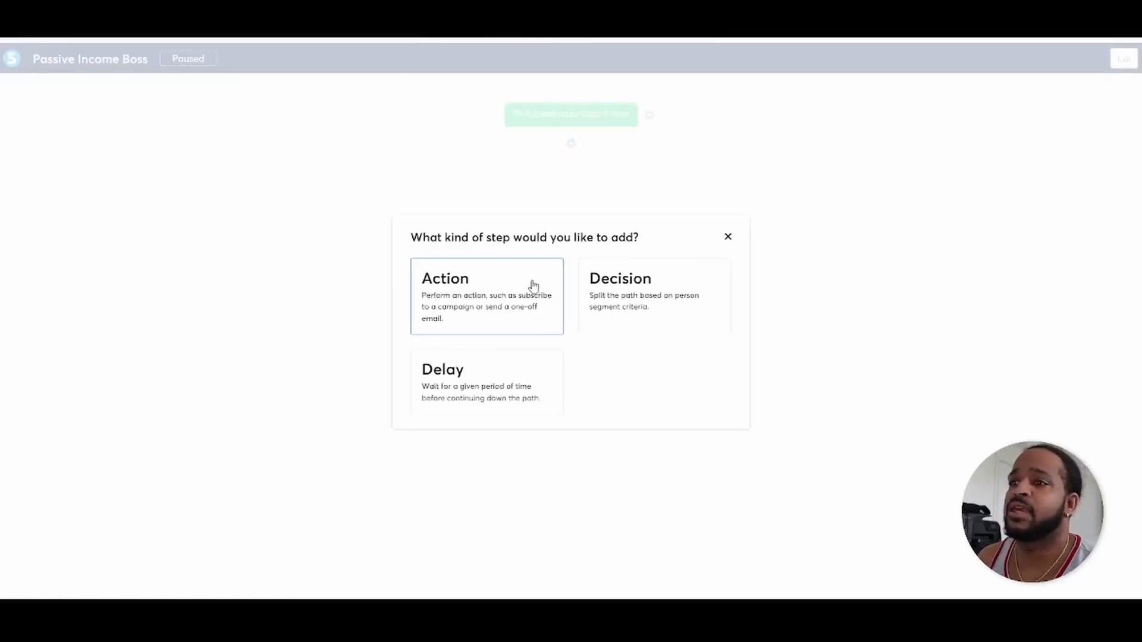
click(486, 278)
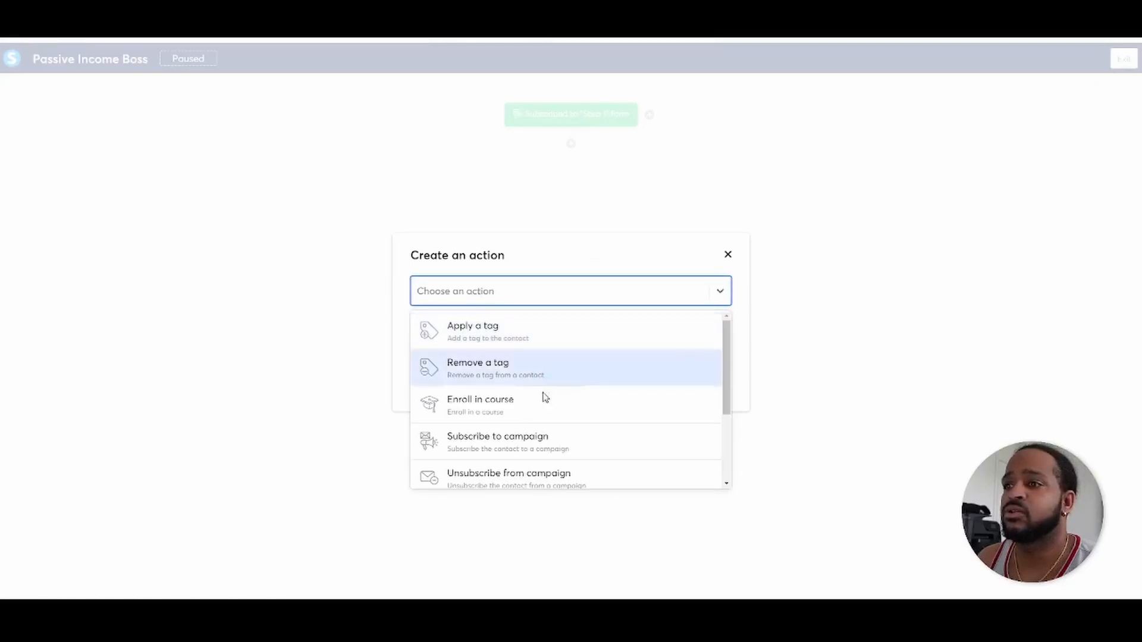
scroll(down, 3)
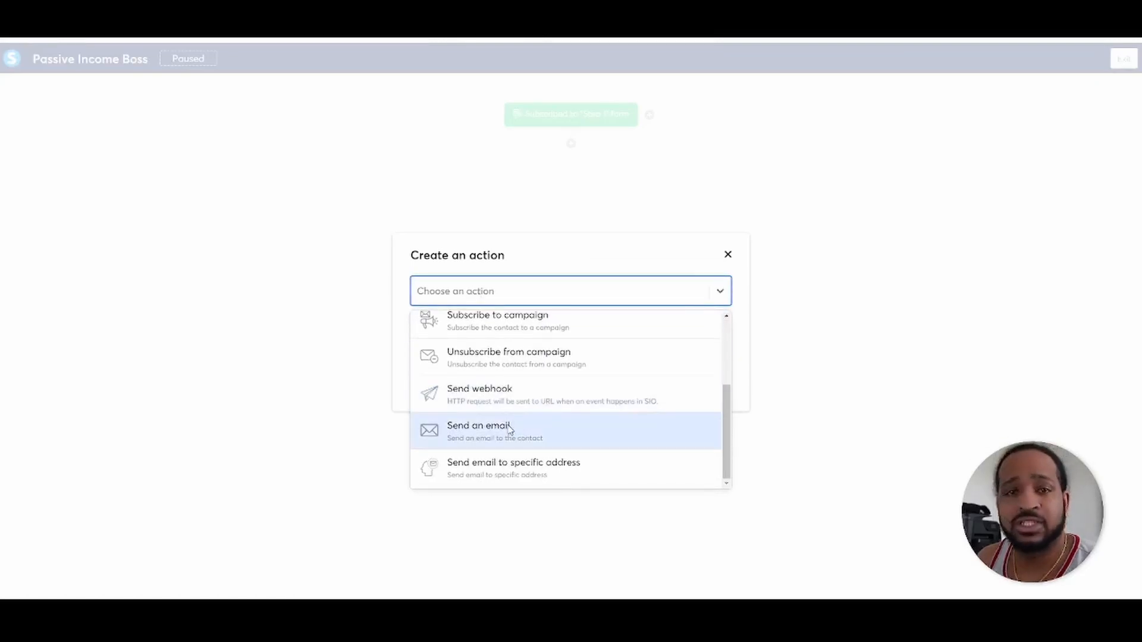
click(478, 430)
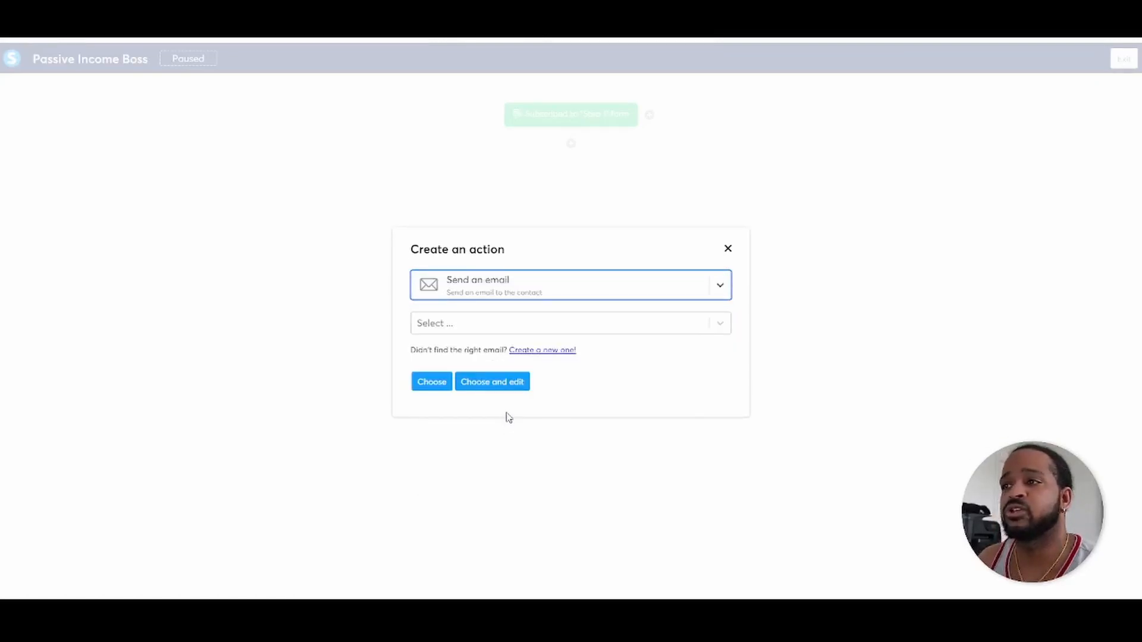
mouse_move(507, 427)
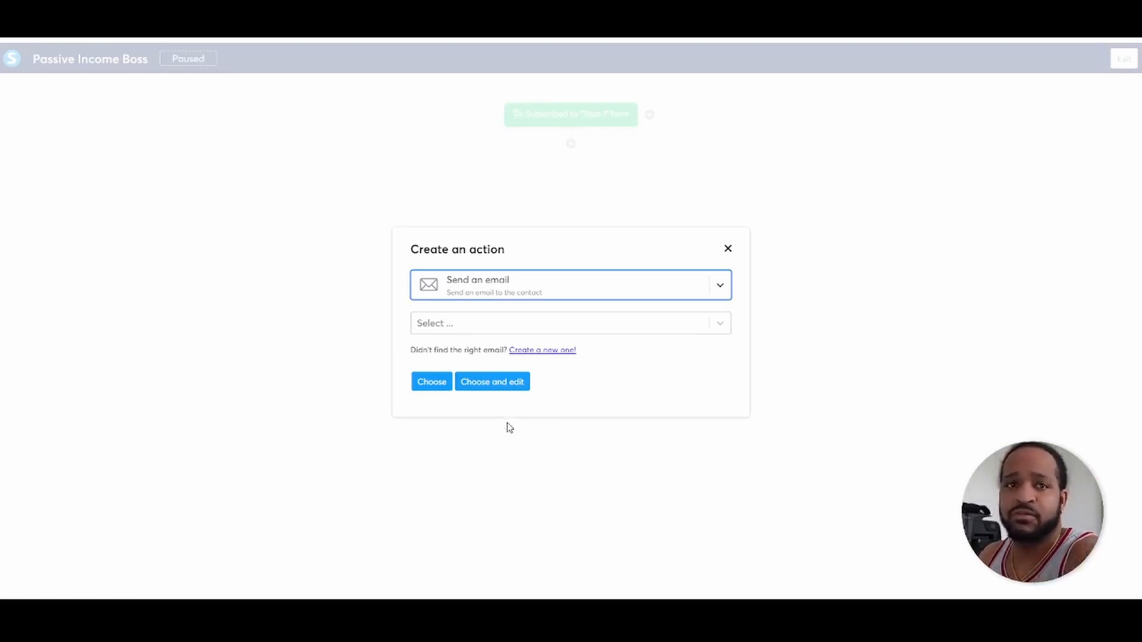
click(570, 322)
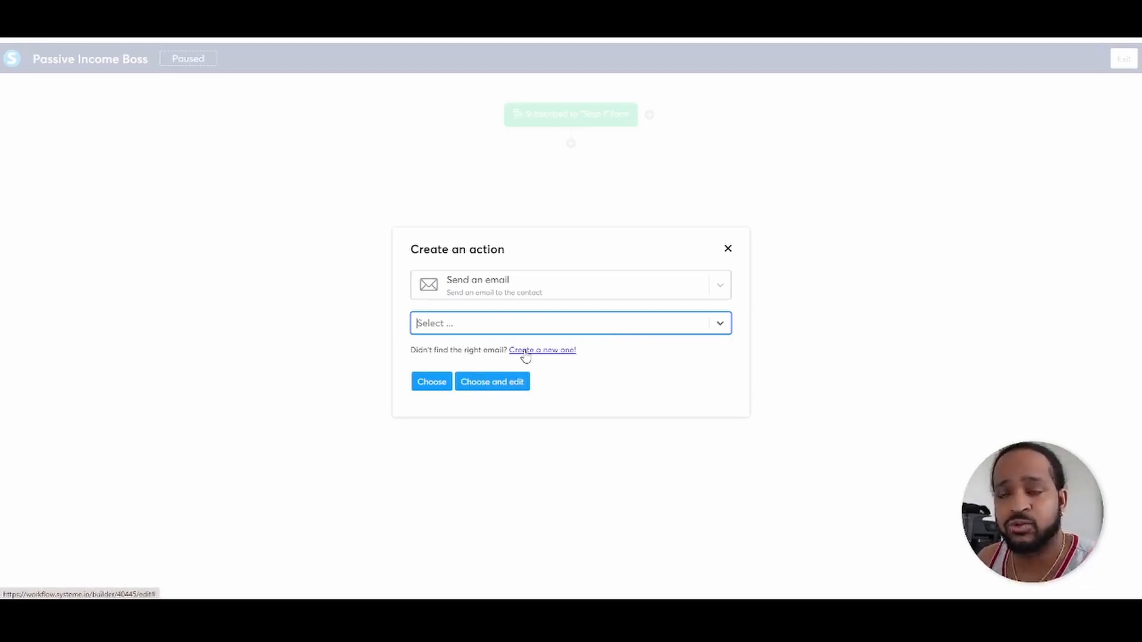
Step: Create a new email with subject 'Welcome Email' and proceed to its editor
click(542, 350)
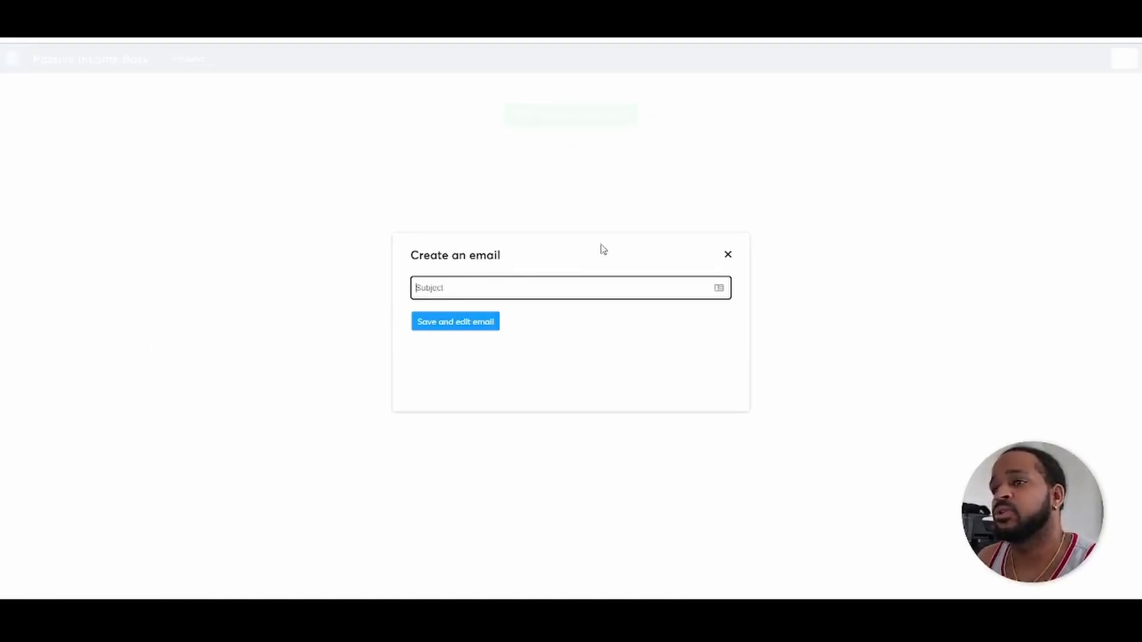
text(We)
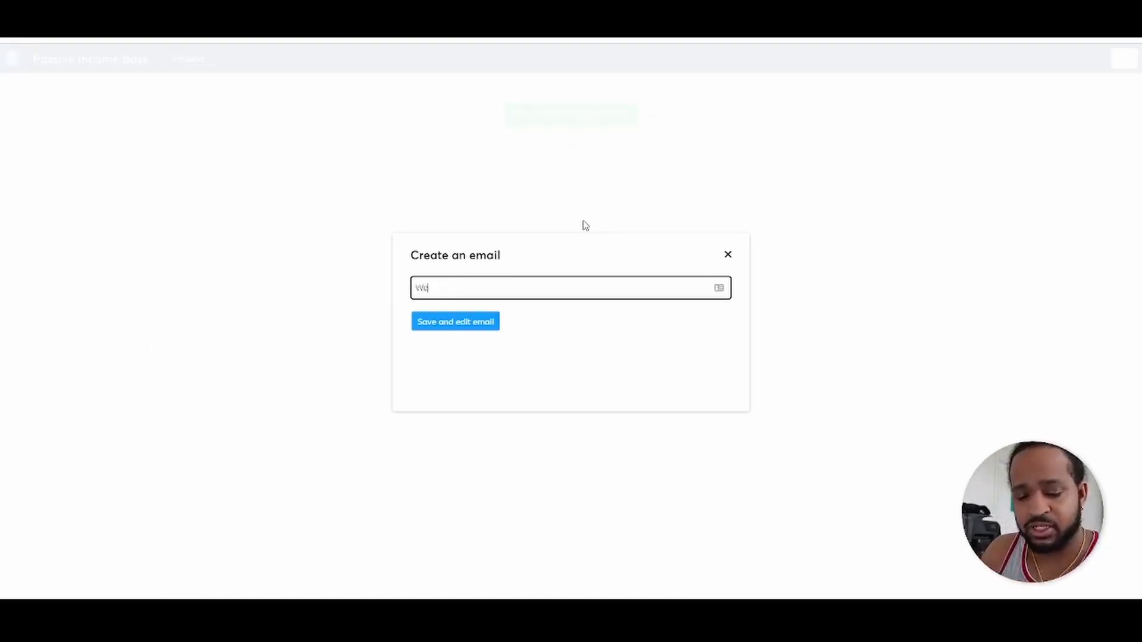
text(Welcome Email)
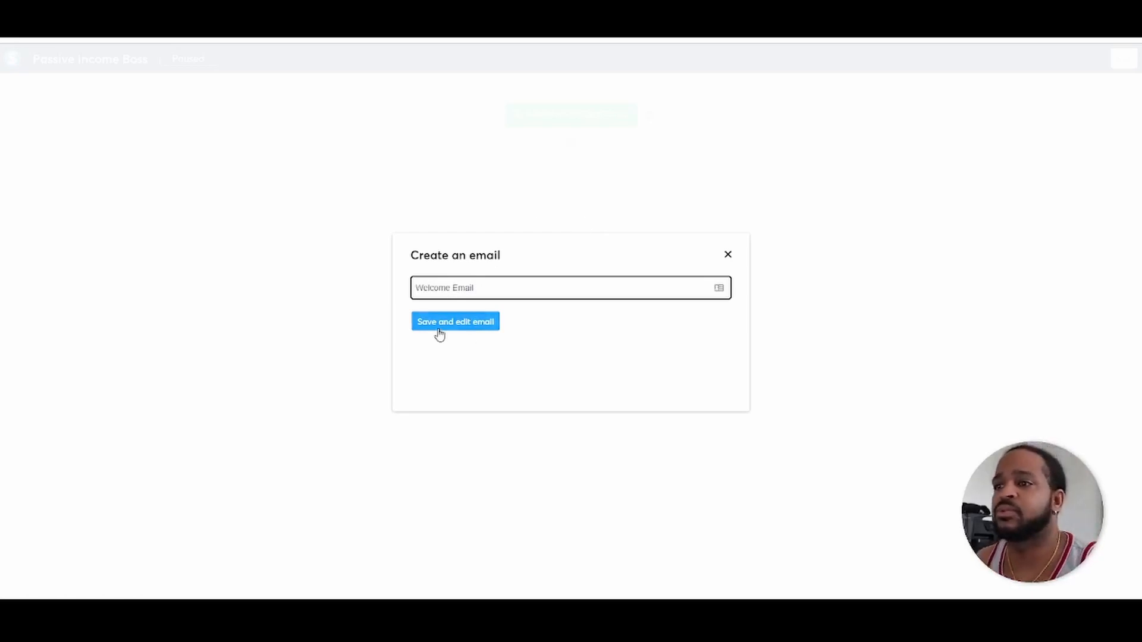
click(454, 322)
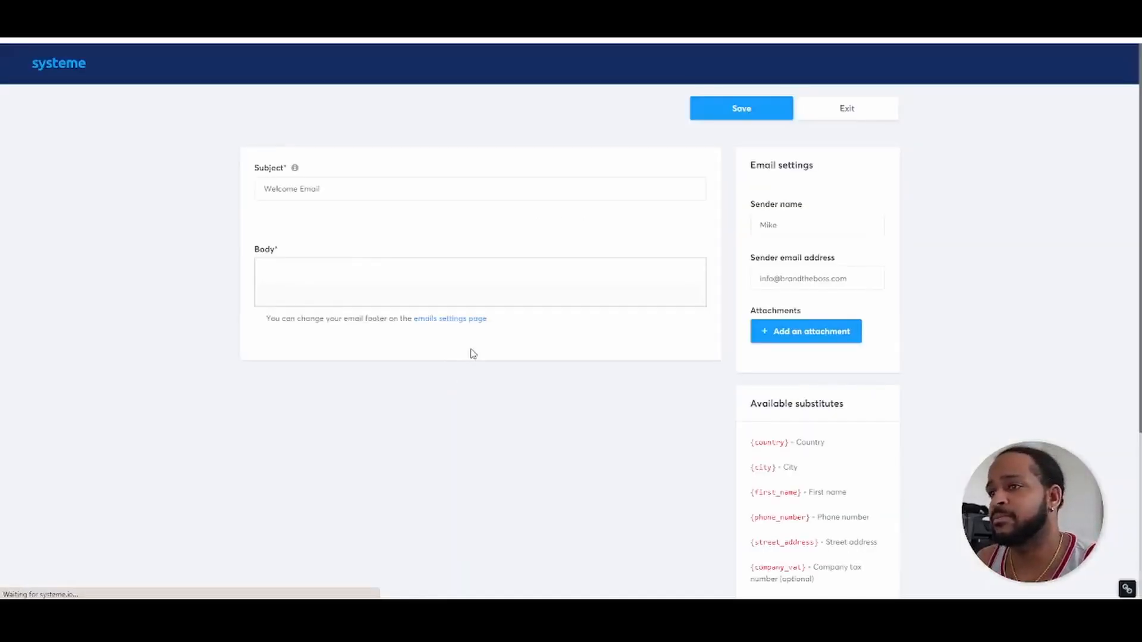
Step: Write 'Test' as the Welcome Email body and return to the workflow builder
click(479, 283)
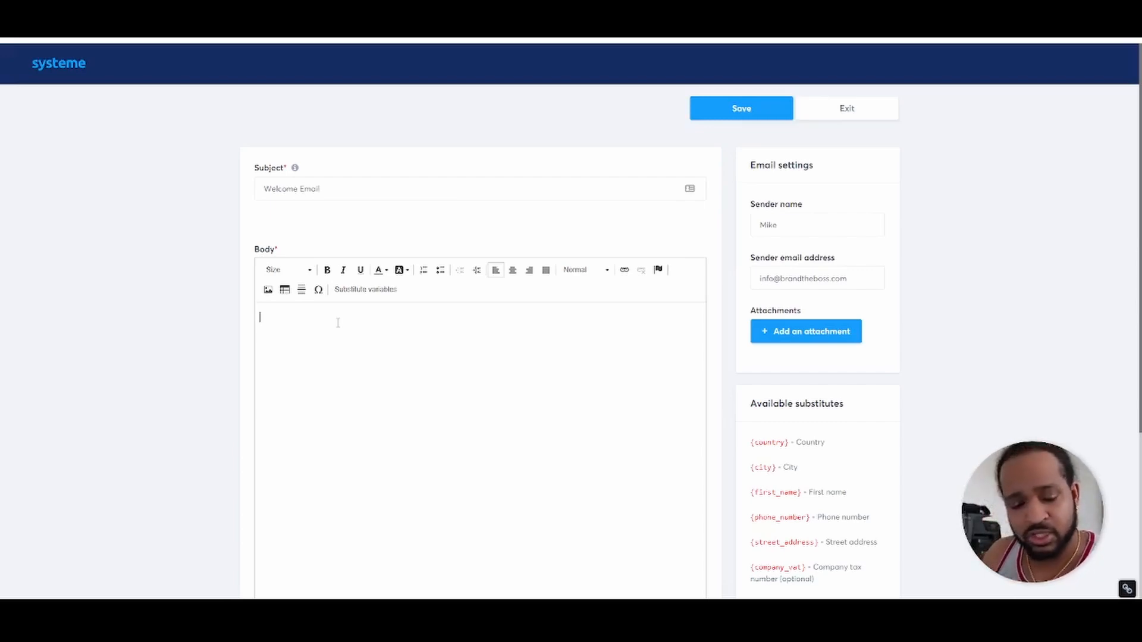
text(Test)
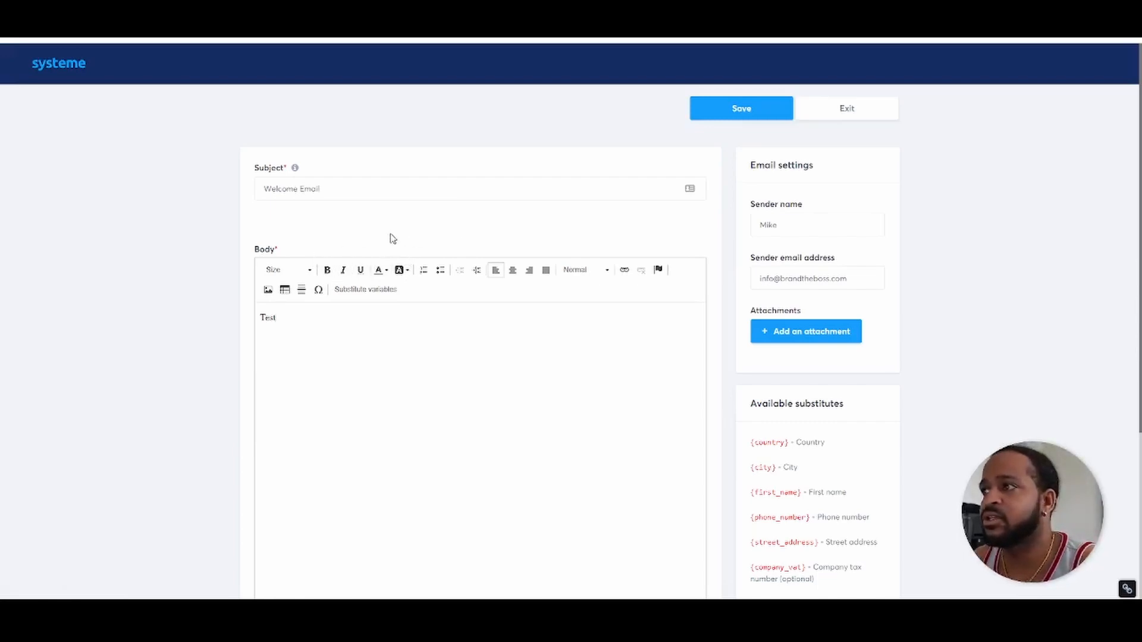
mouse_move(800, 186)
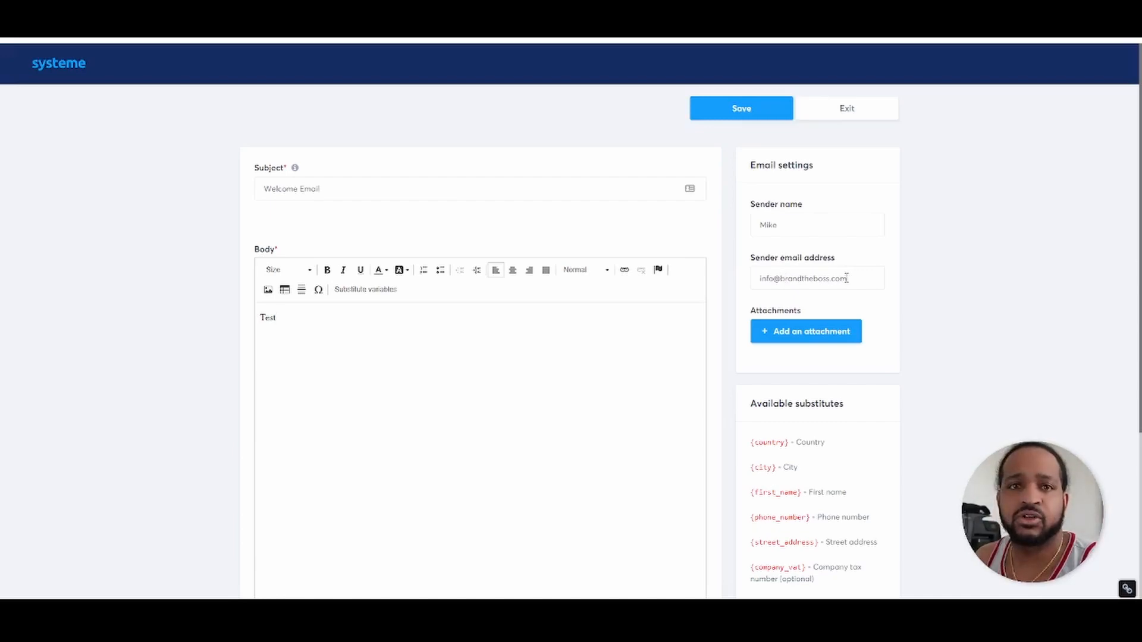
mouse_move(824, 247)
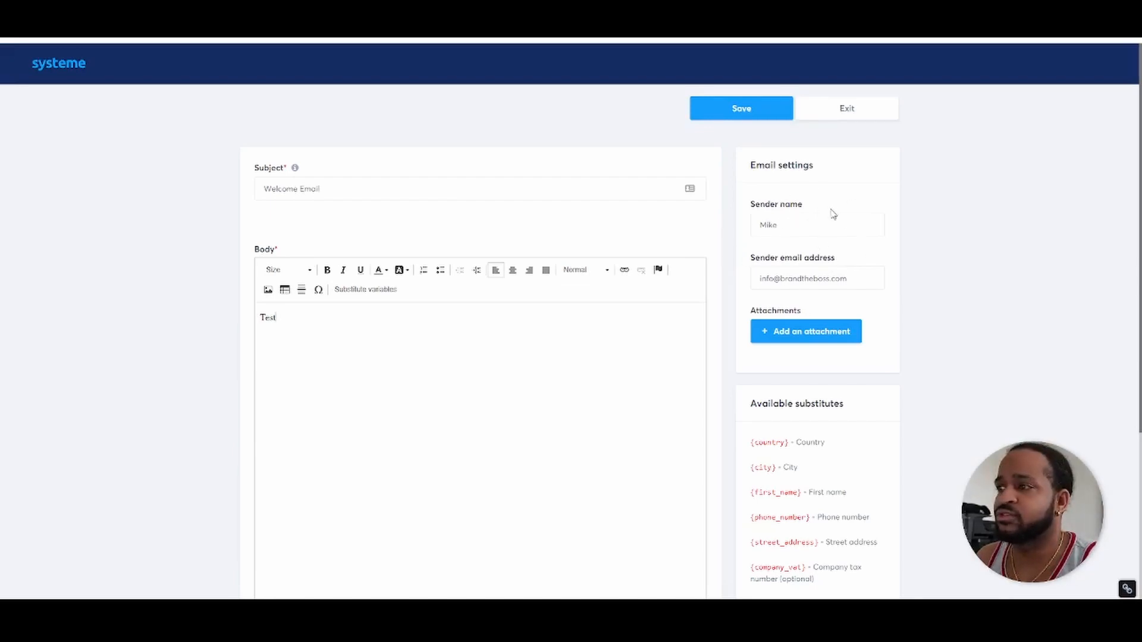
scroll(down, 3)
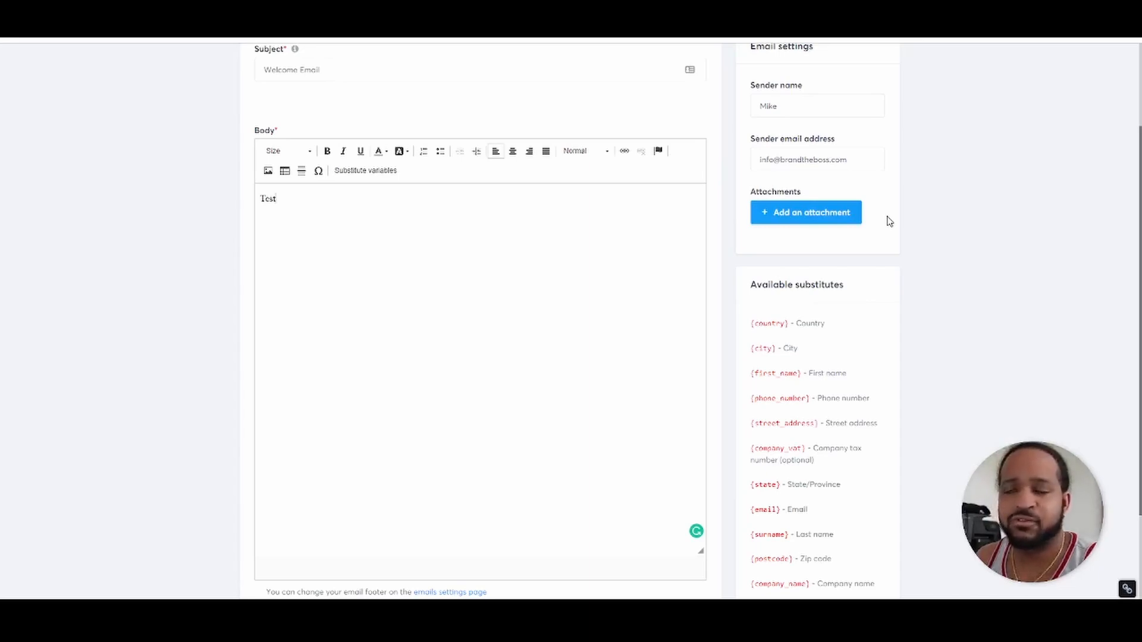
mouse_move(881, 220)
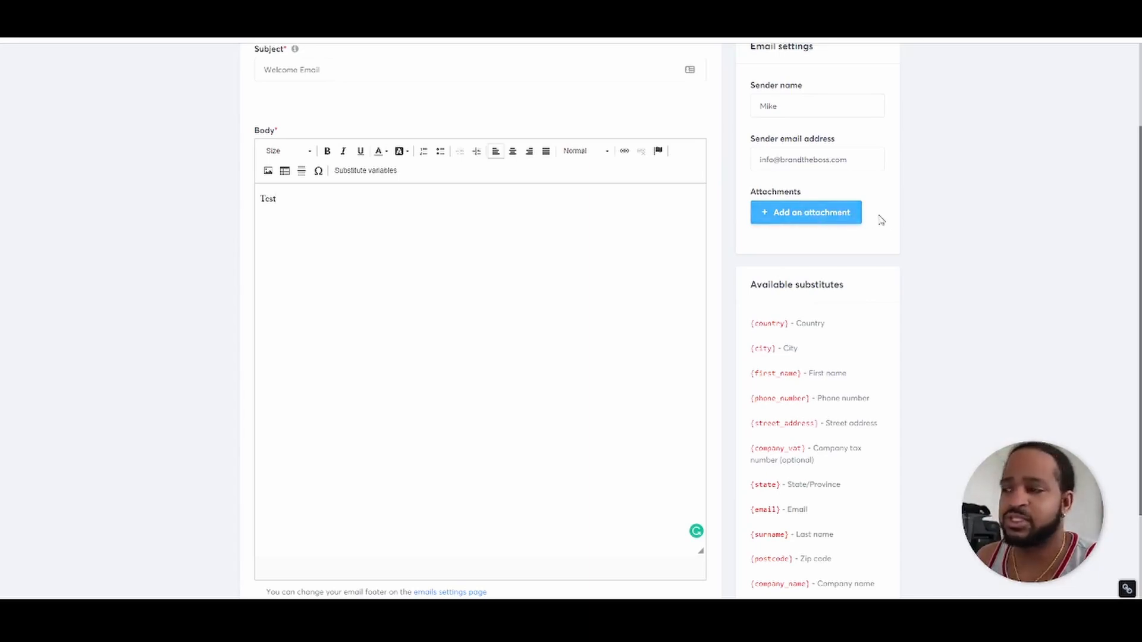
scroll(up, 3)
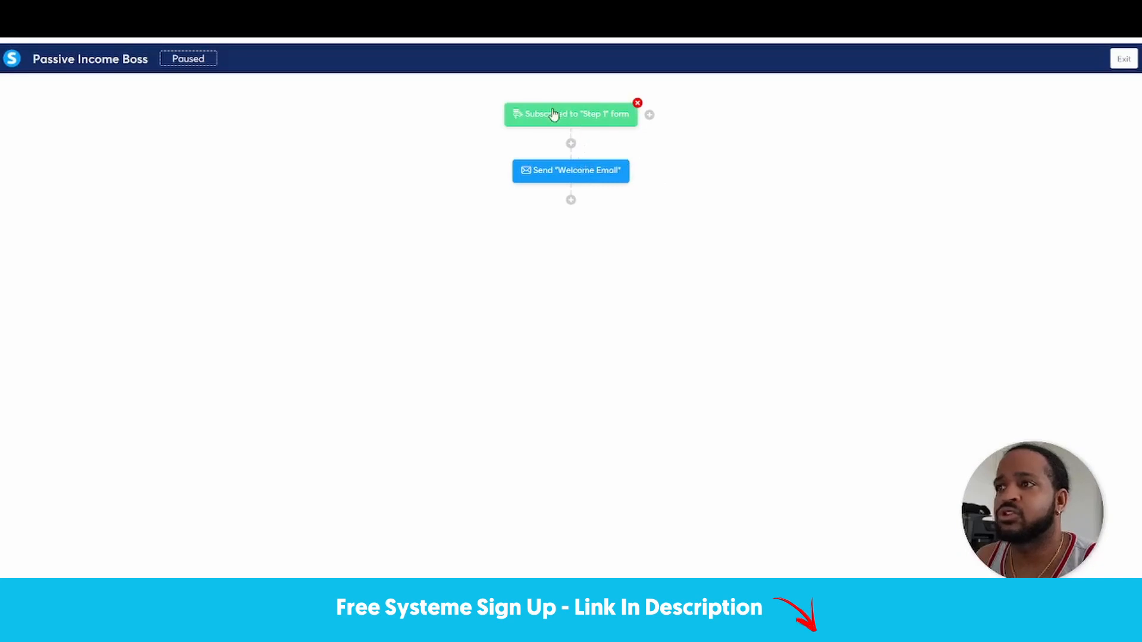
mouse_move(564, 130)
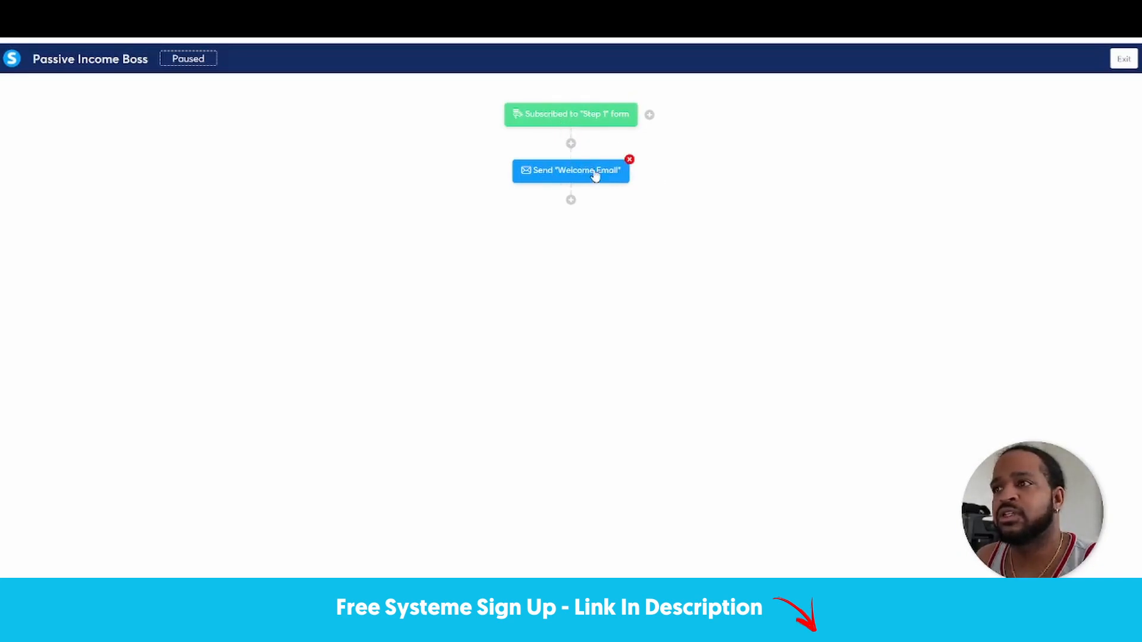
mouse_move(571, 201)
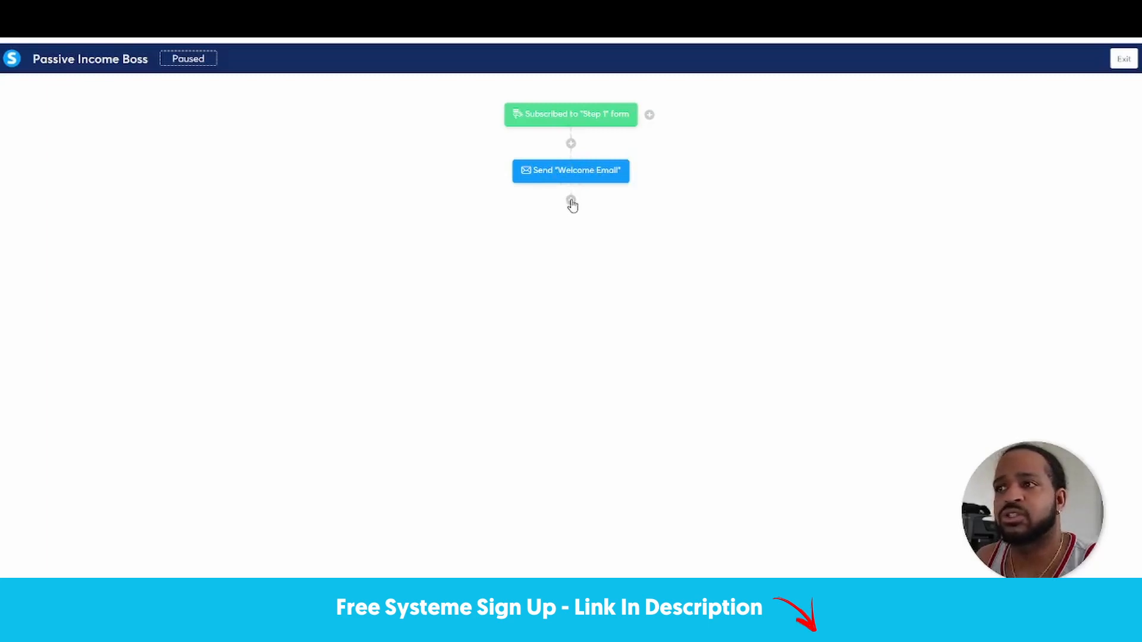
Step: Add a Delay of 1 day after the Welcome Email step
click(571, 200)
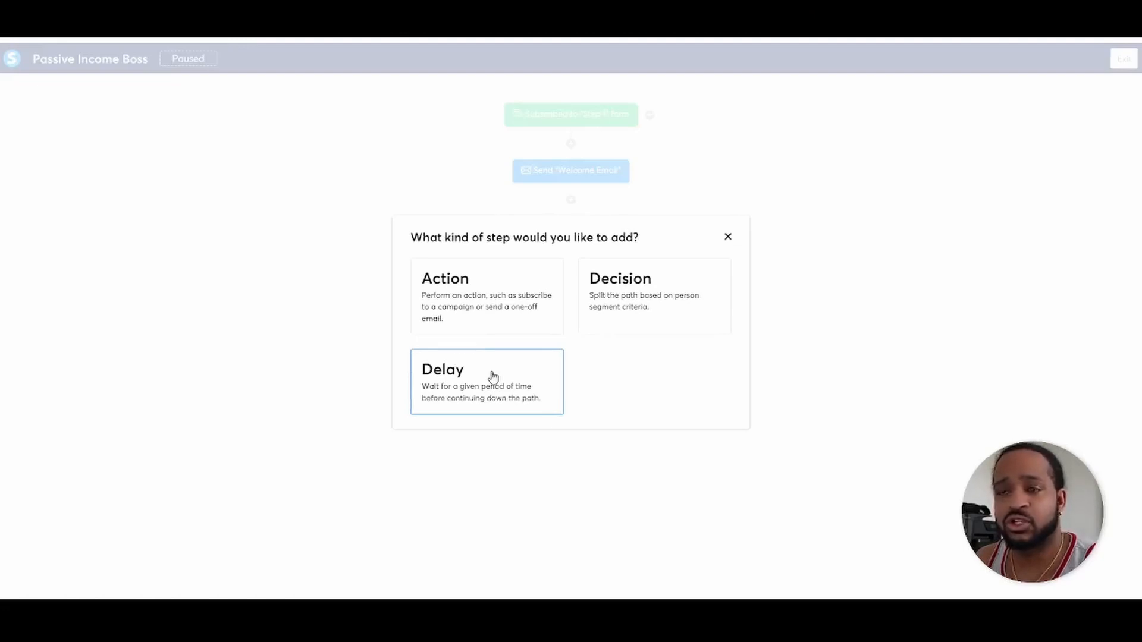
click(486, 382)
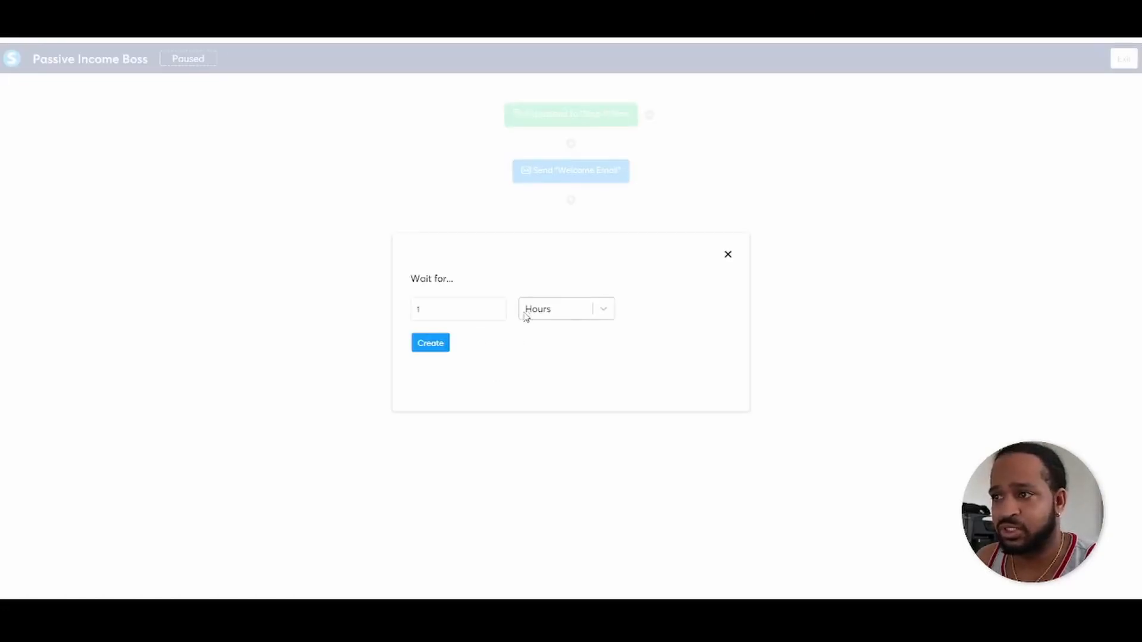
click(566, 309)
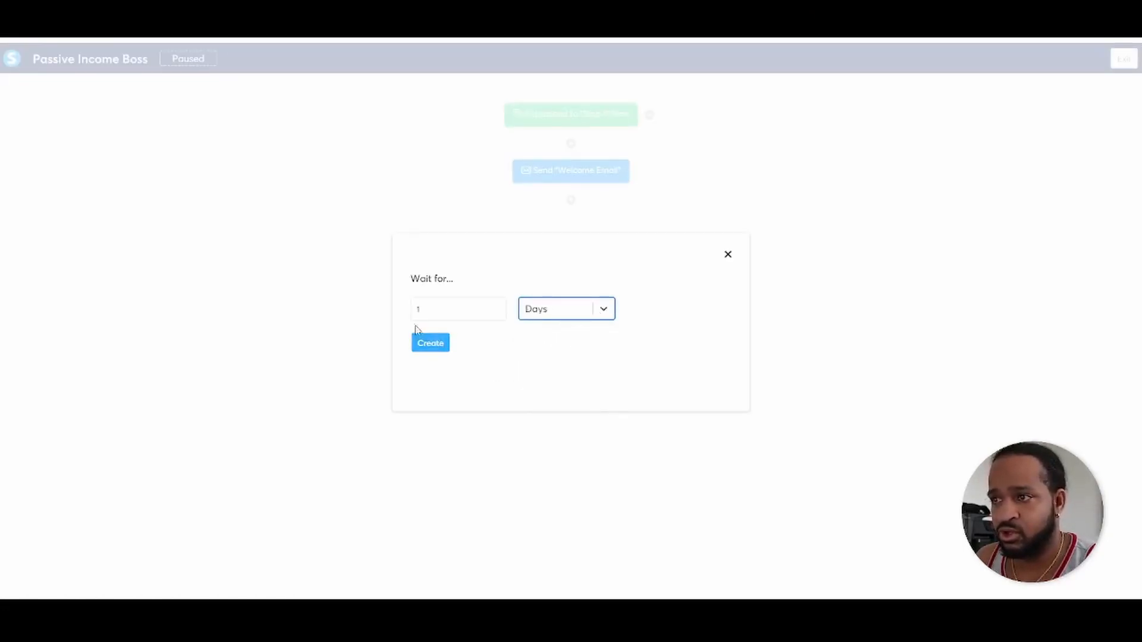
click(429, 342)
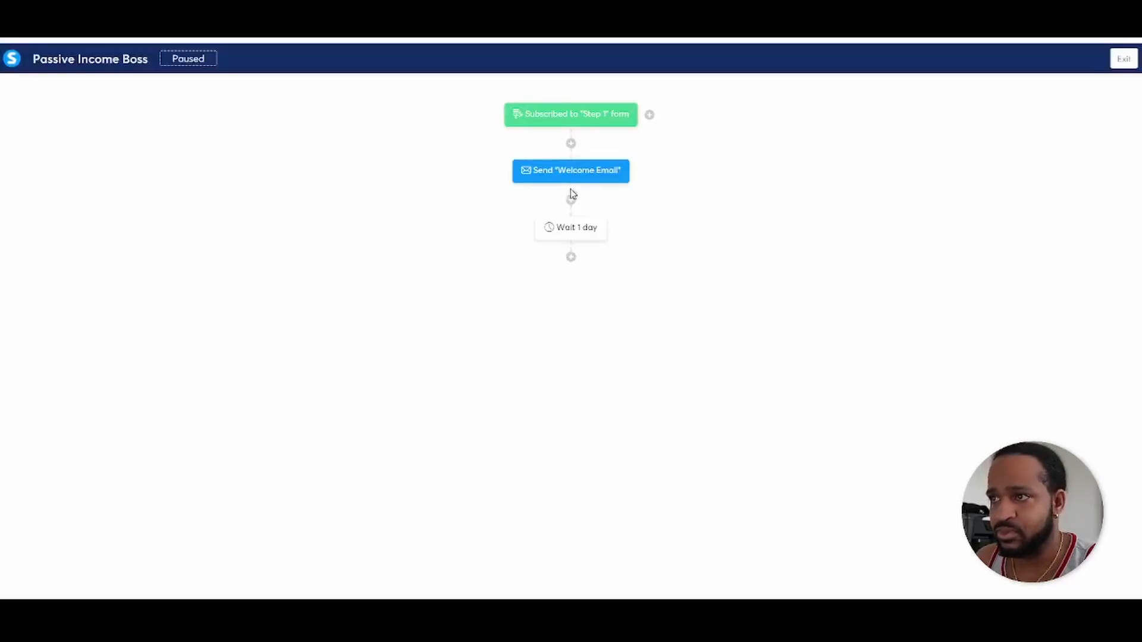
Step: Add a Send an email action after the wait and create a new email with subject 'Day2'
click(570, 256)
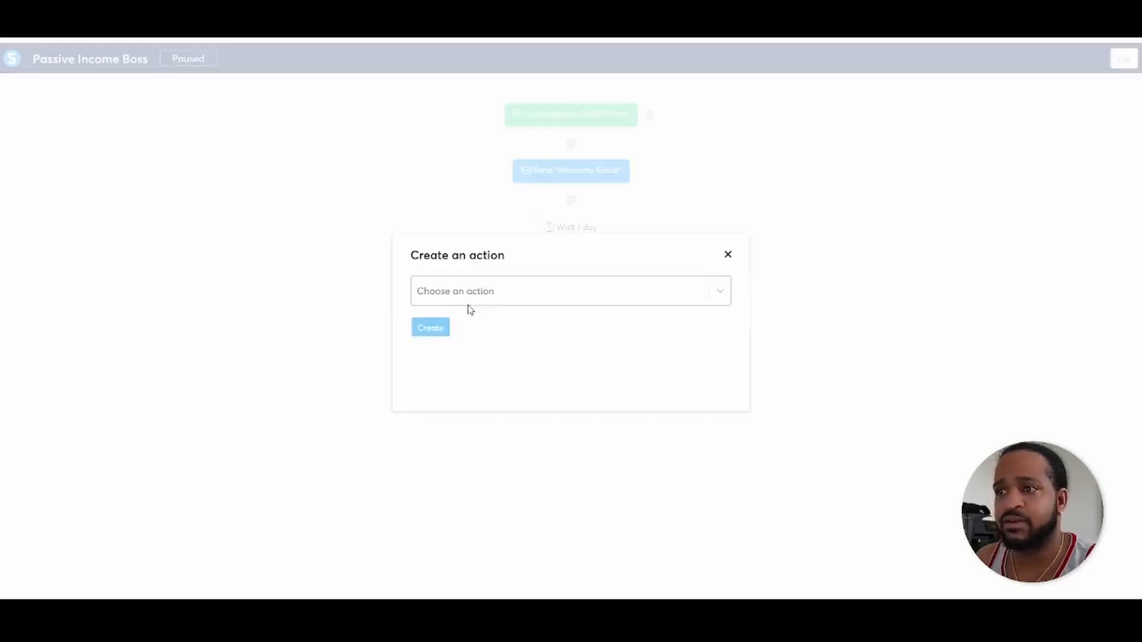
click(570, 290)
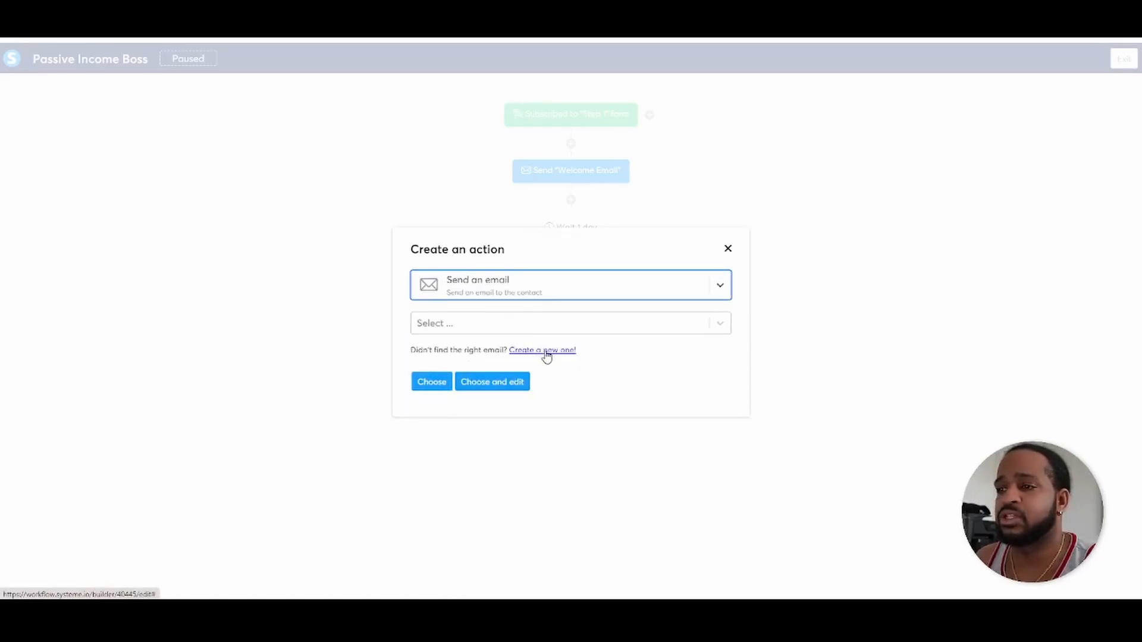
click(542, 350)
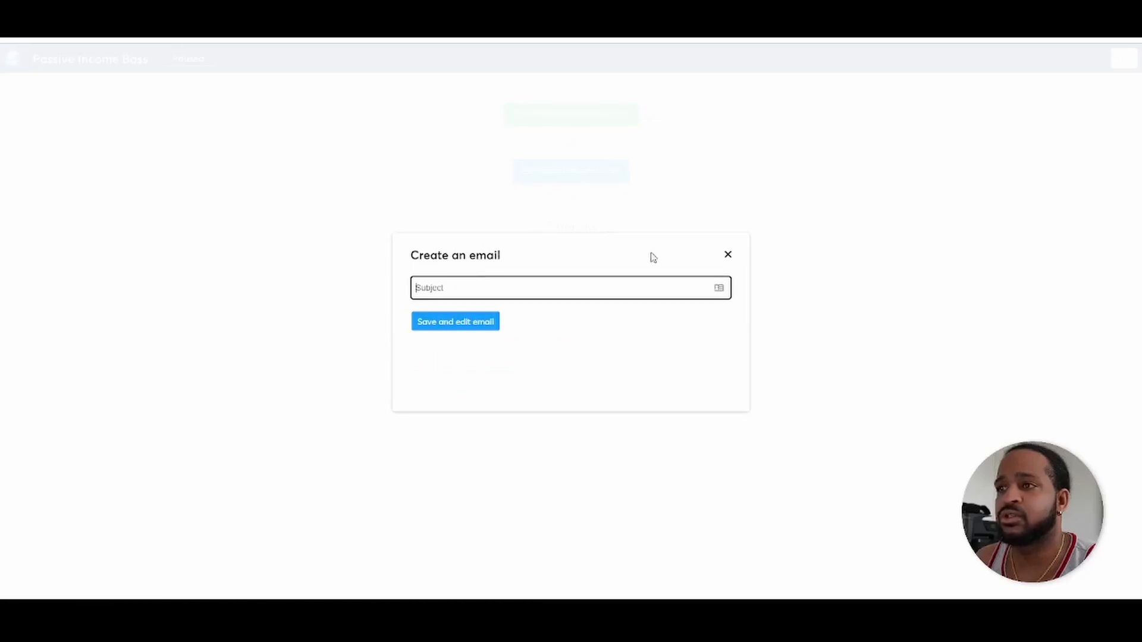
mouse_move(874, 143)
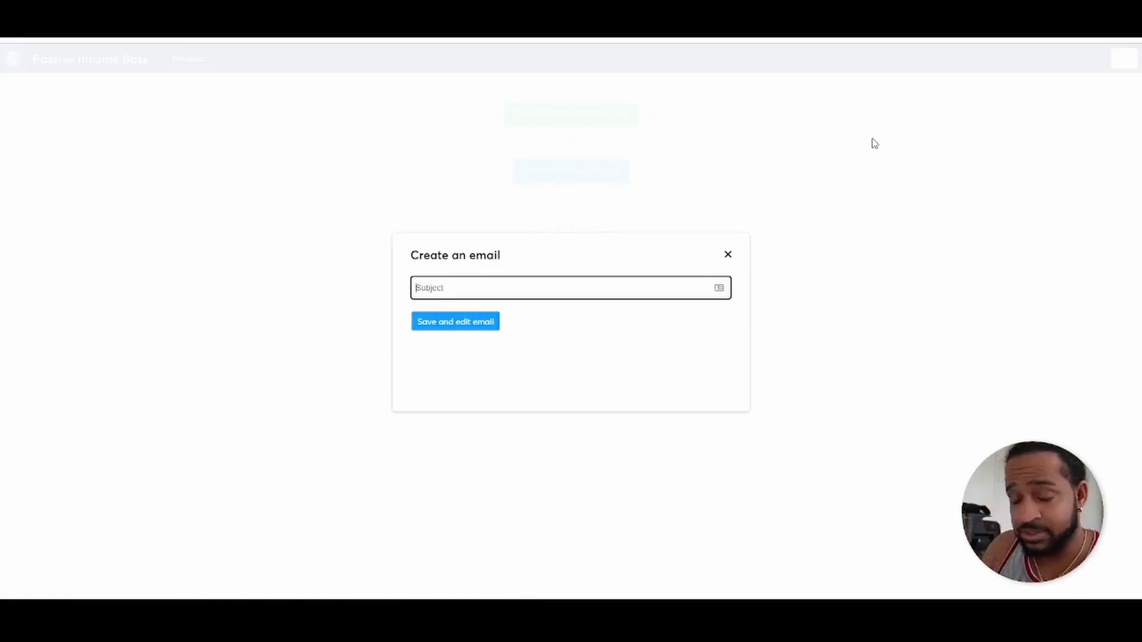
text(Day2)
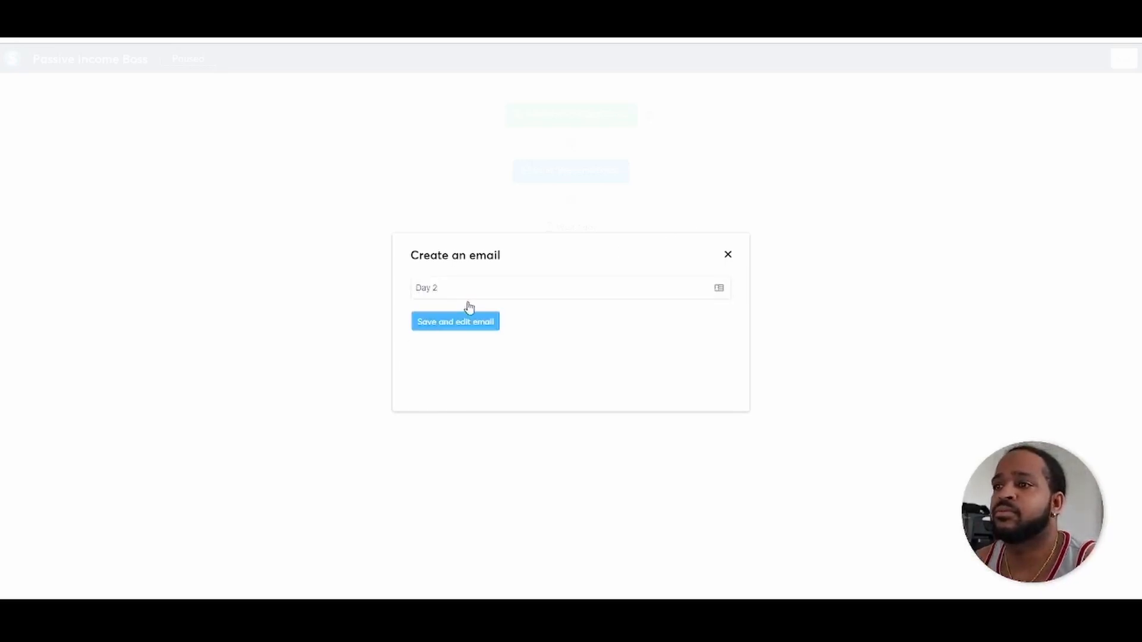
click(454, 321)
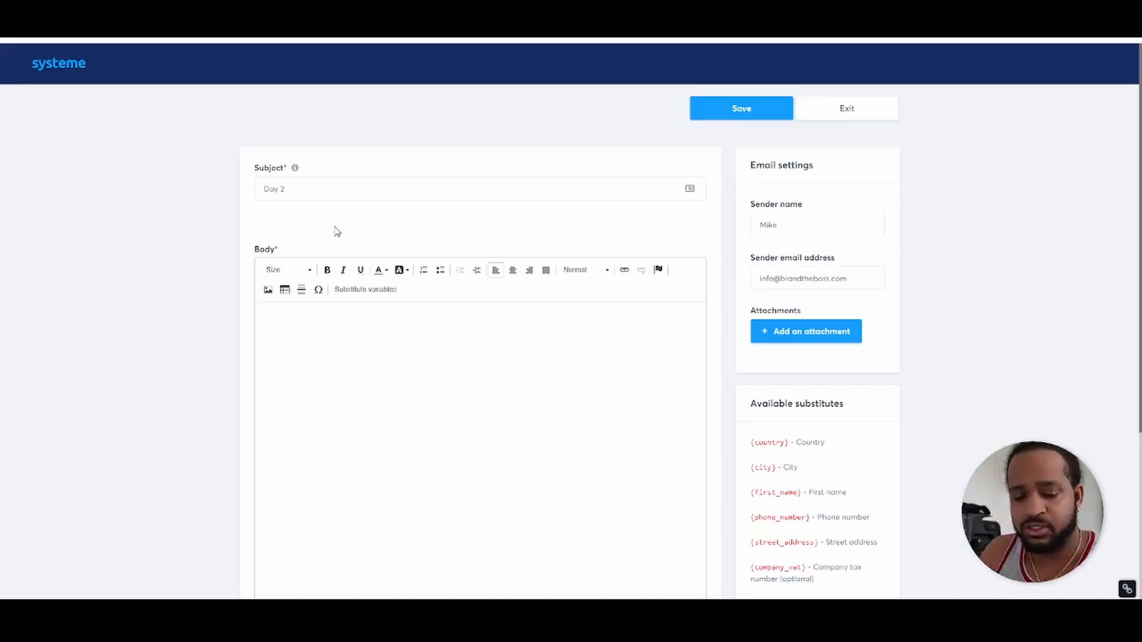
Step: Write 'Test' as the Day 2 email body and save it back to the workflow
text(Test)
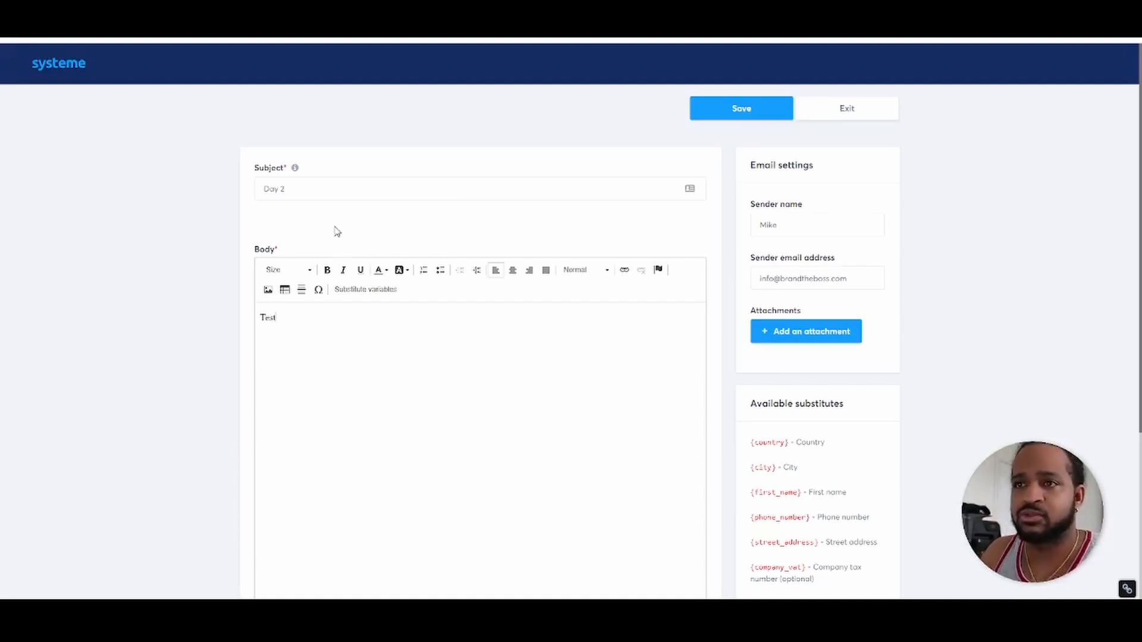
mouse_move(353, 281)
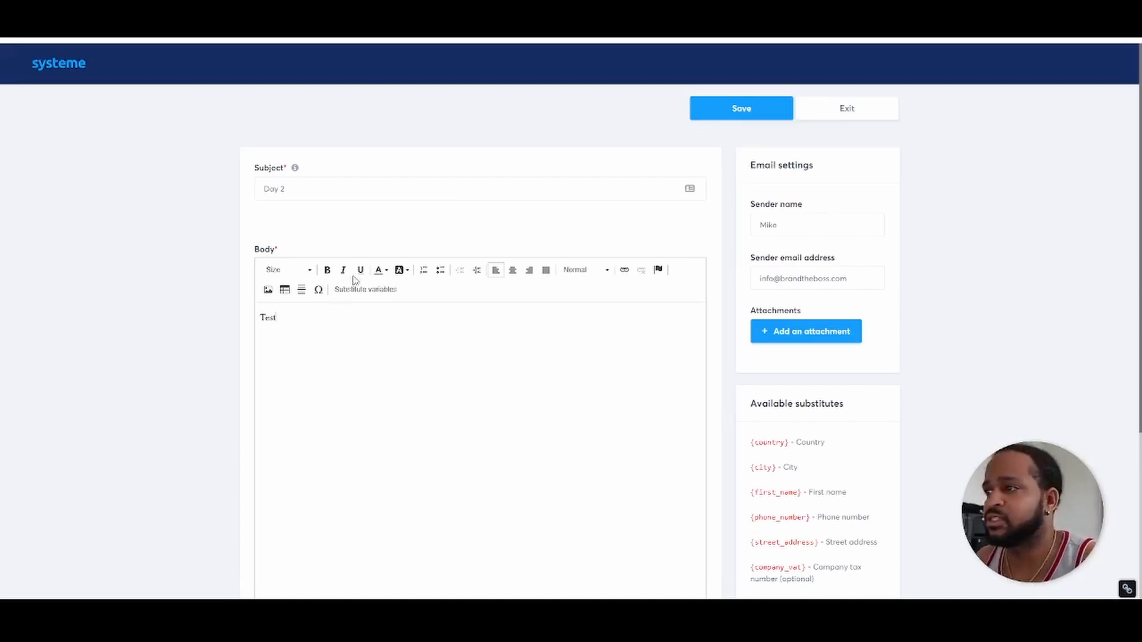
mouse_move(927, 242)
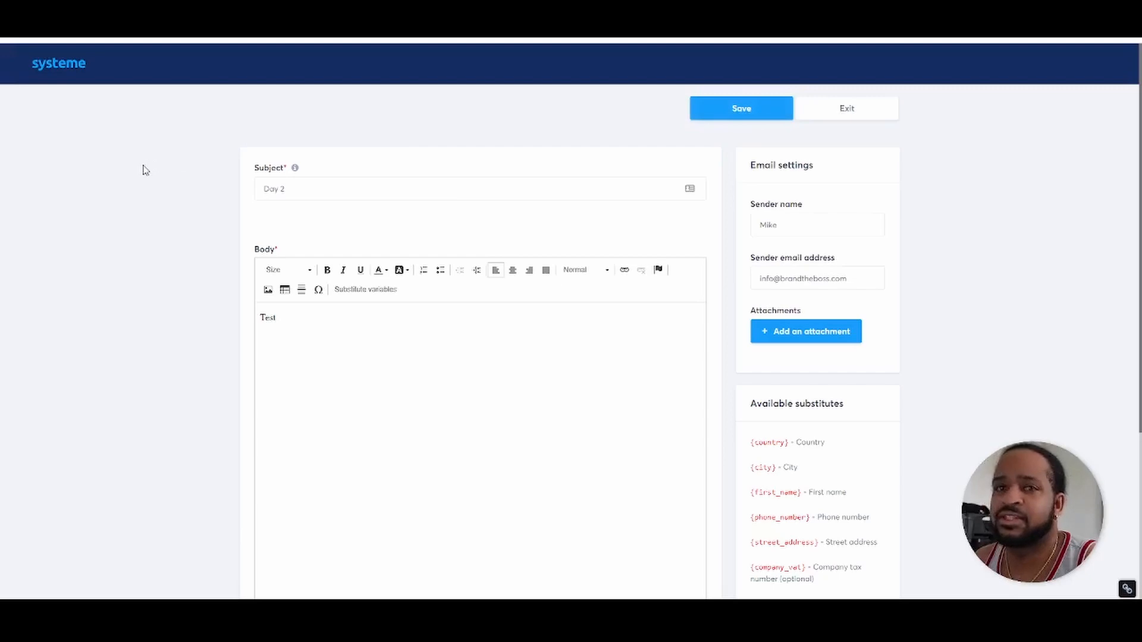
click(845, 109)
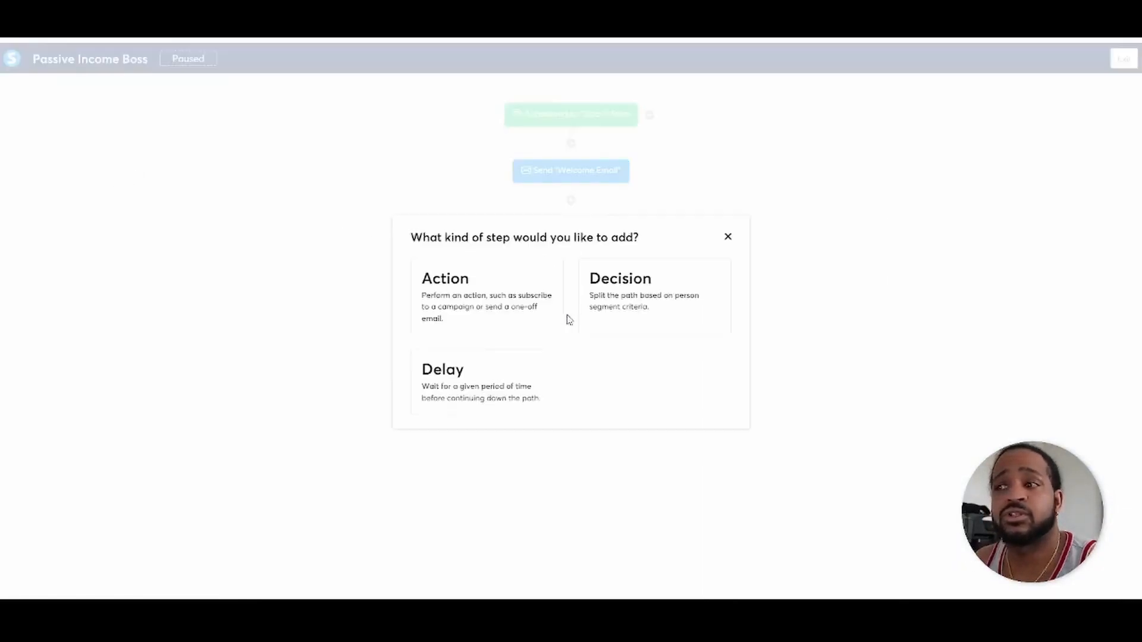
Step: Create a Delay step of 2 Days following the Day 2 email
click(442, 368)
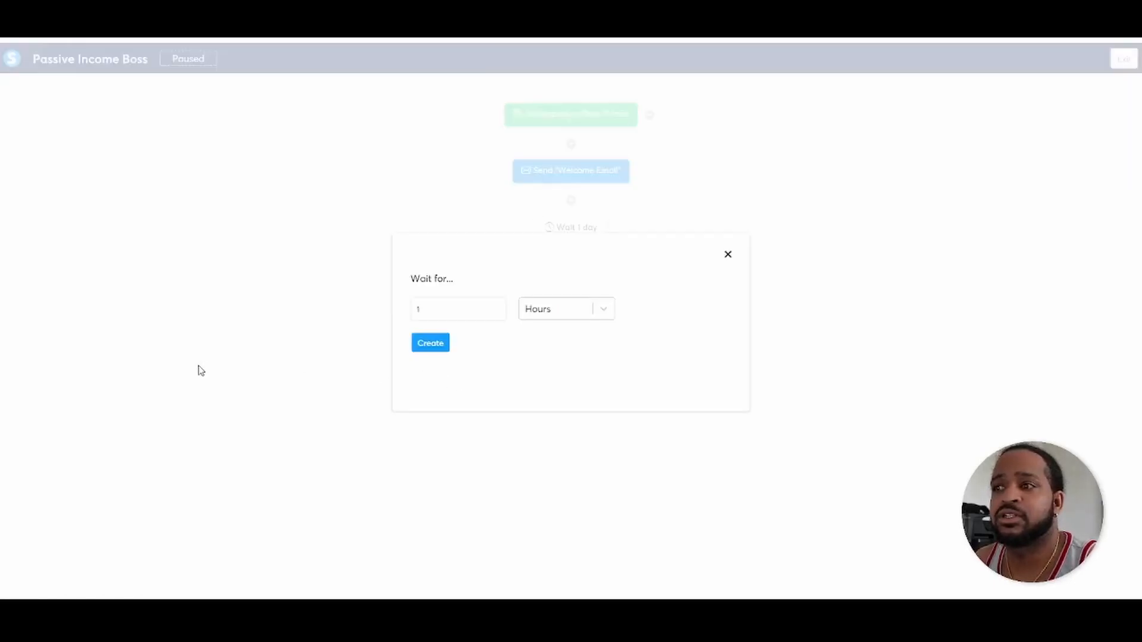
click(565, 309)
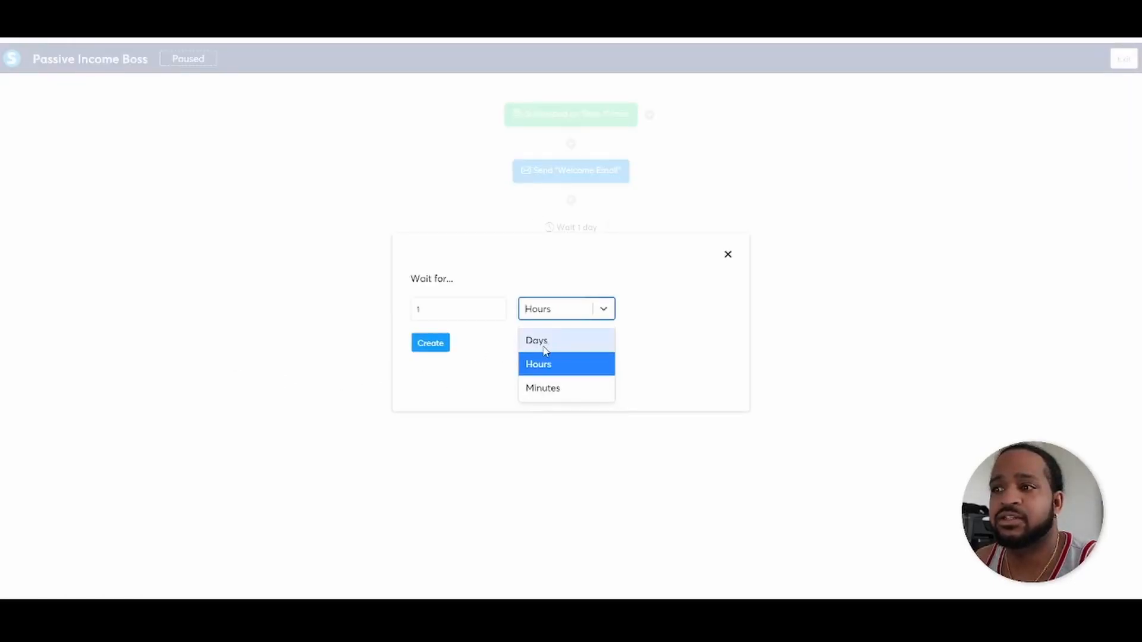
click(537, 340)
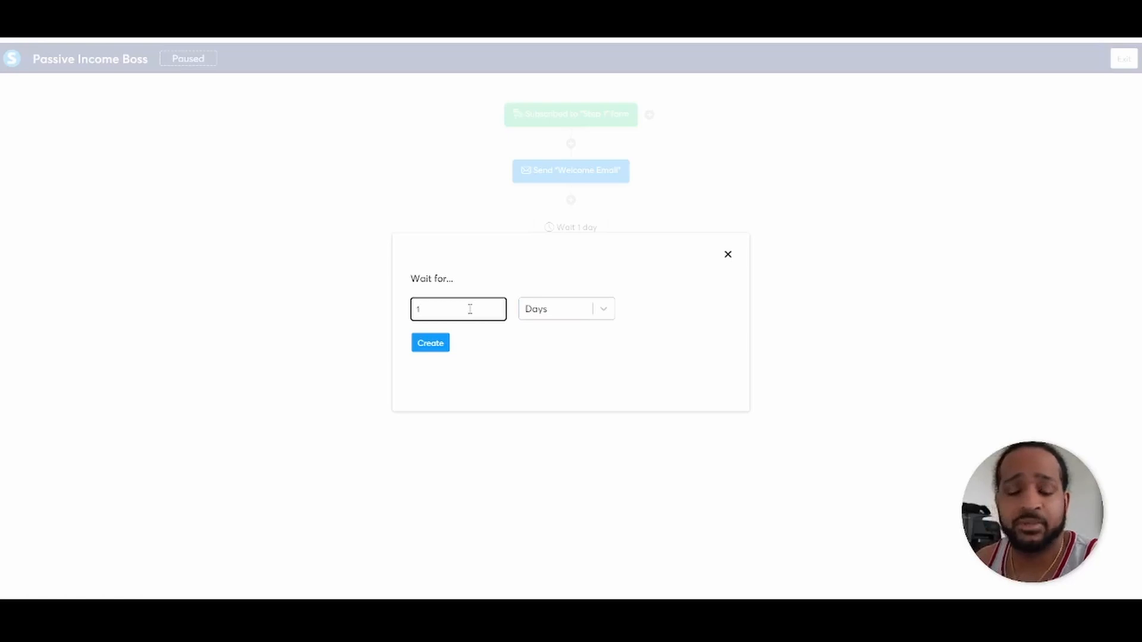
text(2)
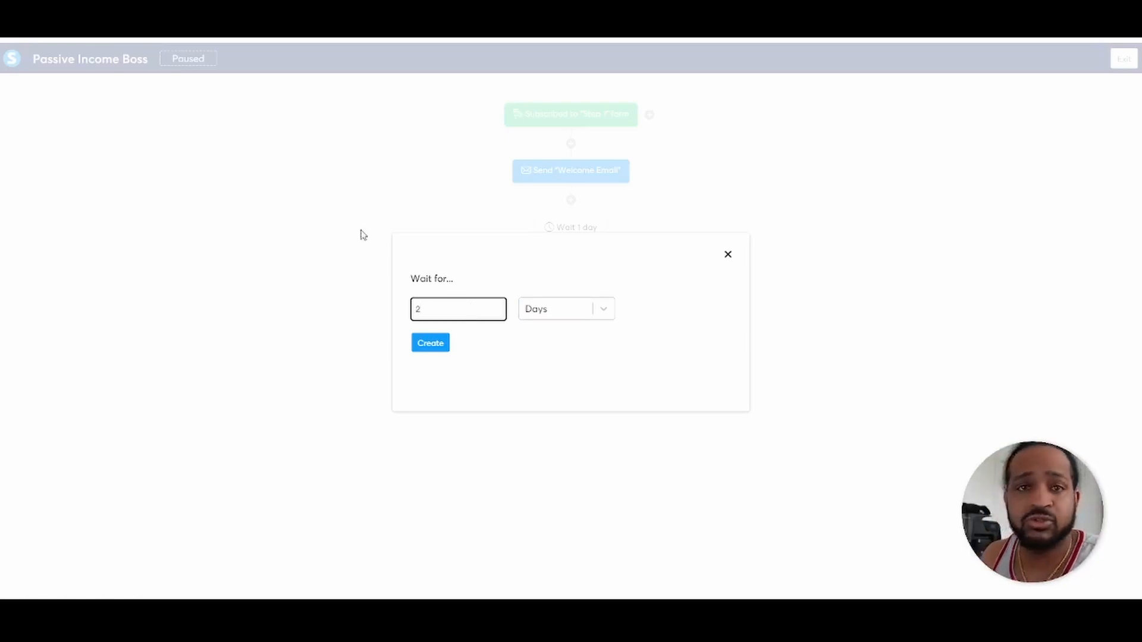
click(429, 342)
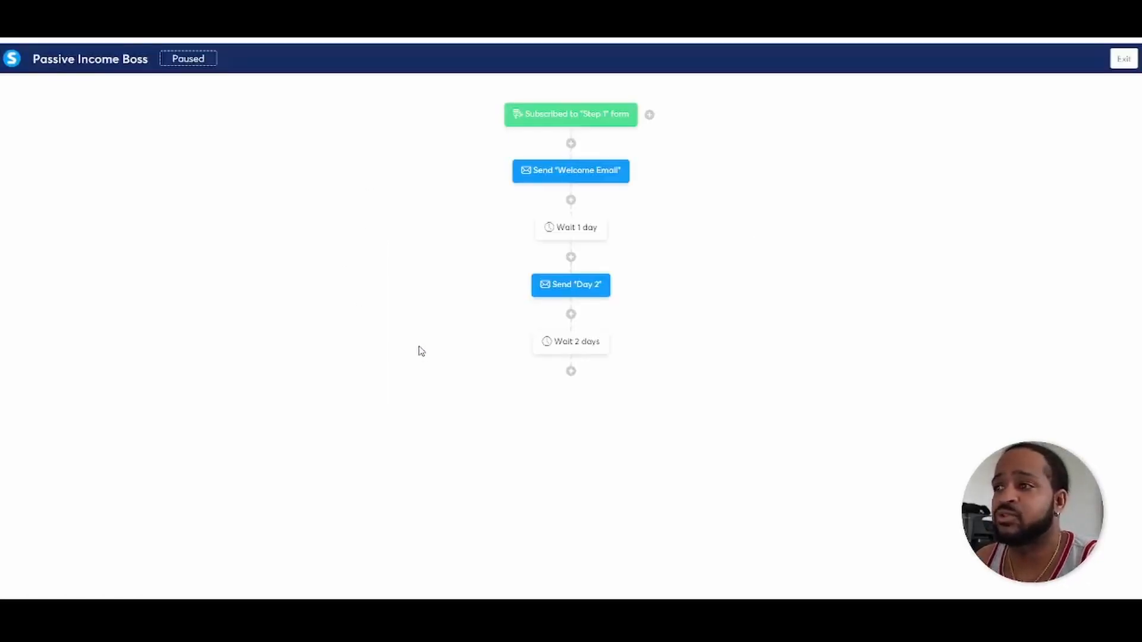
mouse_move(446, 325)
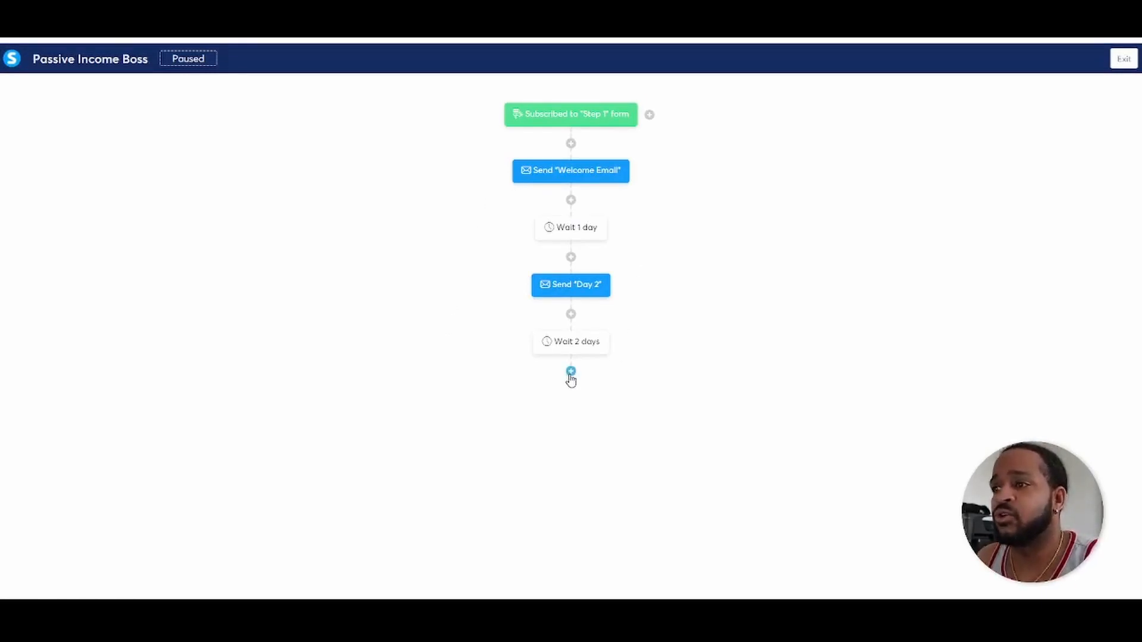
Step: Add a Send an email action and start a new email named 'Day 3 - Offer'
click(570, 372)
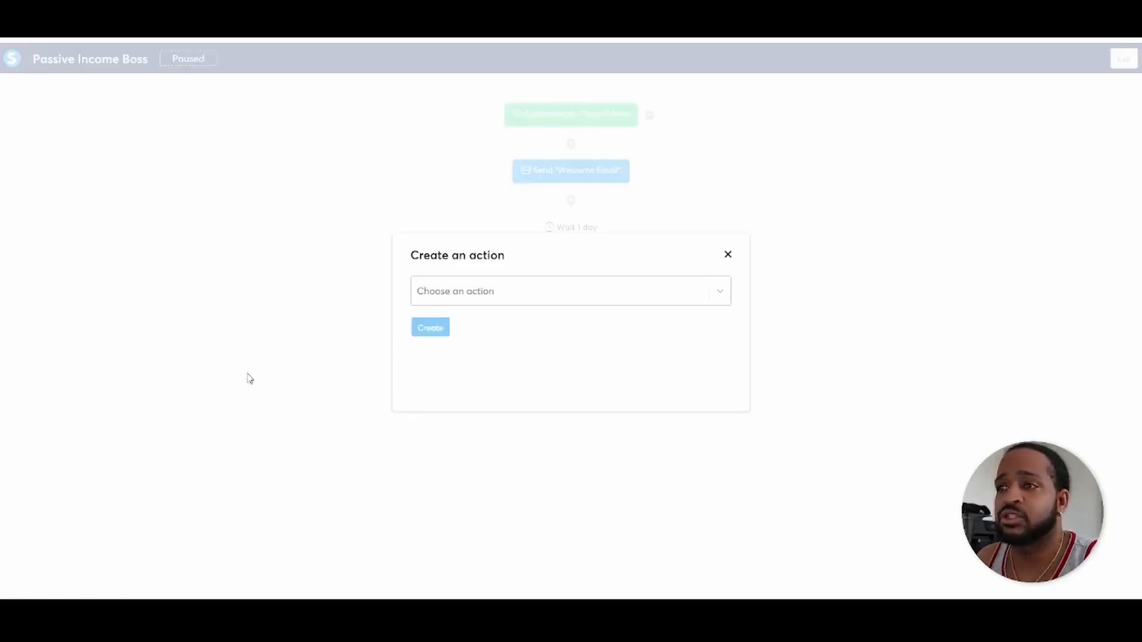
click(569, 290)
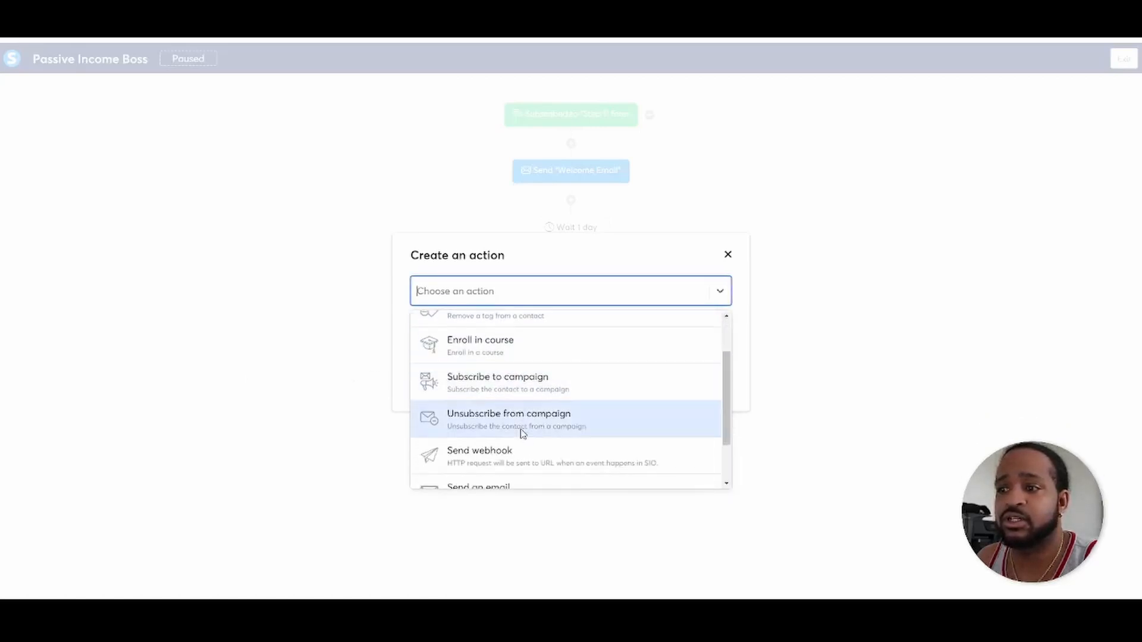
click(478, 486)
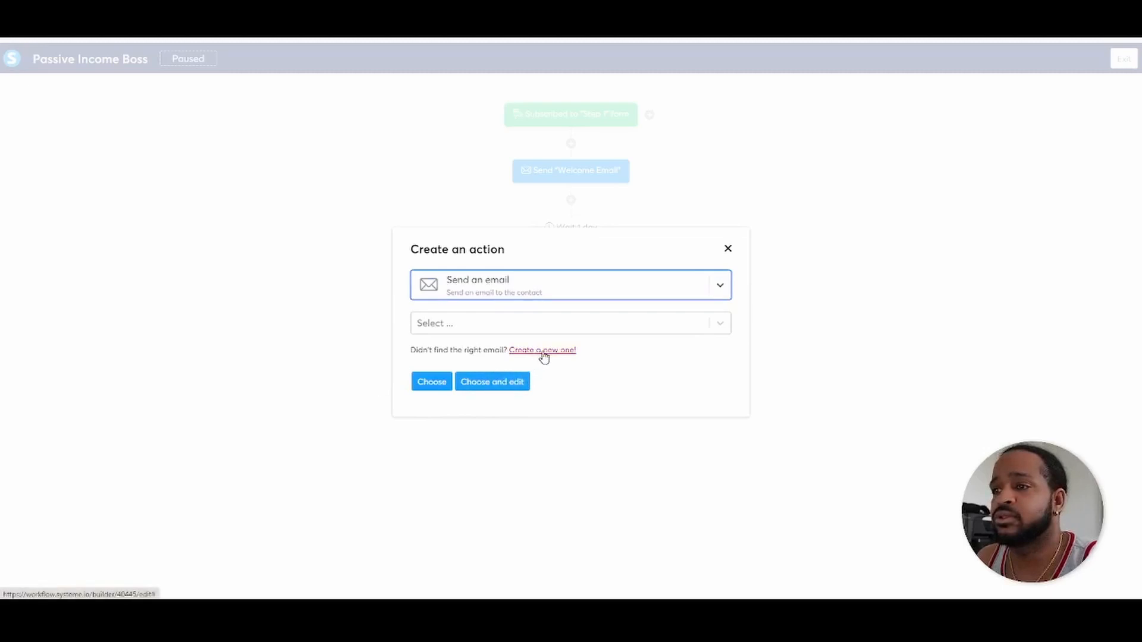
click(543, 350)
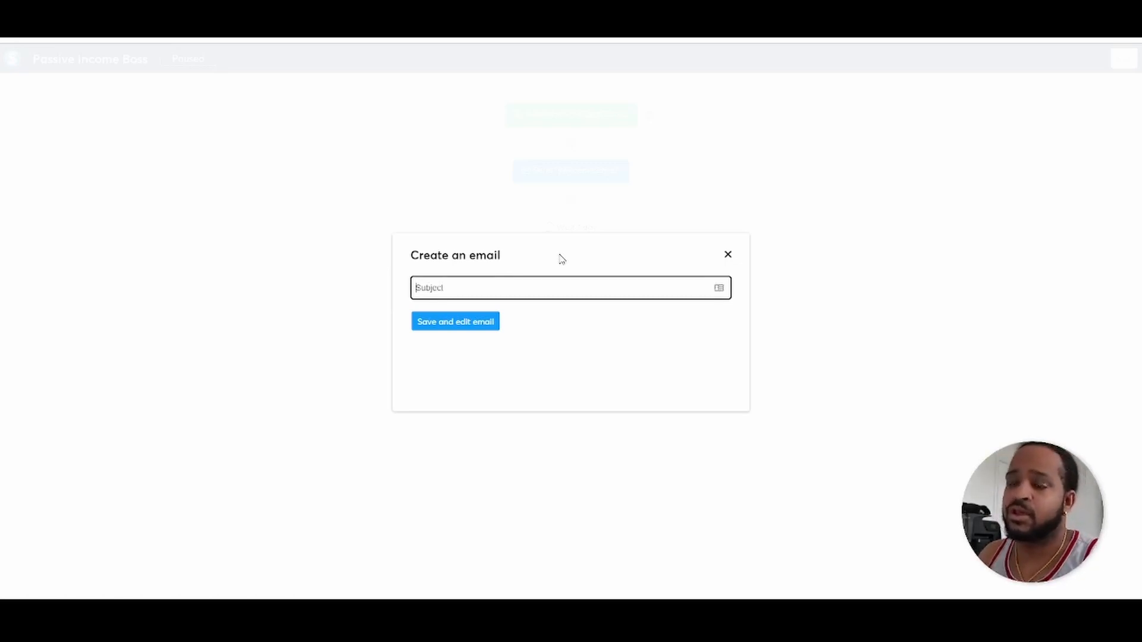
text(Day 3 -)
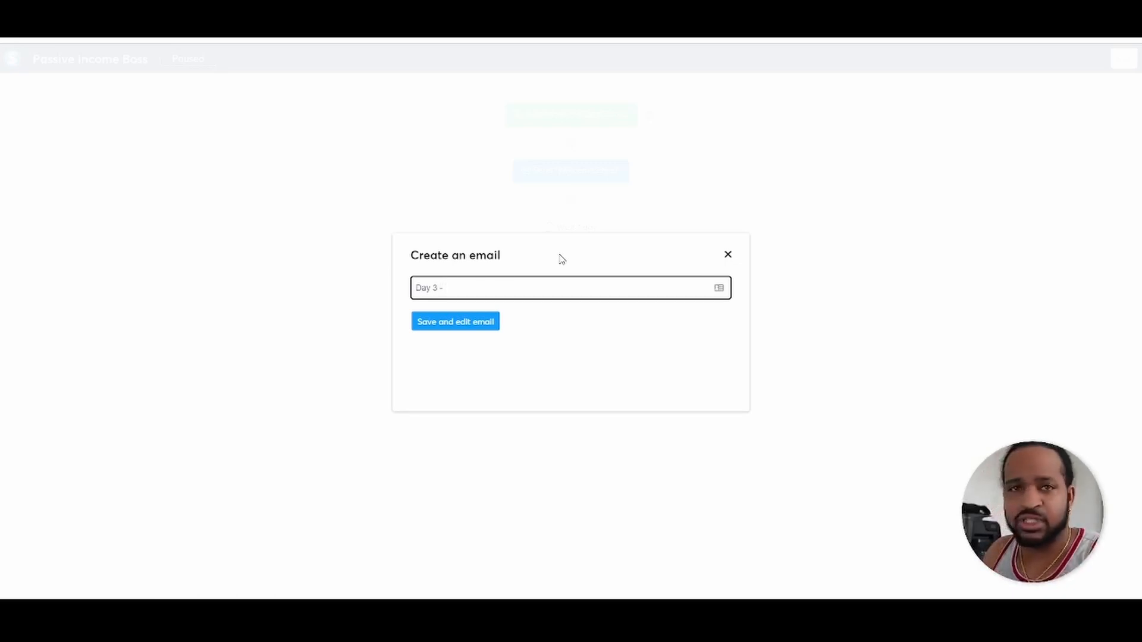
text(O)
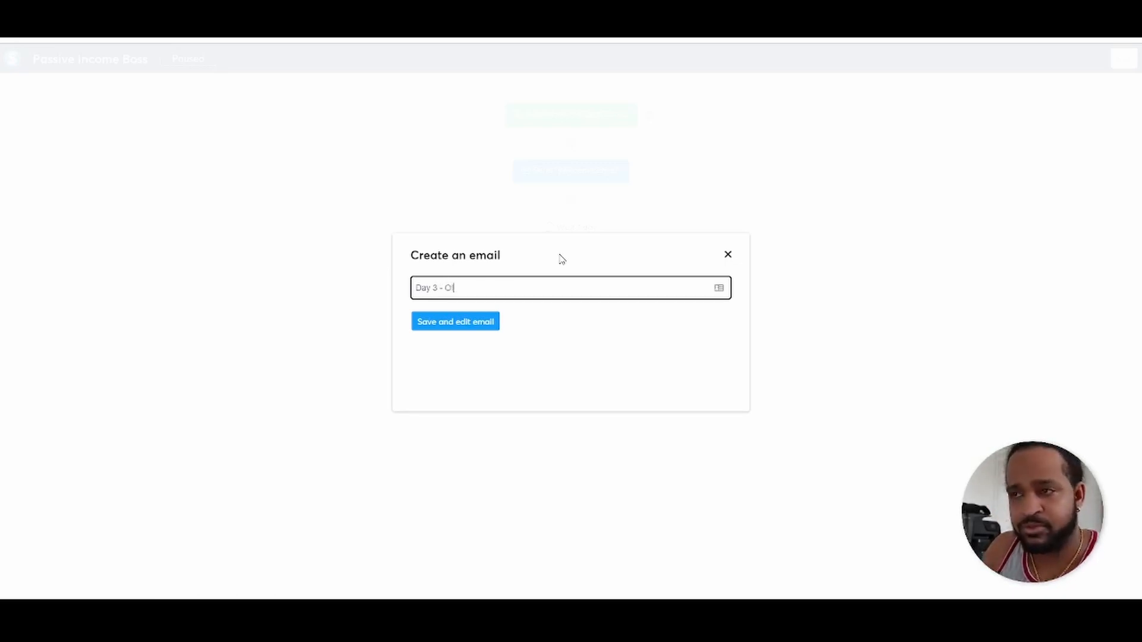
text(ffer)
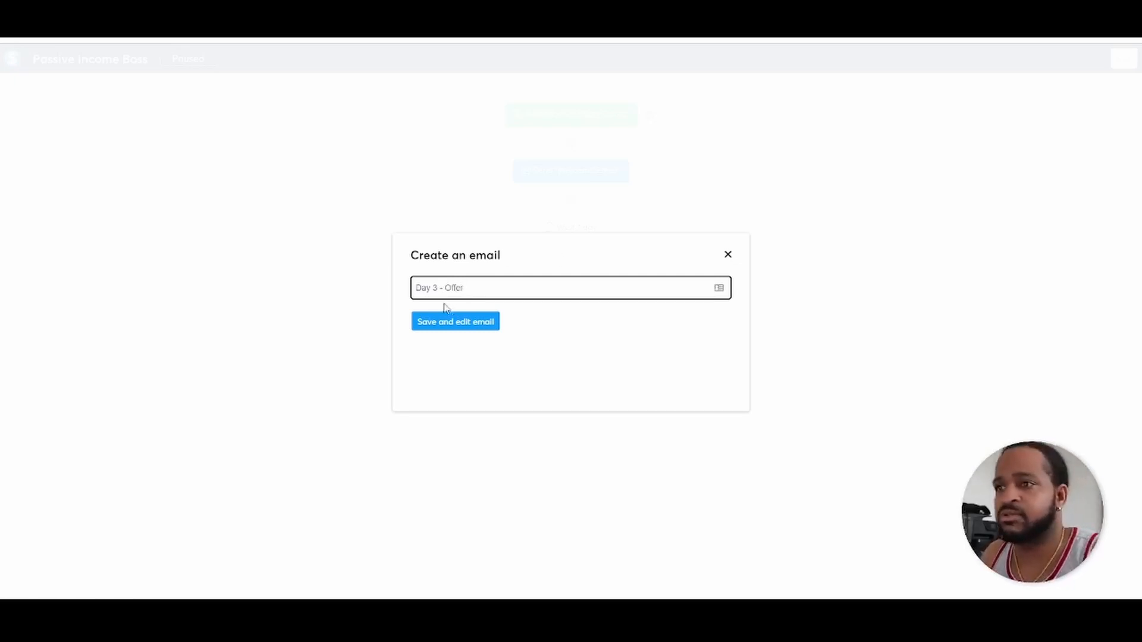
Step: Save the Day 3 - Offer email with body 'Test'
click(455, 321)
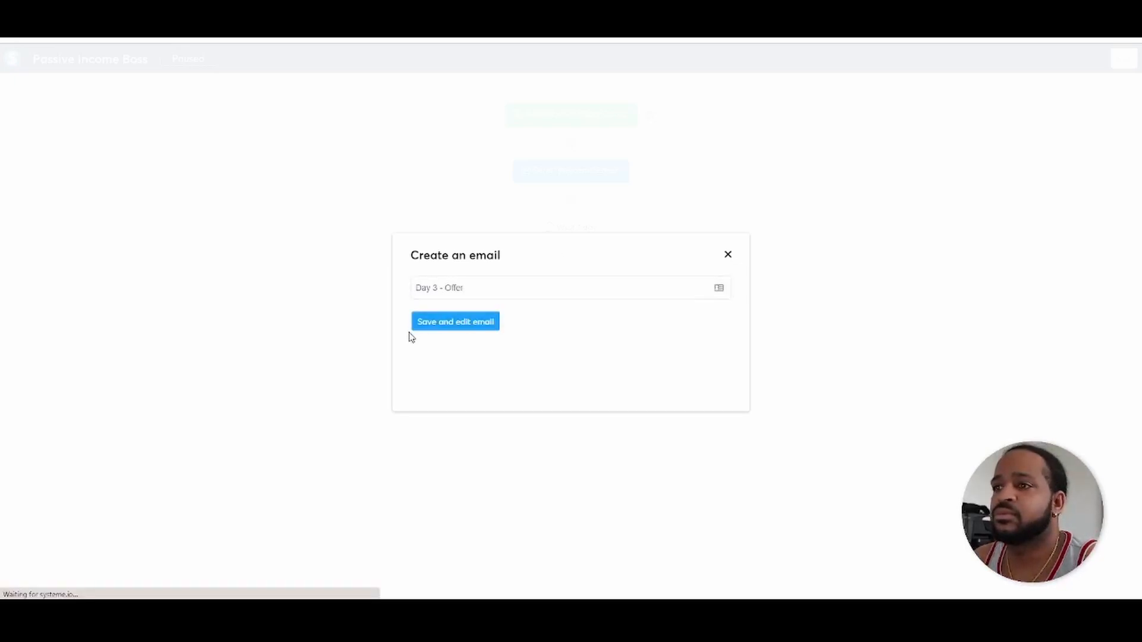
click(454, 321)
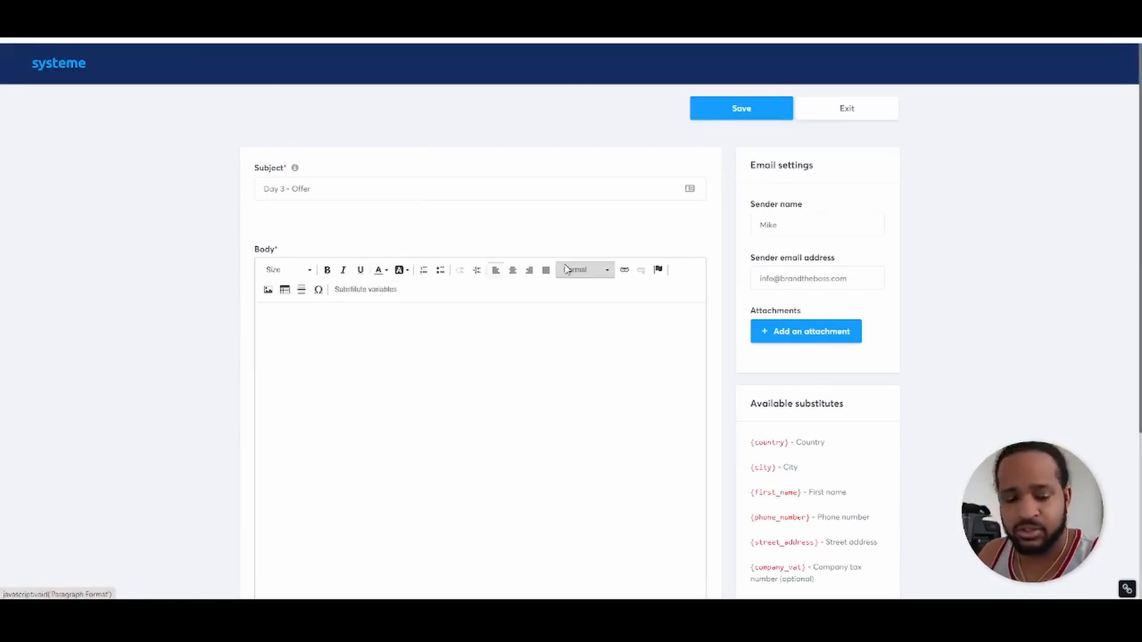
text(Test)
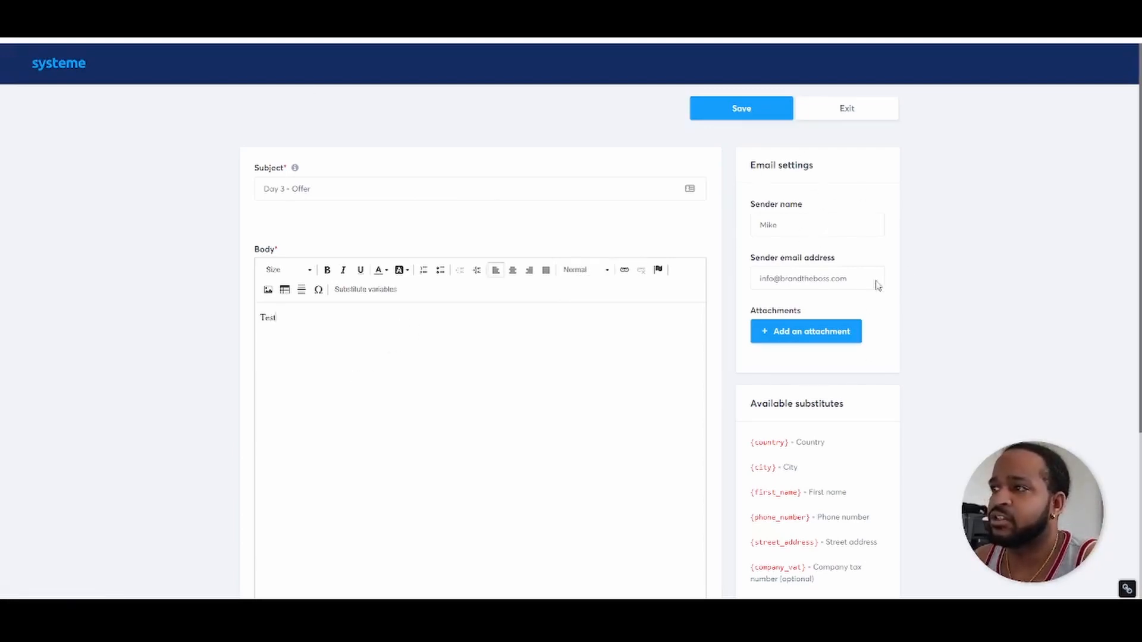
click(741, 108)
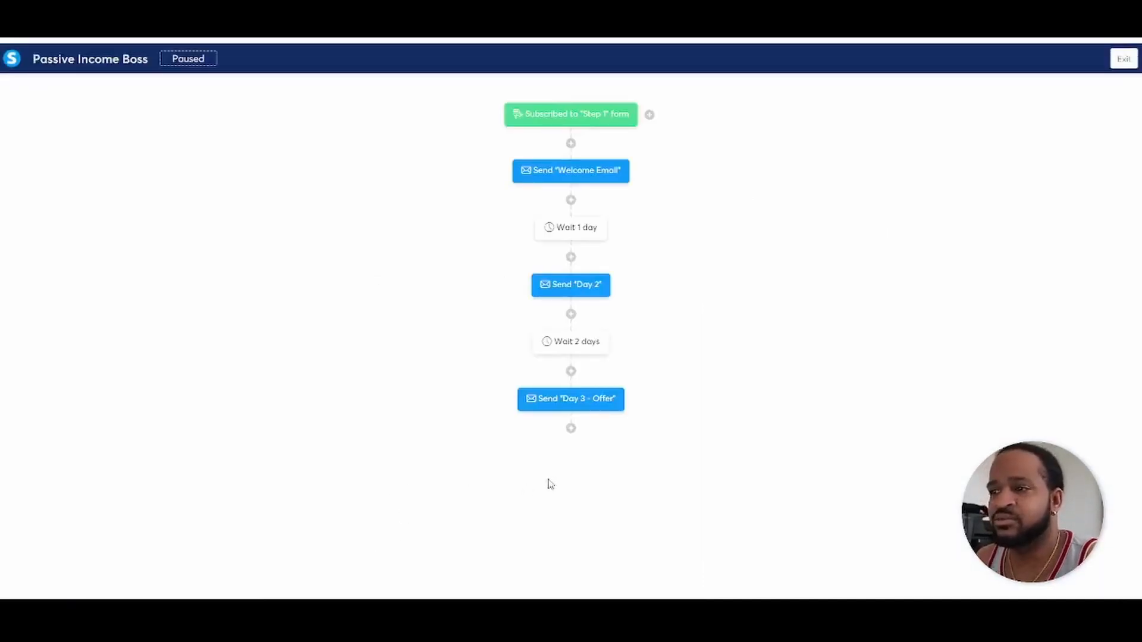
mouse_move(571, 430)
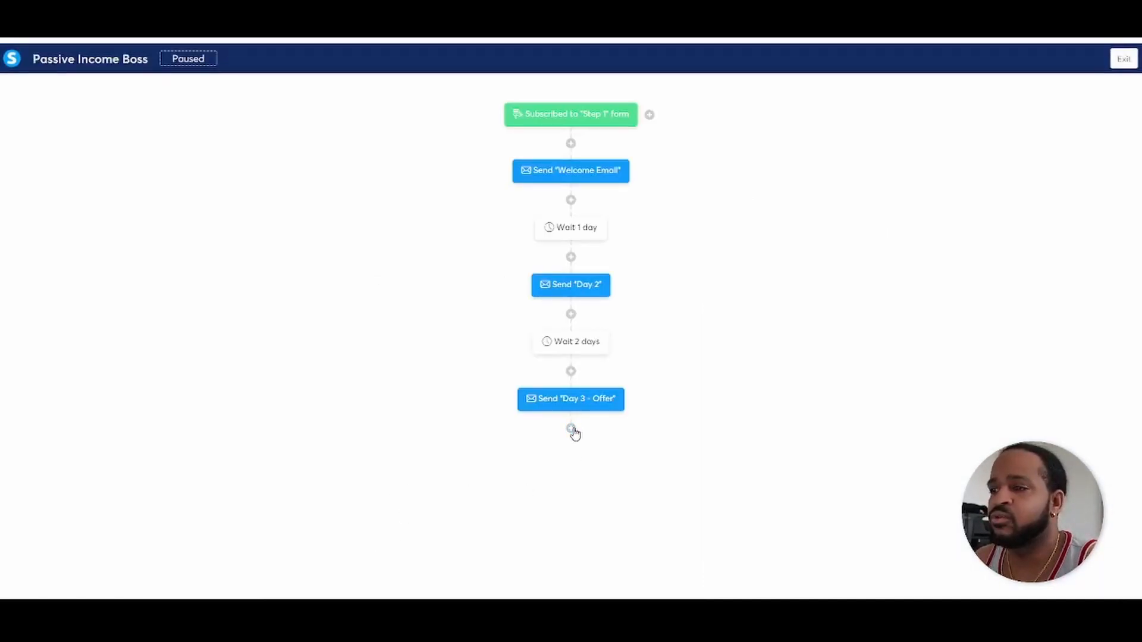
click(571, 429)
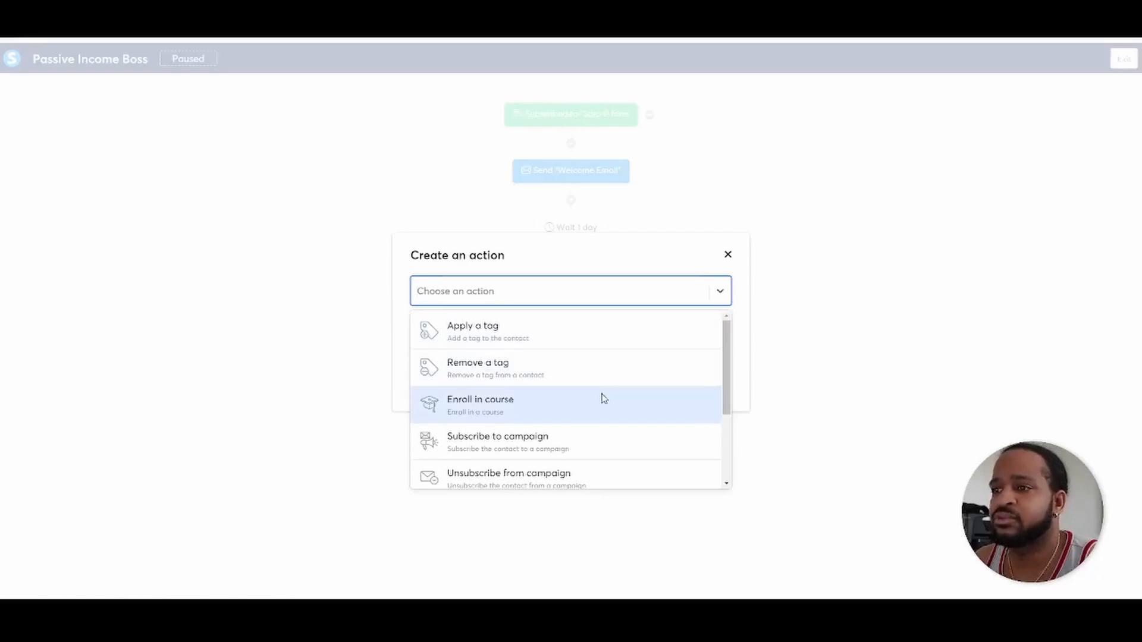
scroll(down, 3)
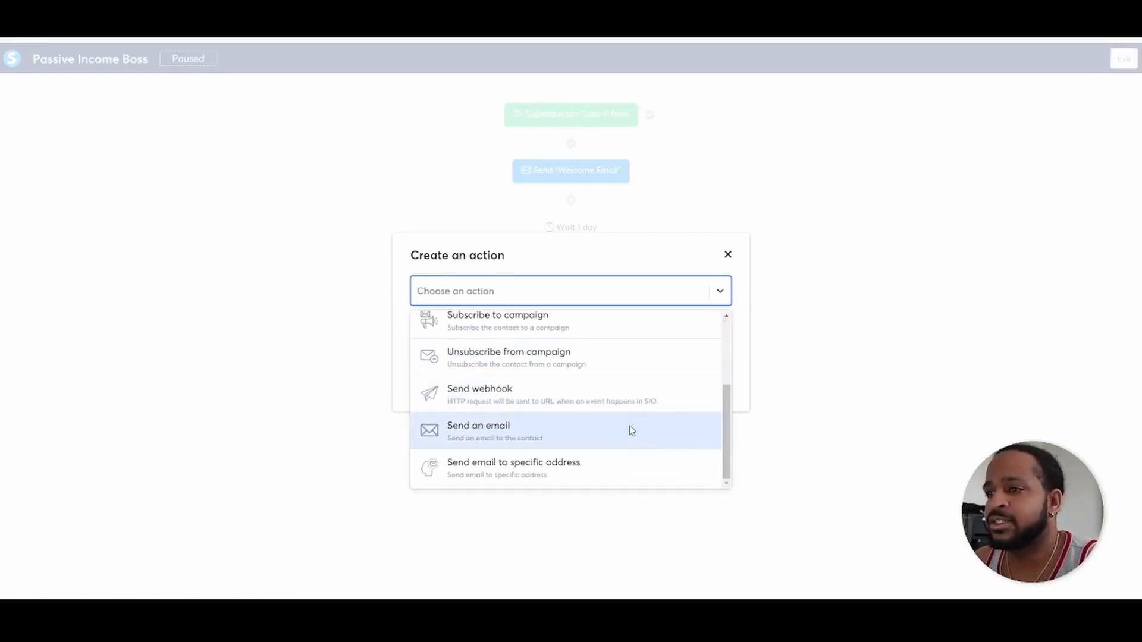
scroll(up, 3)
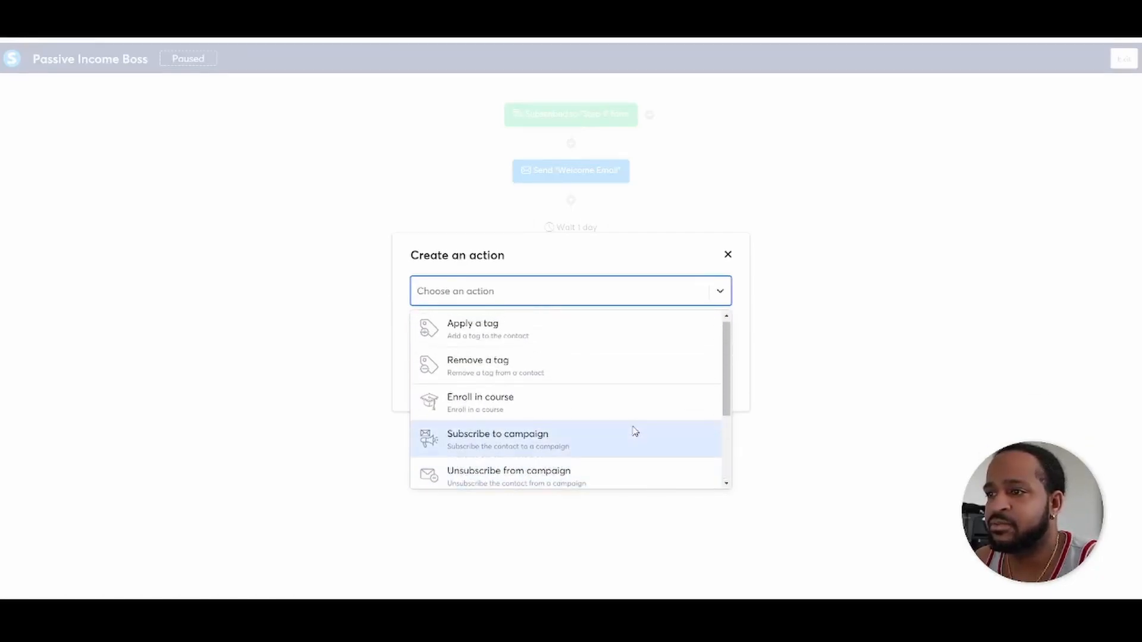
scroll(down, 3)
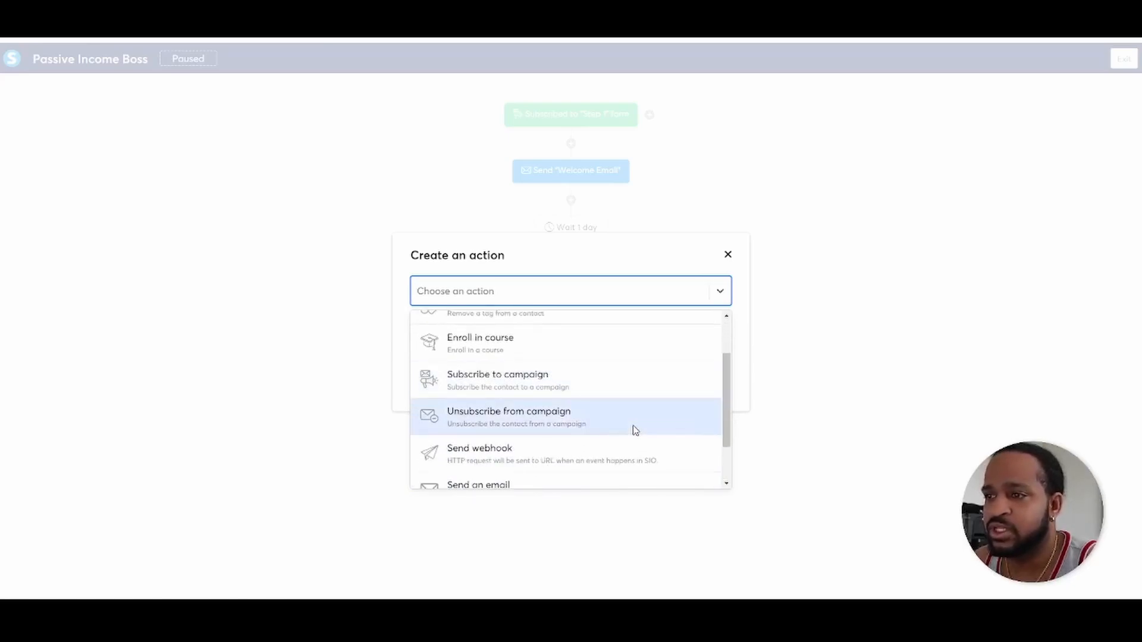
scroll(down, 3)
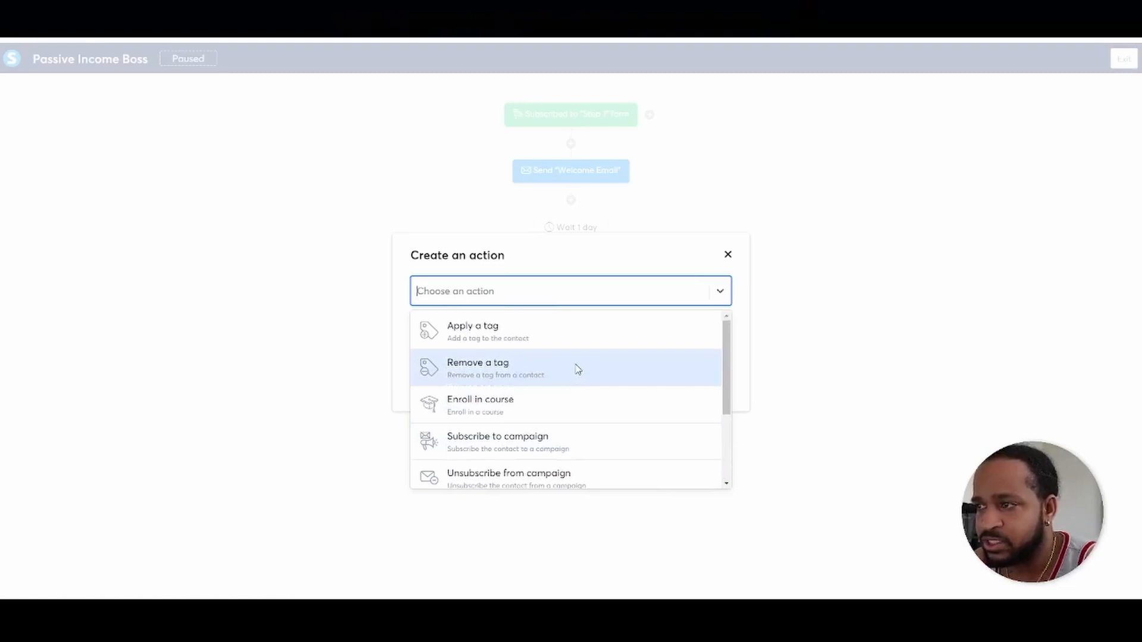
click(727, 255)
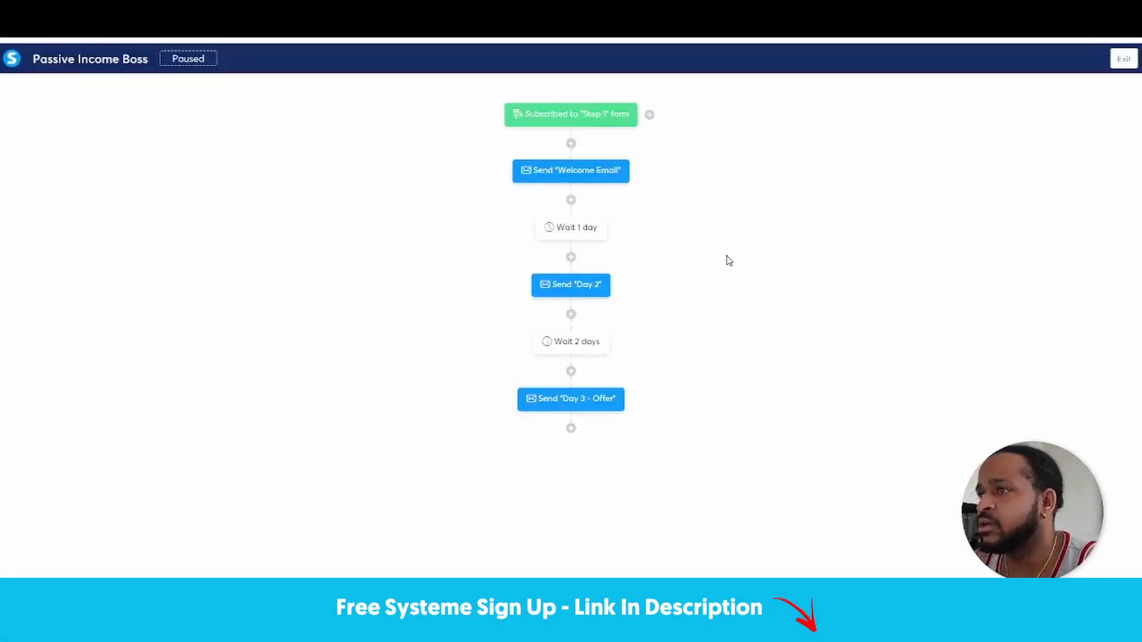
mouse_move(571, 342)
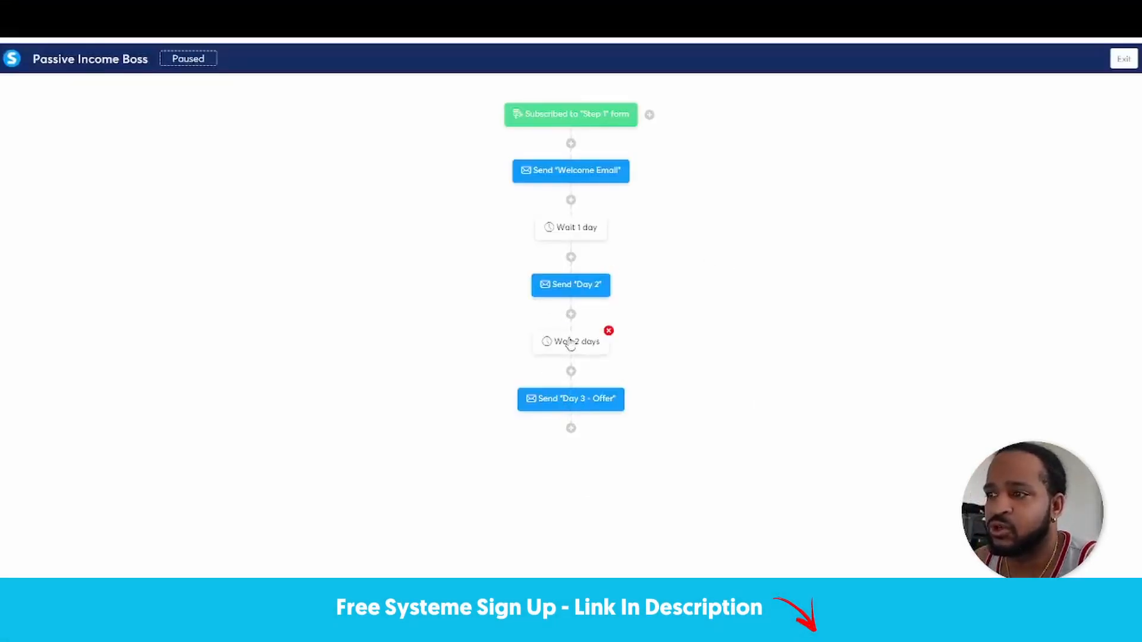
mouse_move(570, 170)
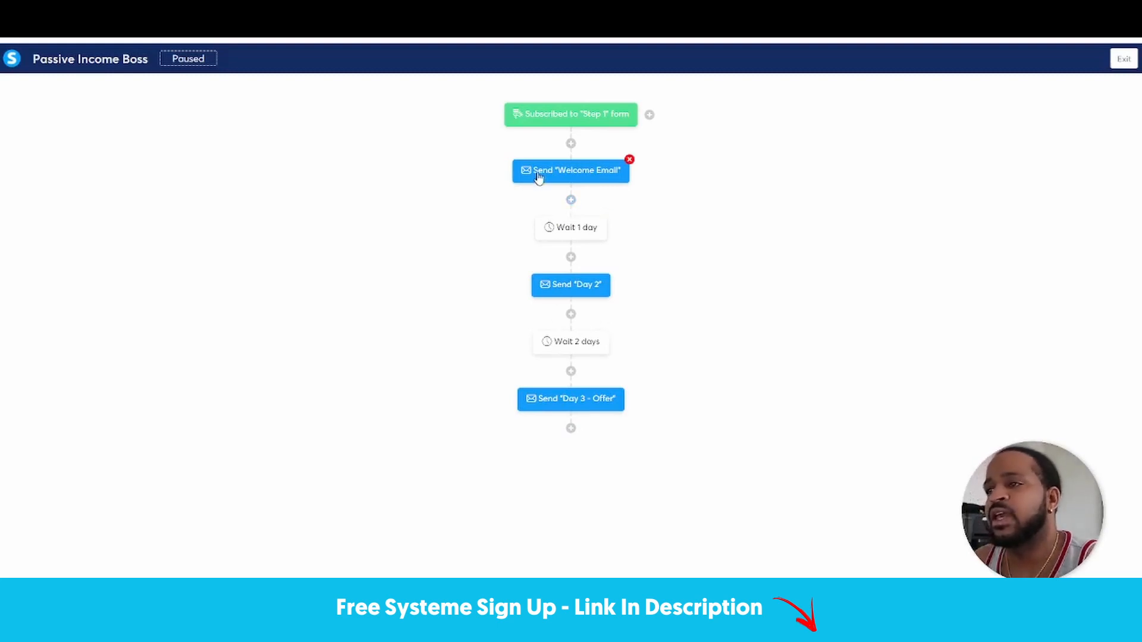
mouse_move(557, 255)
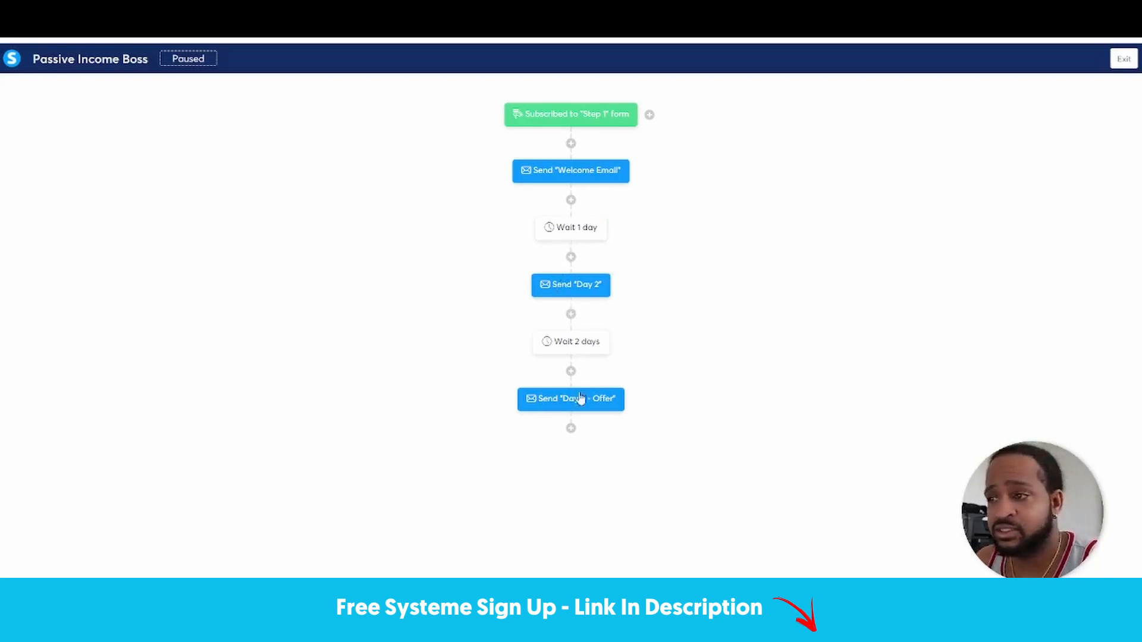
Step: Create a Delay step of 100 Days following the Day 3 - Offer email
click(569, 429)
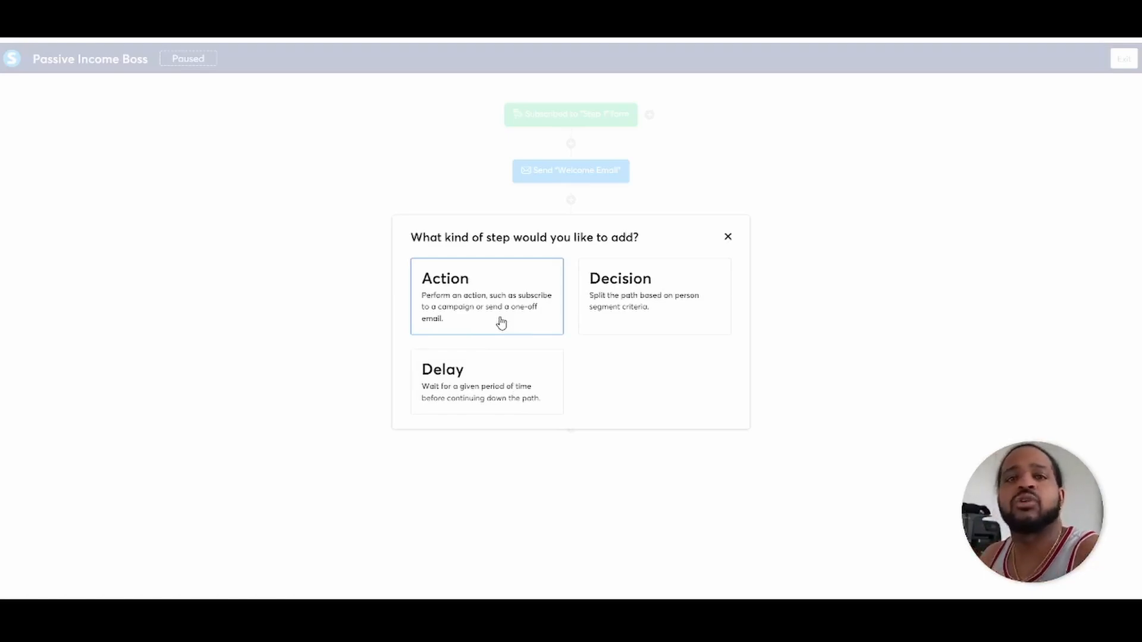
mouse_move(495, 305)
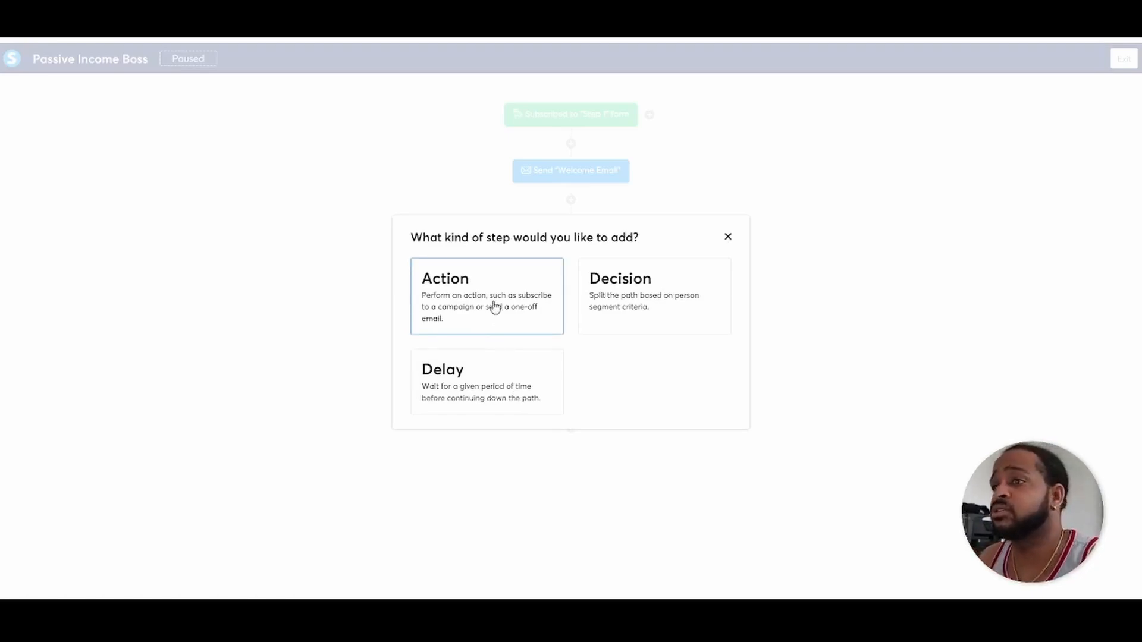
click(487, 382)
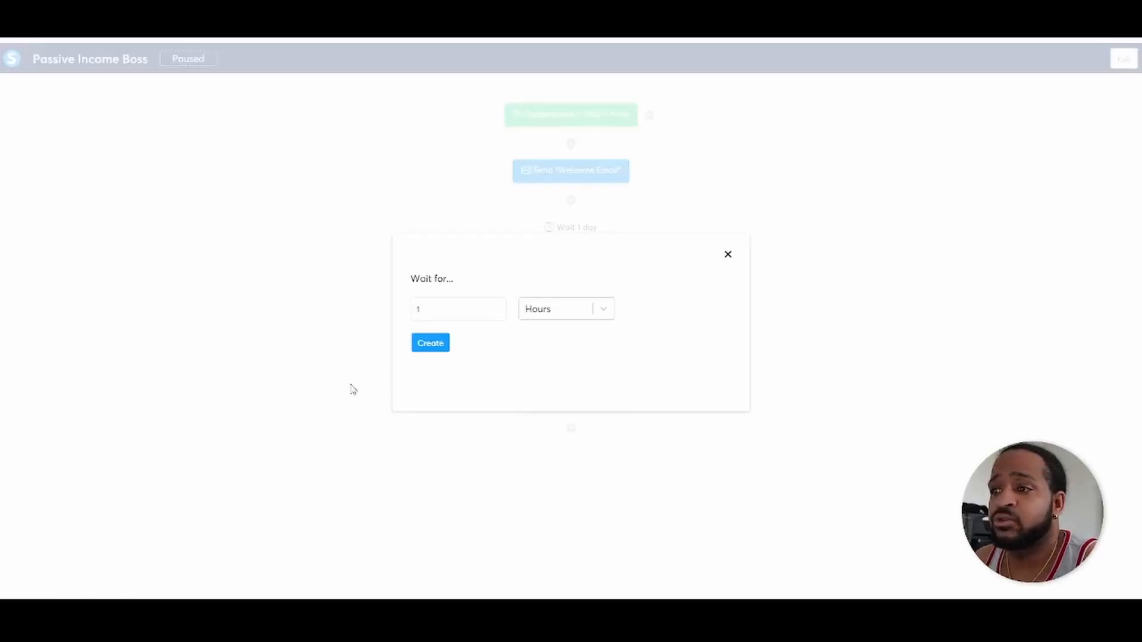
text(100)
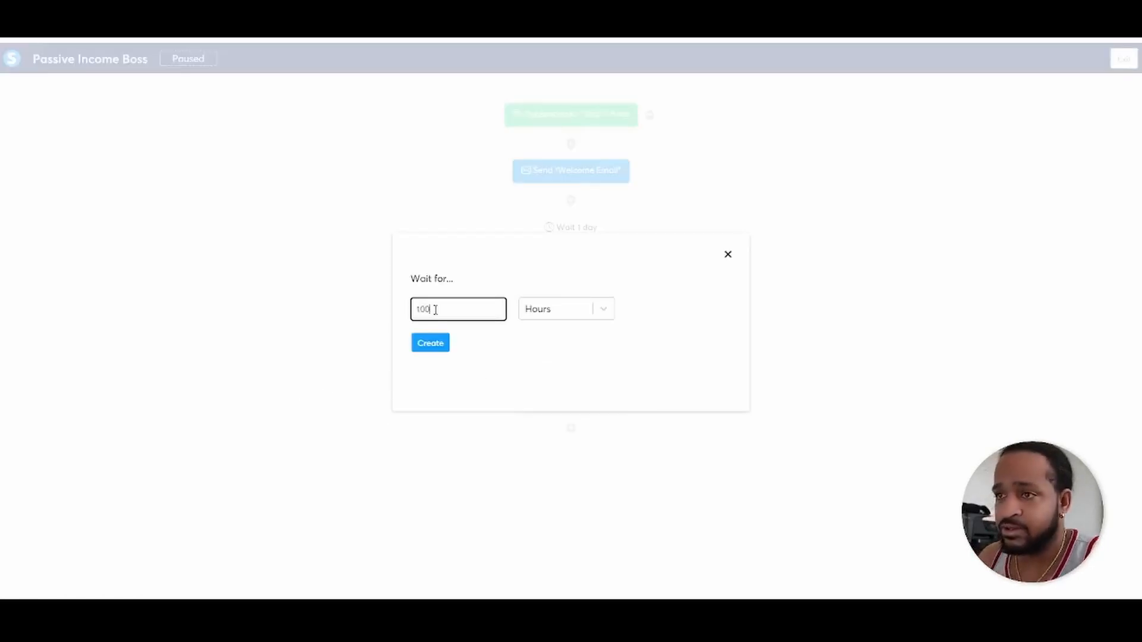
click(566, 309)
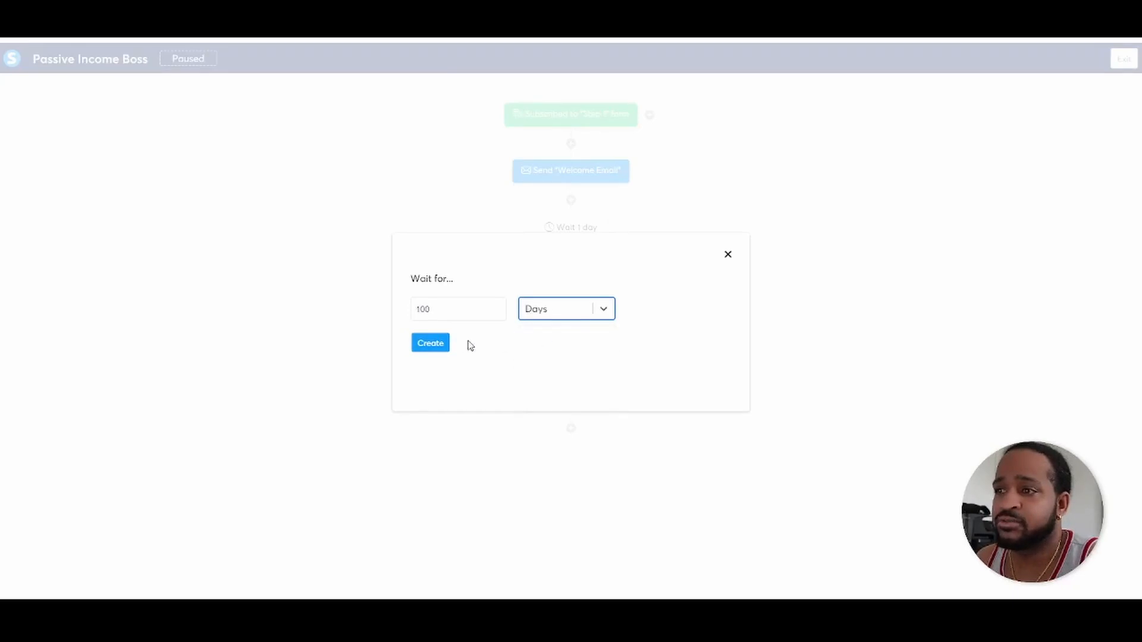
click(430, 343)
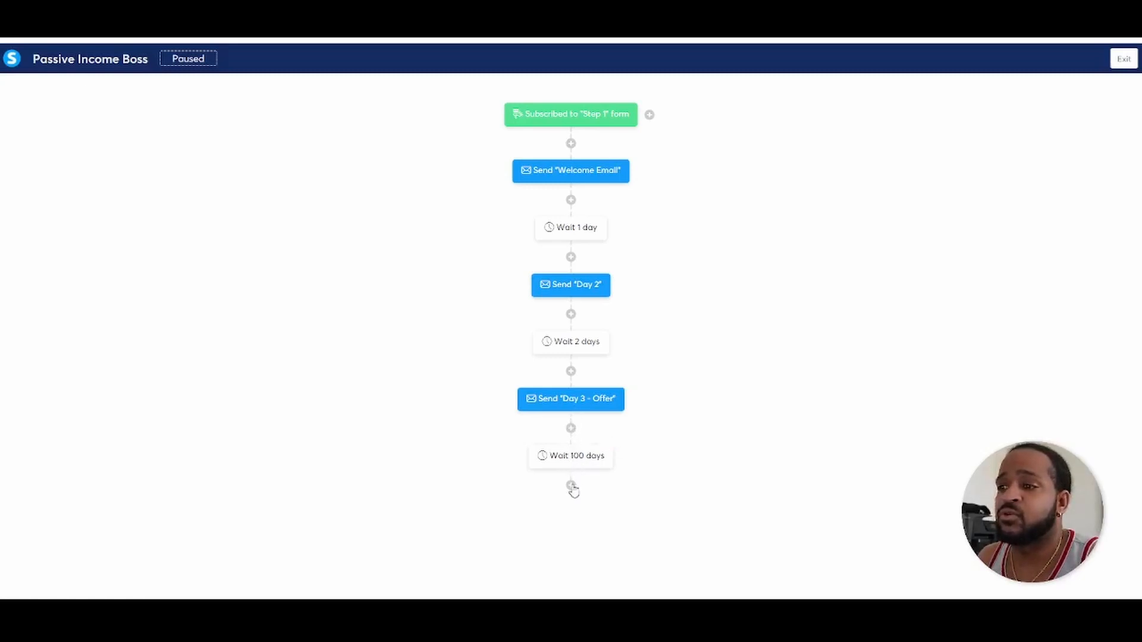
mouse_move(573, 488)
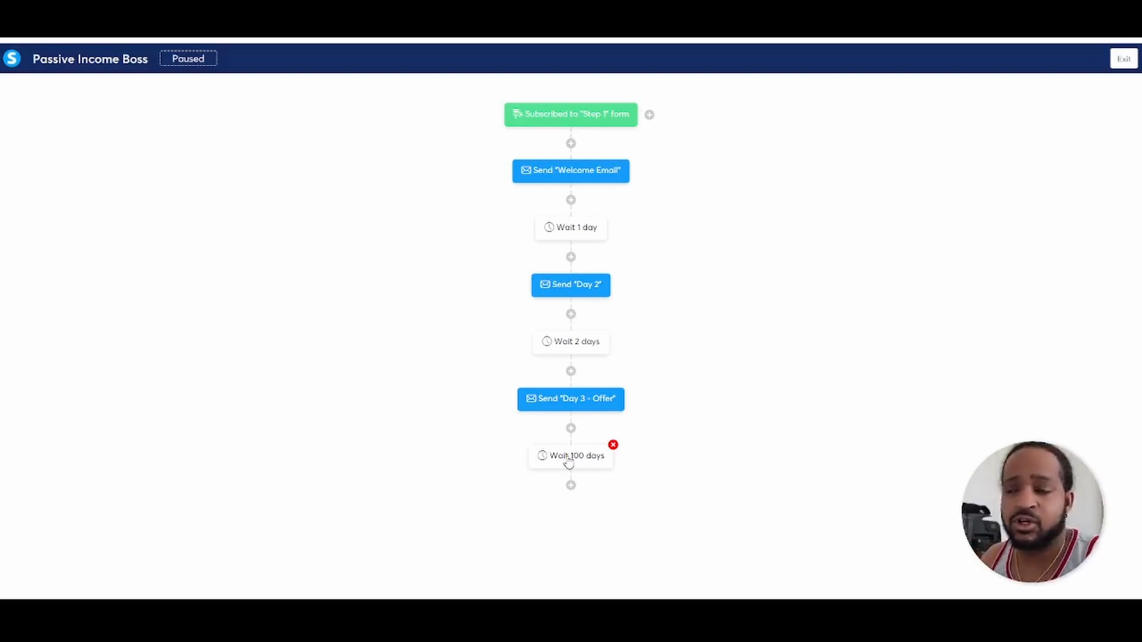
Step: Add a Send an email action and start a new email named 'Day 4'
click(570, 485)
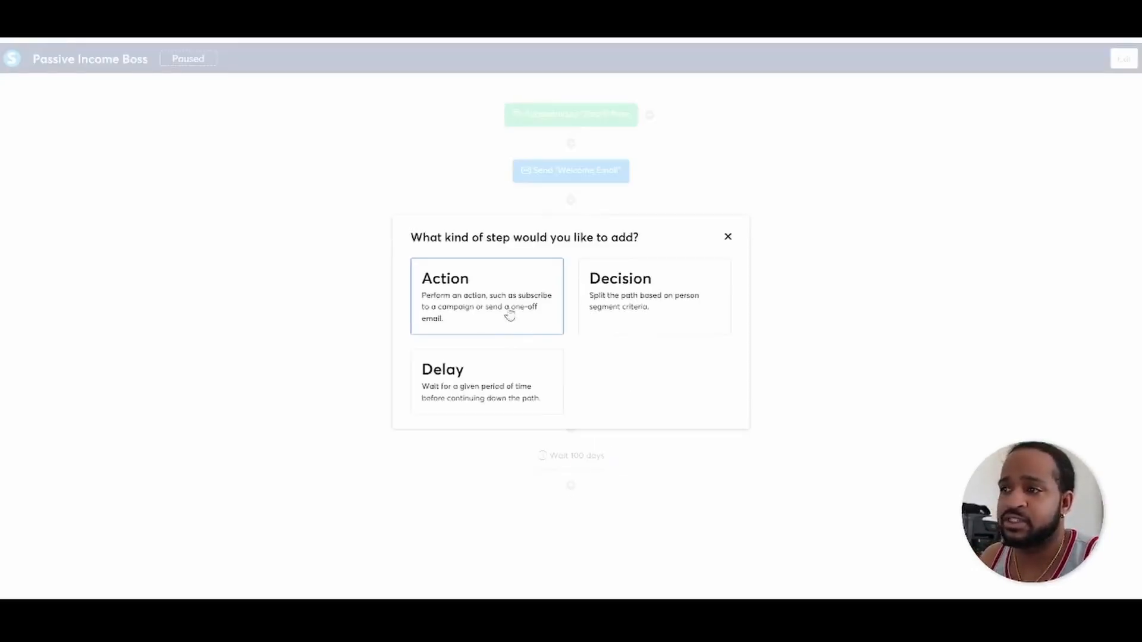
click(487, 296)
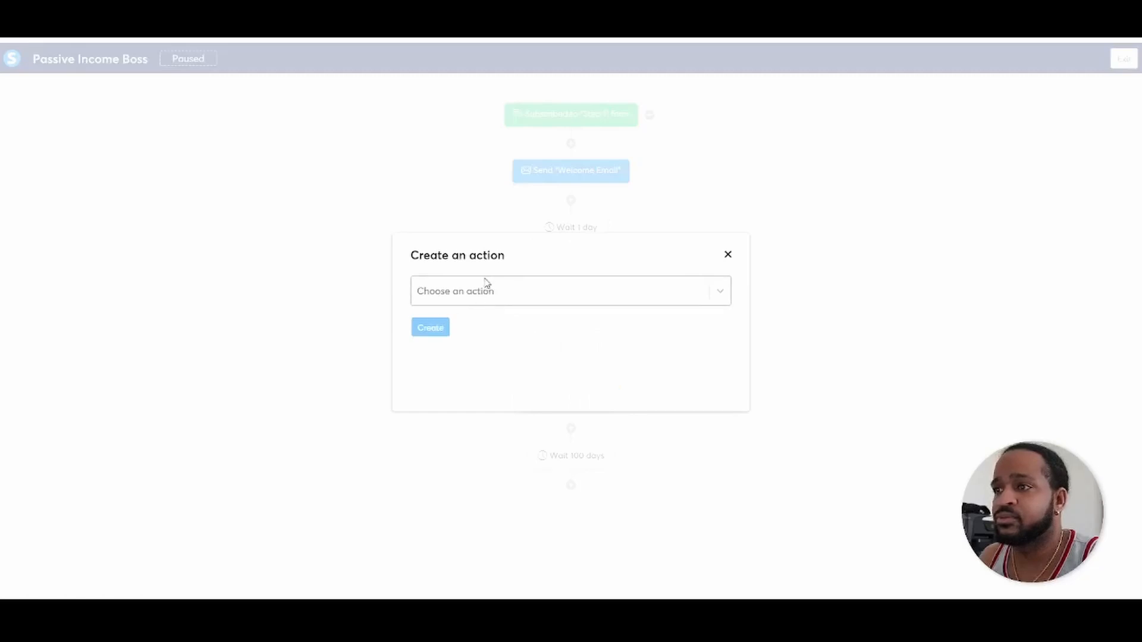
click(570, 290)
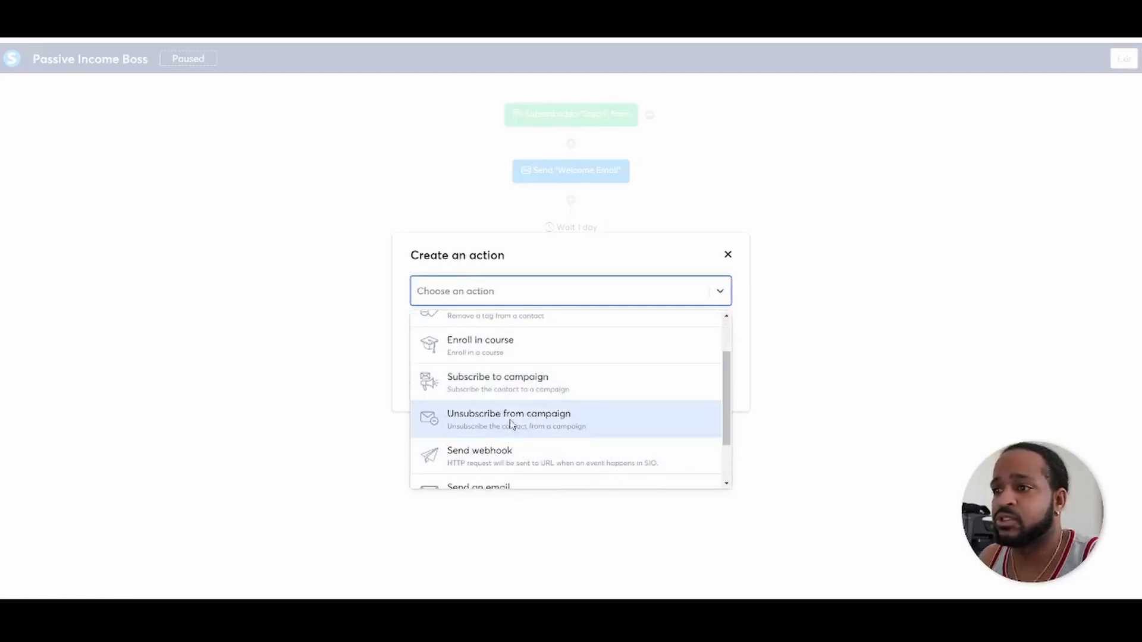
click(478, 487)
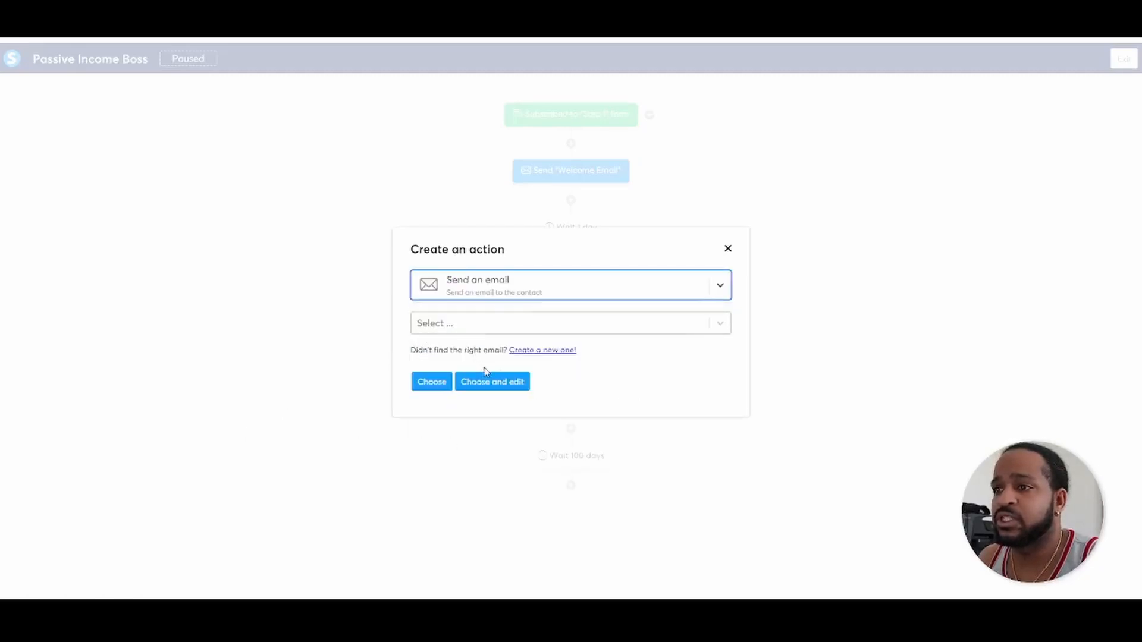
click(542, 350)
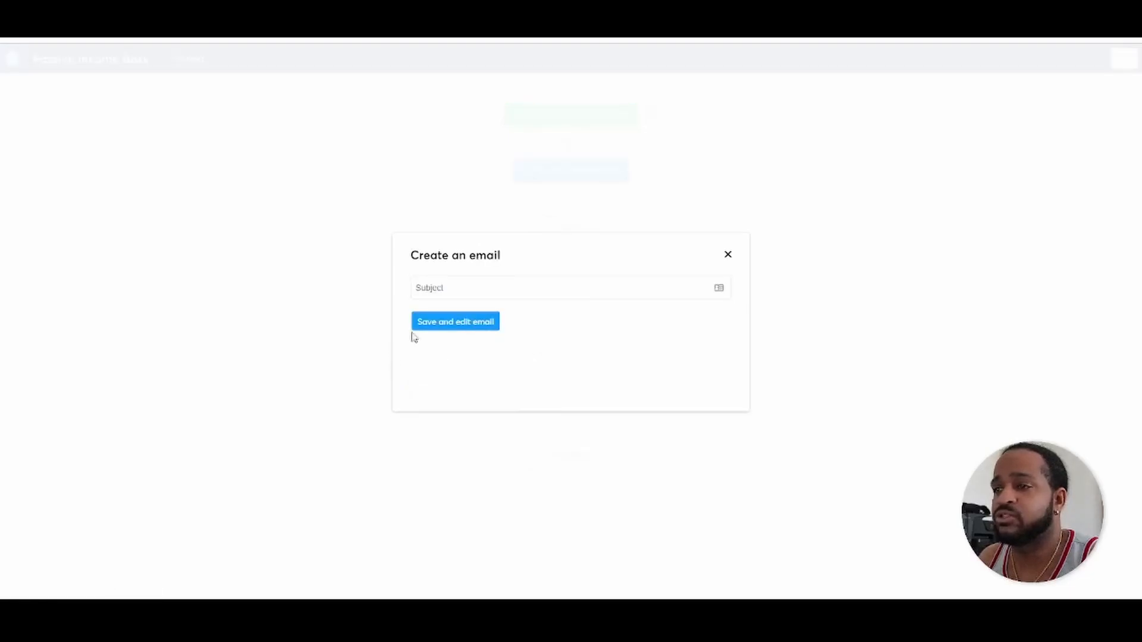
text(Day)
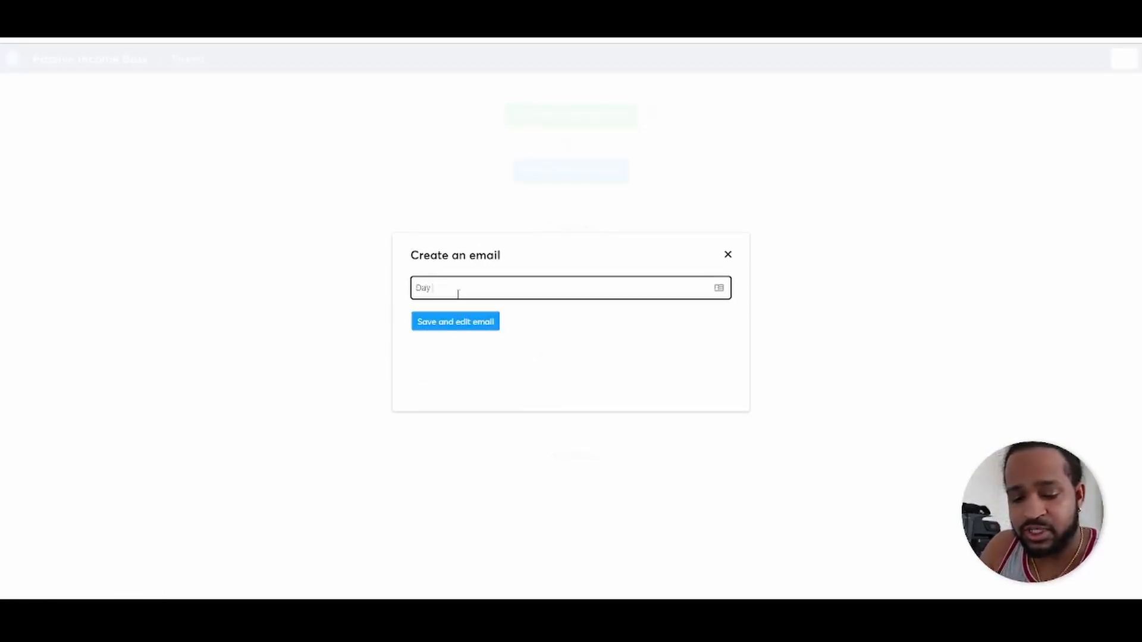
text(4)
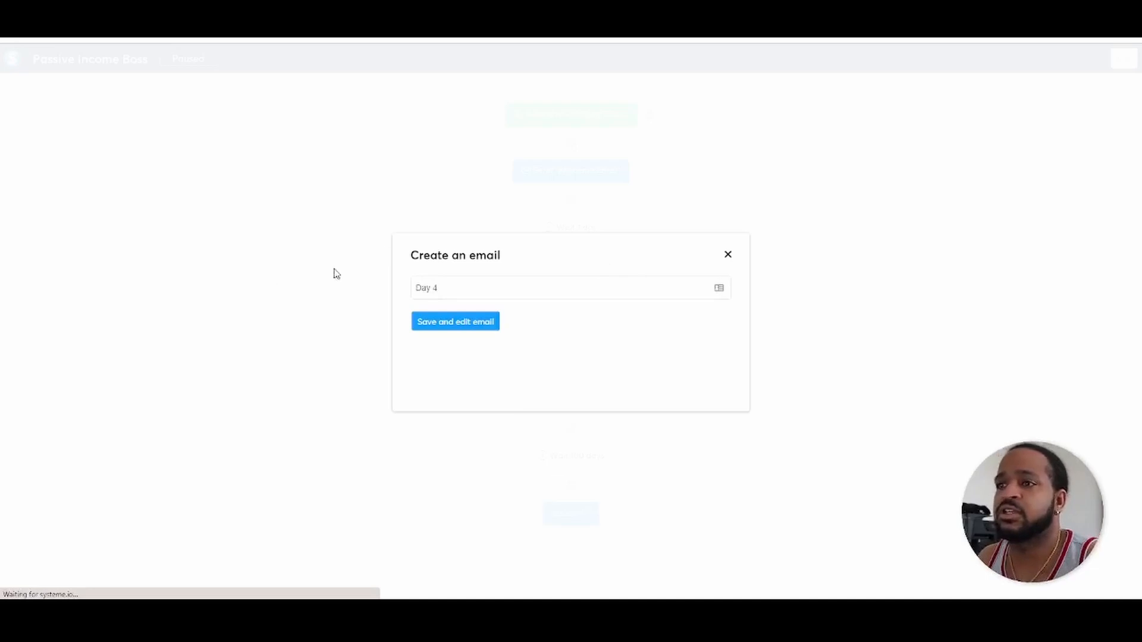
Step: Save the Day 4 email with body 'Test'
click(454, 321)
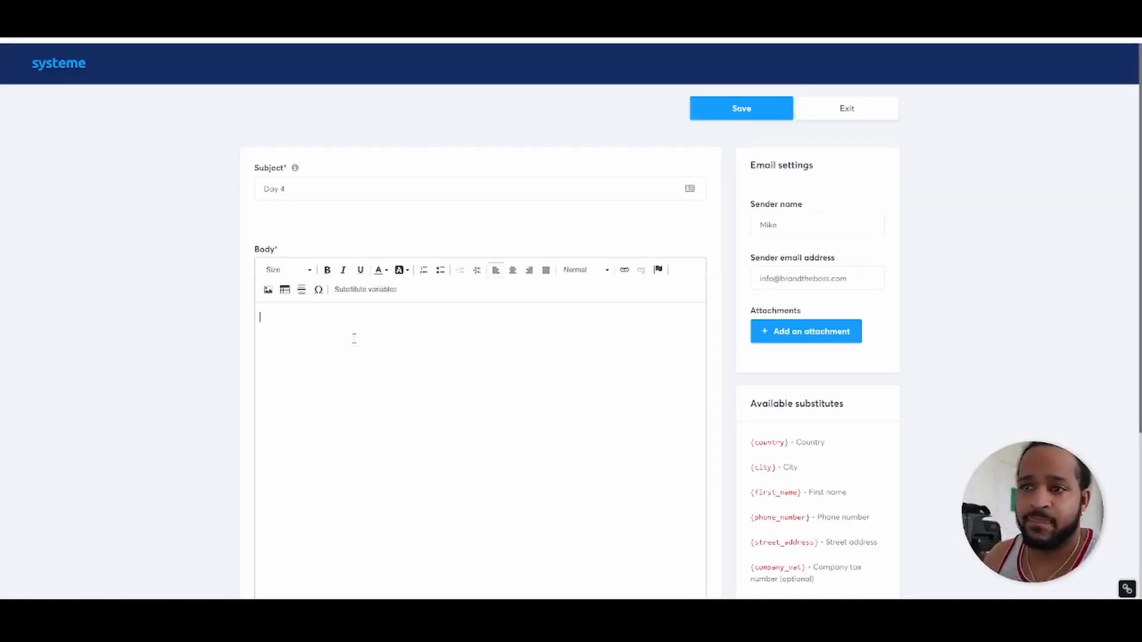
text(Test)
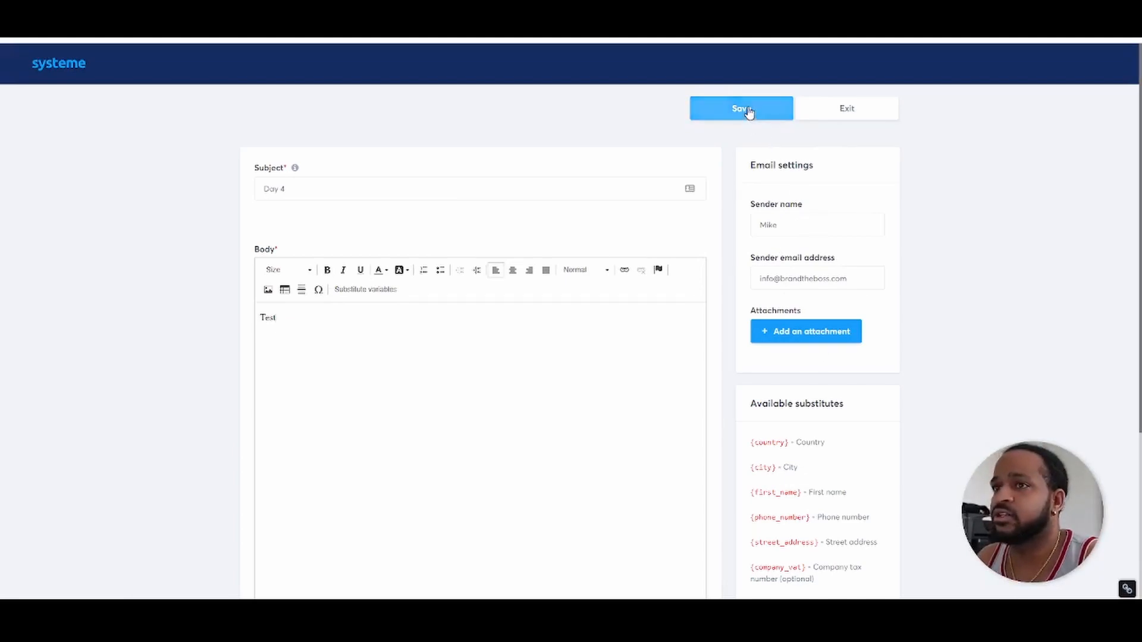
click(739, 108)
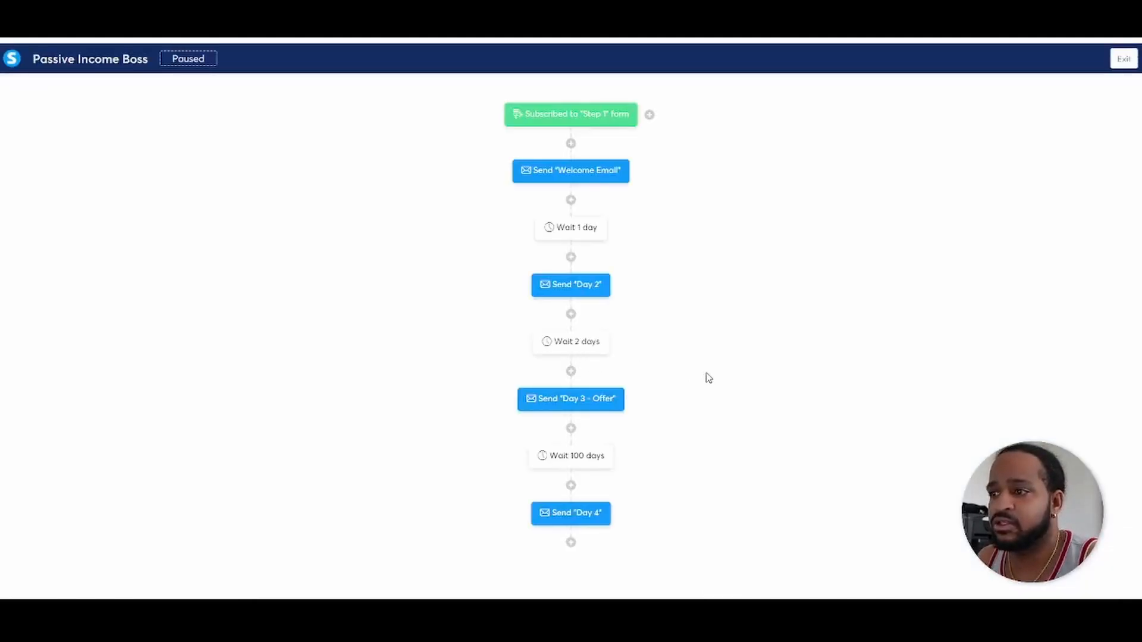
mouse_move(607, 466)
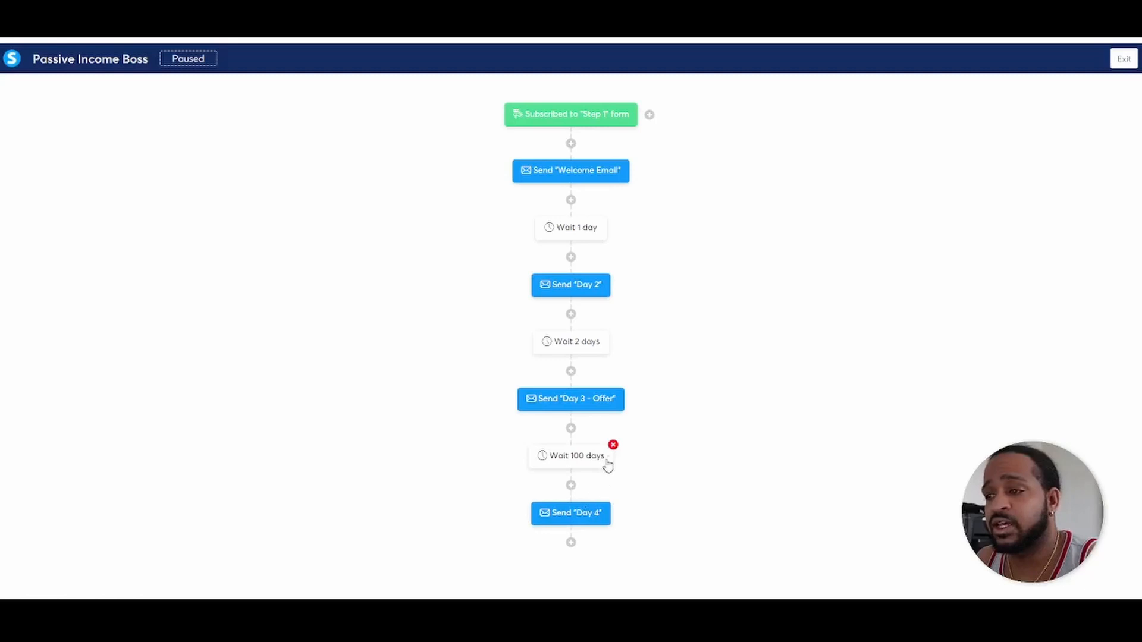
mouse_move(570, 465)
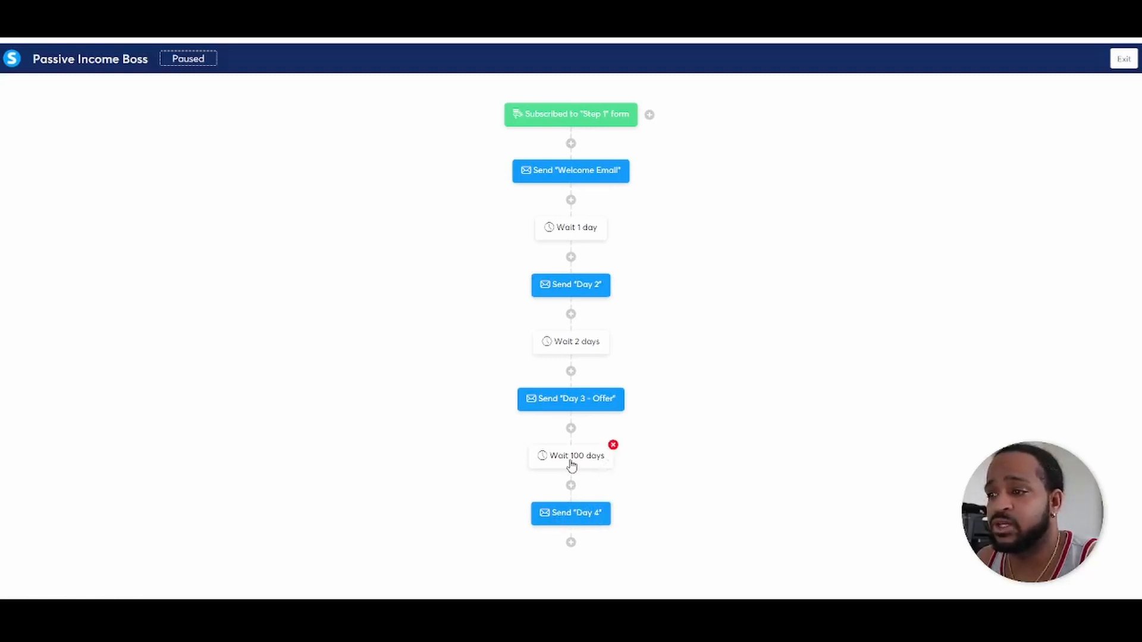
Step: Update the wait before Day 4 to 1 day, then begin a 100 Days delay after Day 4
click(575, 456)
text(1)
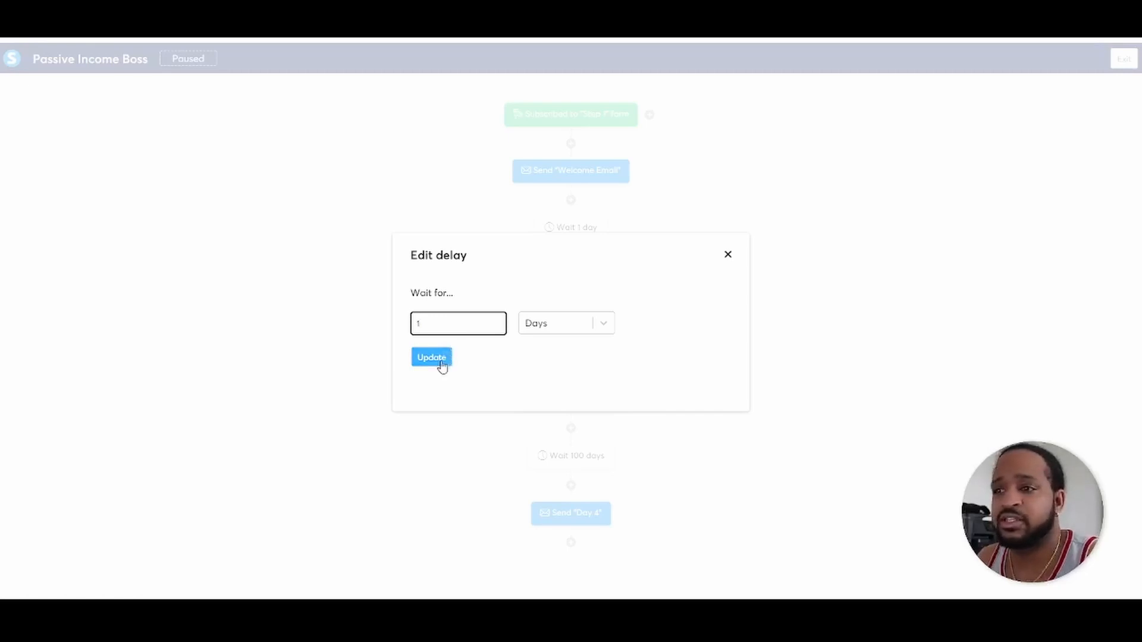
click(431, 358)
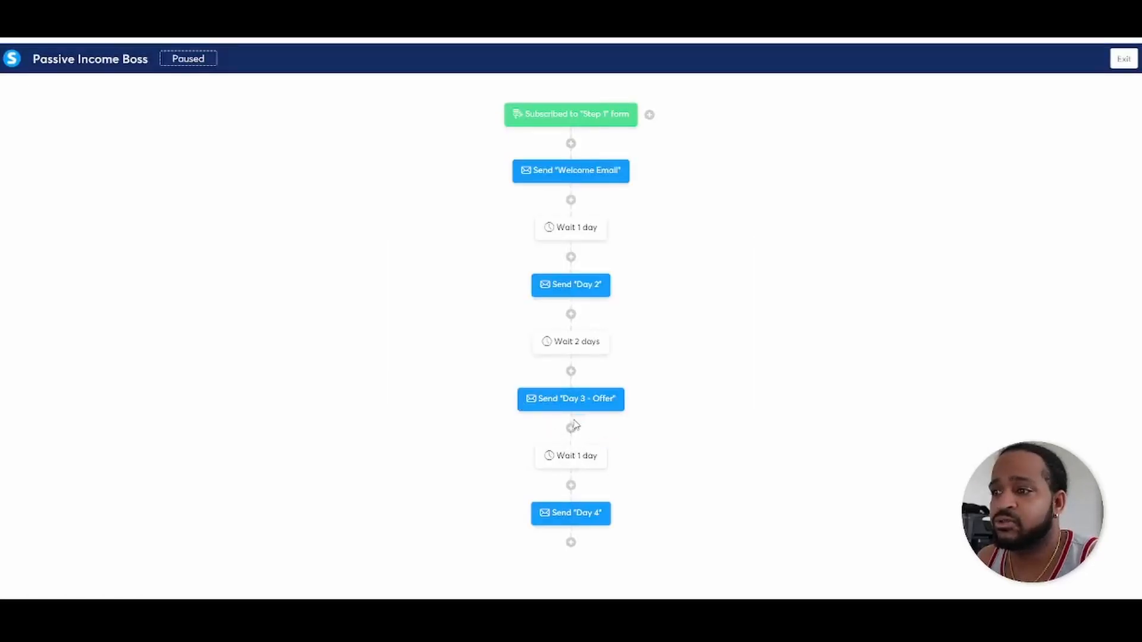
mouse_move(571, 513)
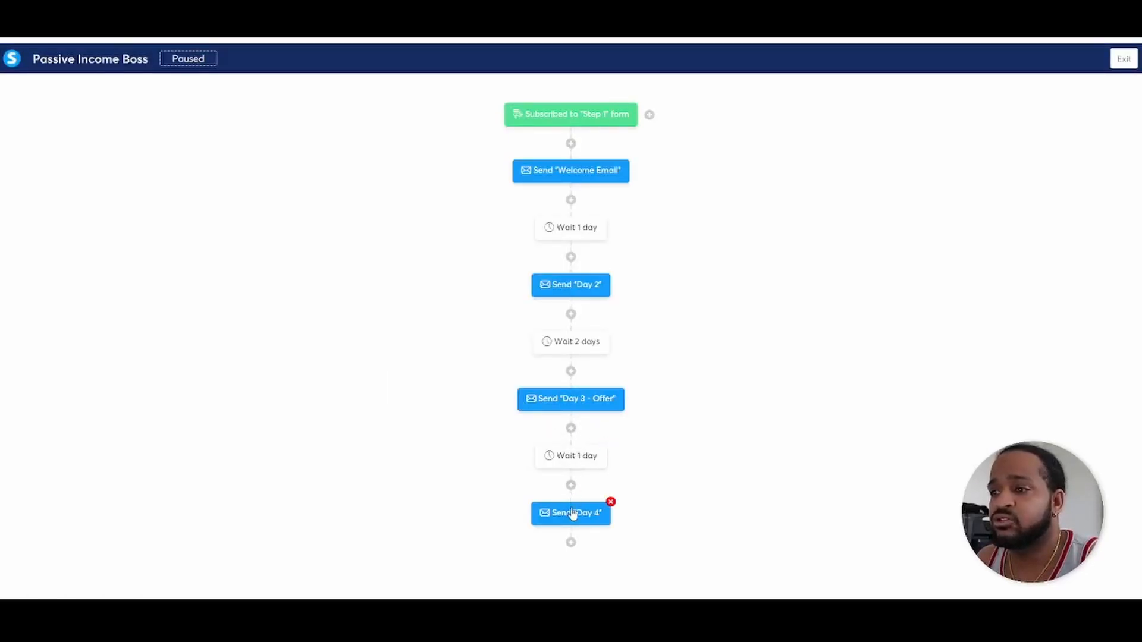
mouse_move(570, 455)
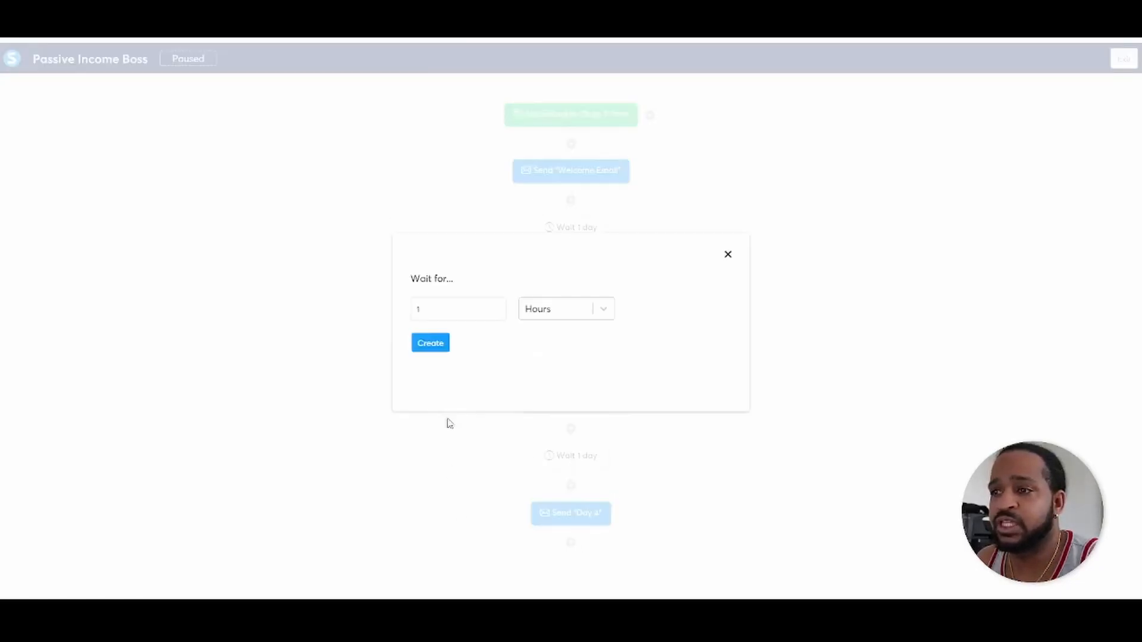
text(100)
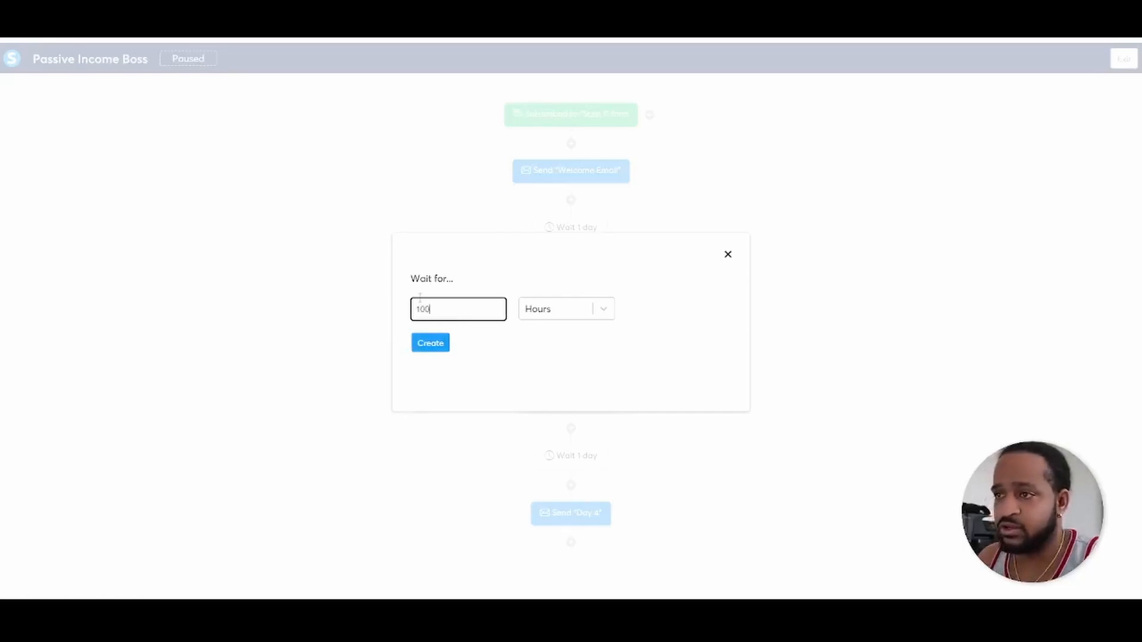
click(566, 308)
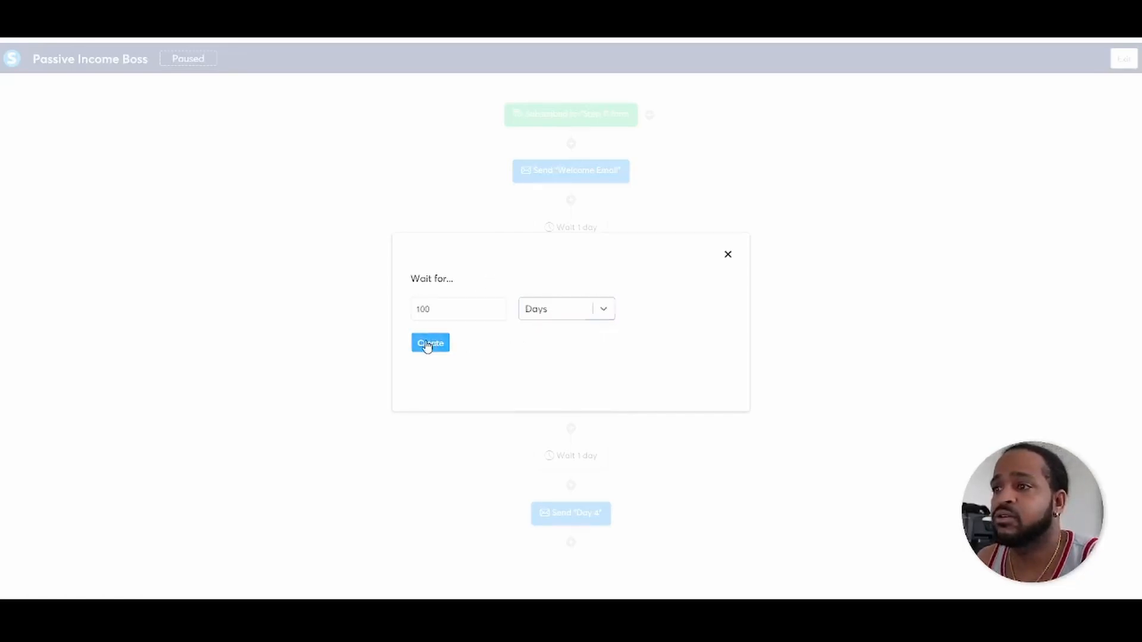
mouse_move(718, 333)
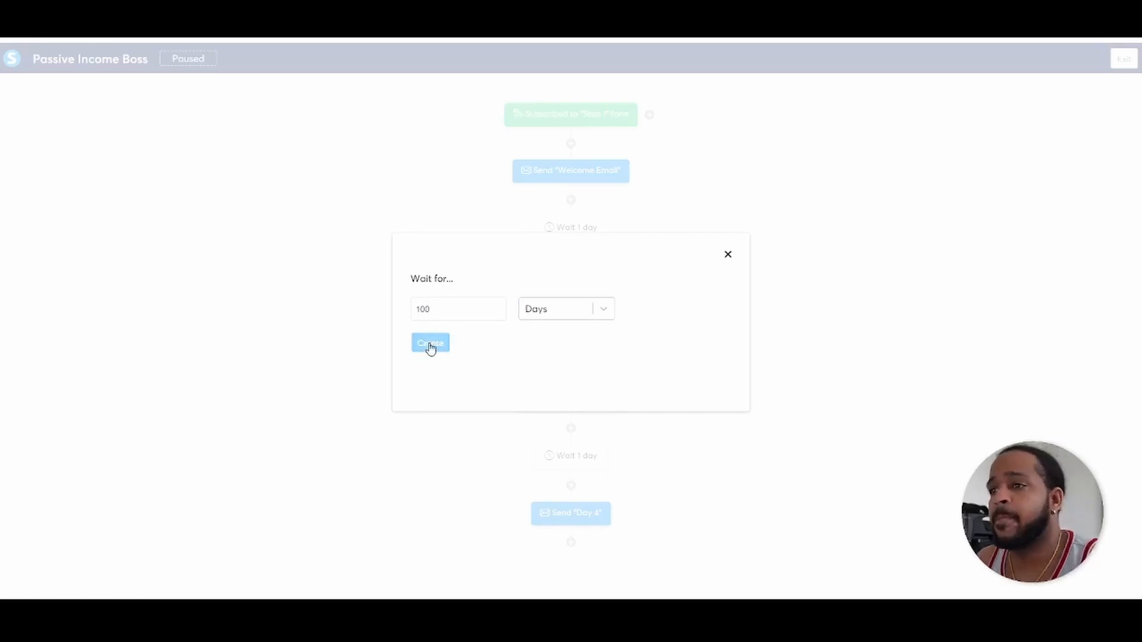
mouse_move(793, 397)
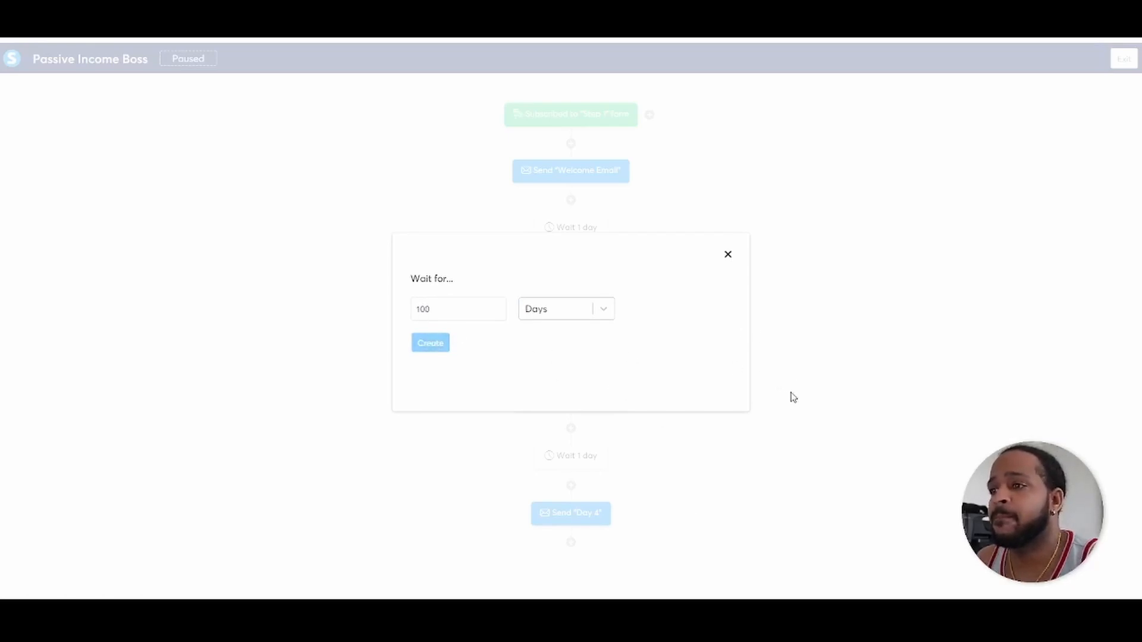
Step: Insert the 100-day wait step after the Send Day 4 email
click(725, 254)
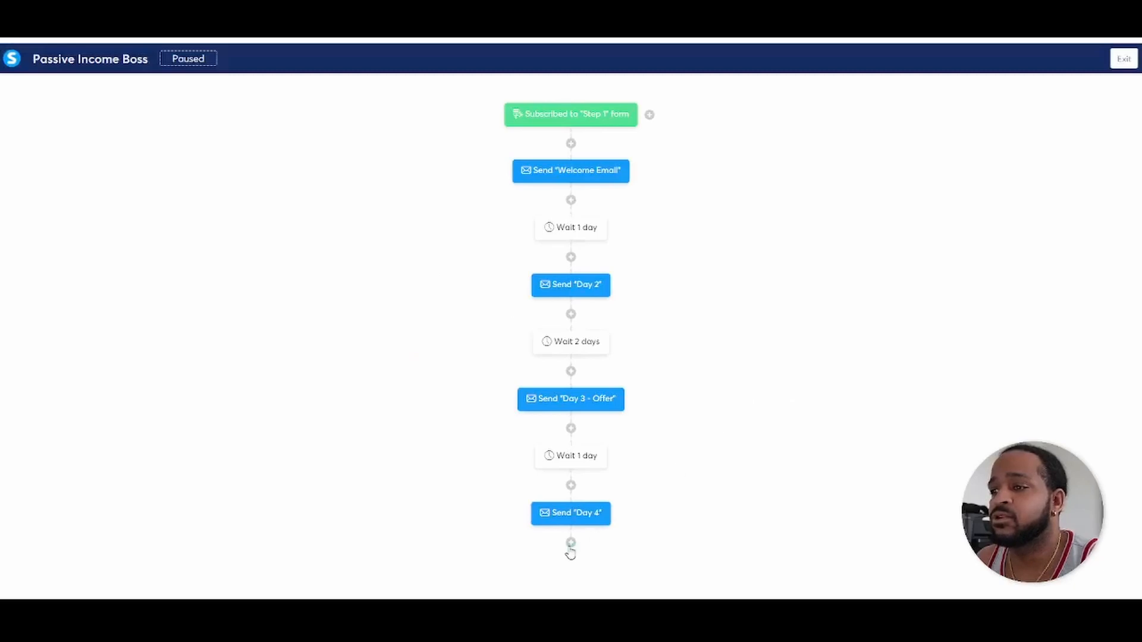
click(570, 542)
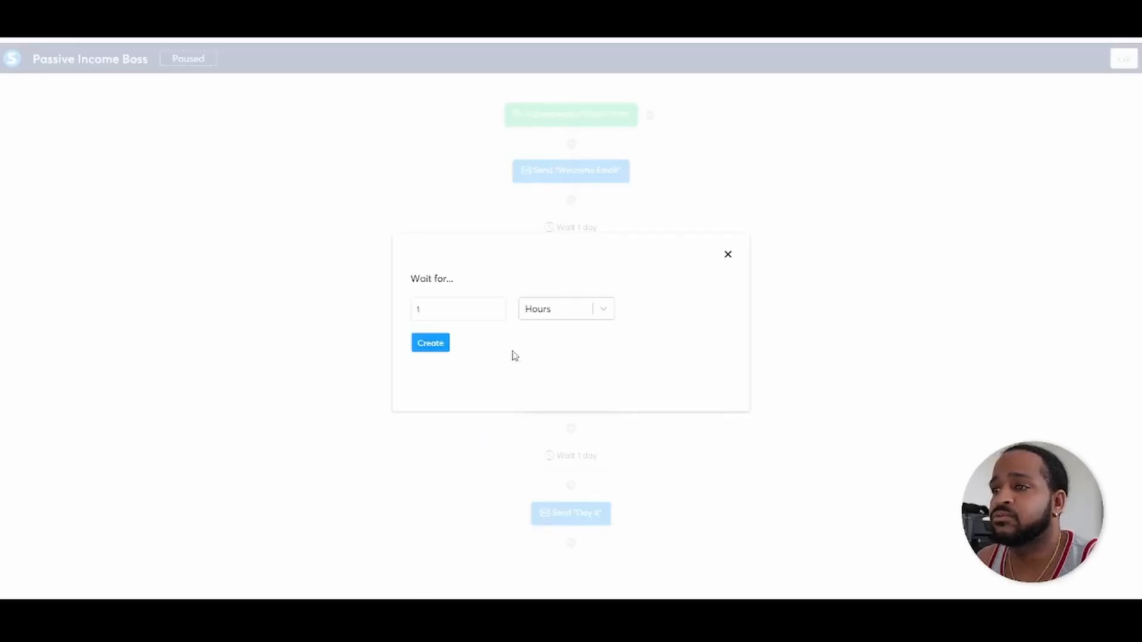
click(727, 254)
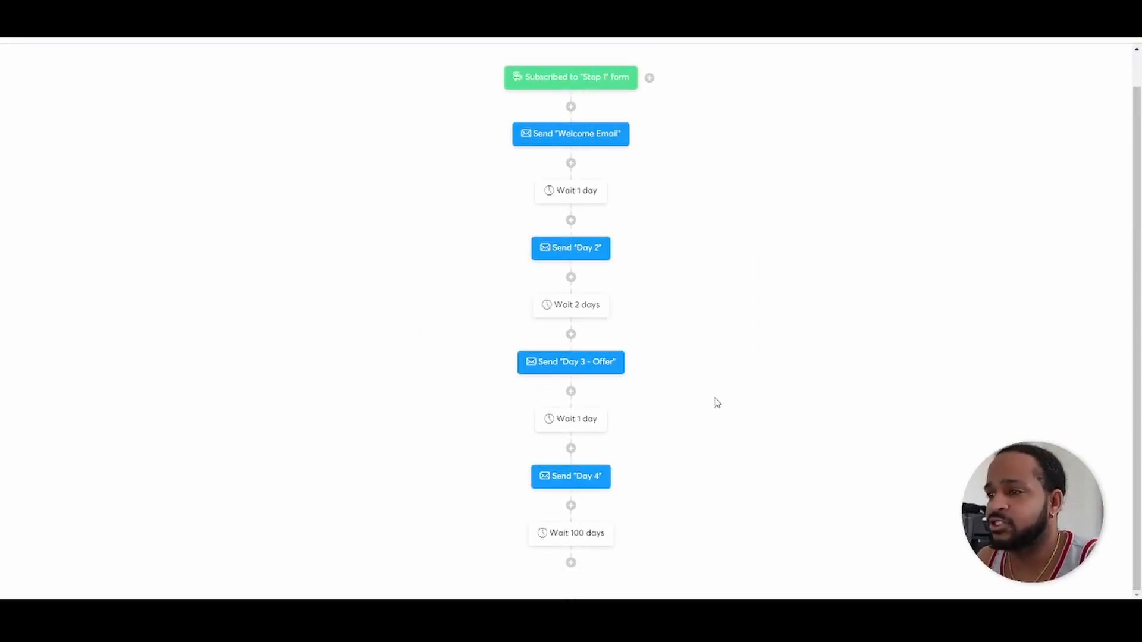
mouse_move(570, 533)
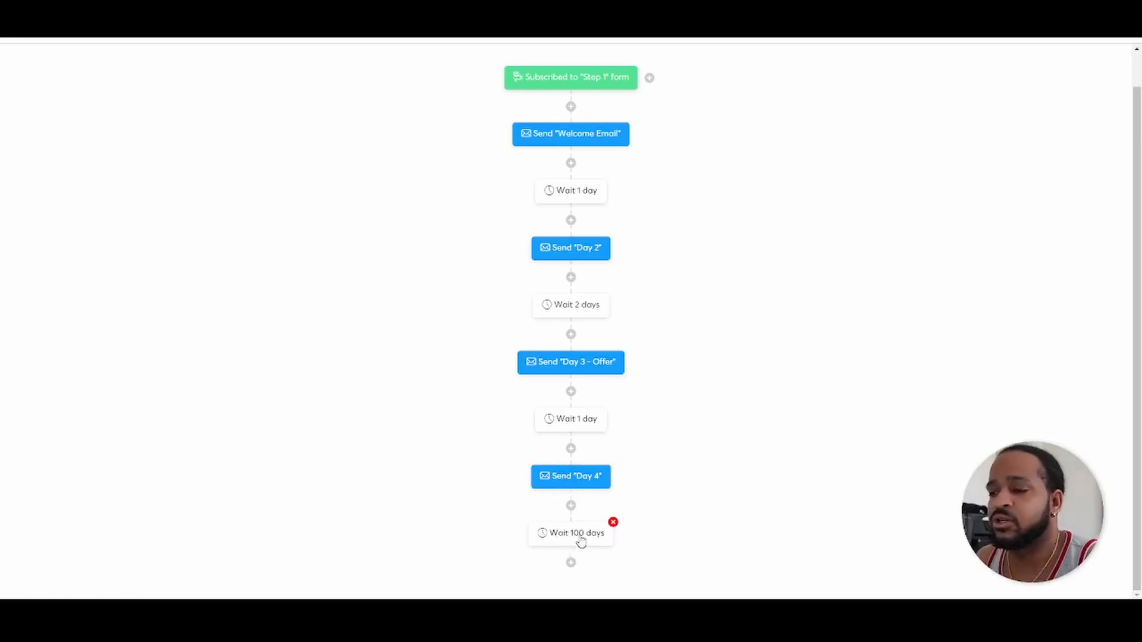
mouse_move(571, 508)
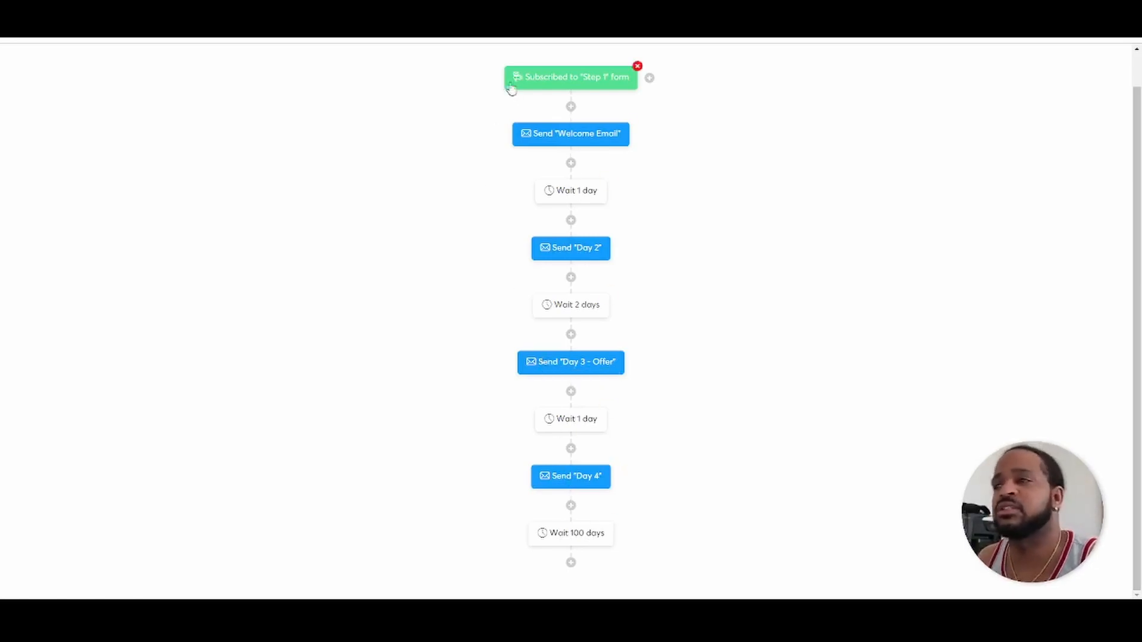
mouse_move(364, 122)
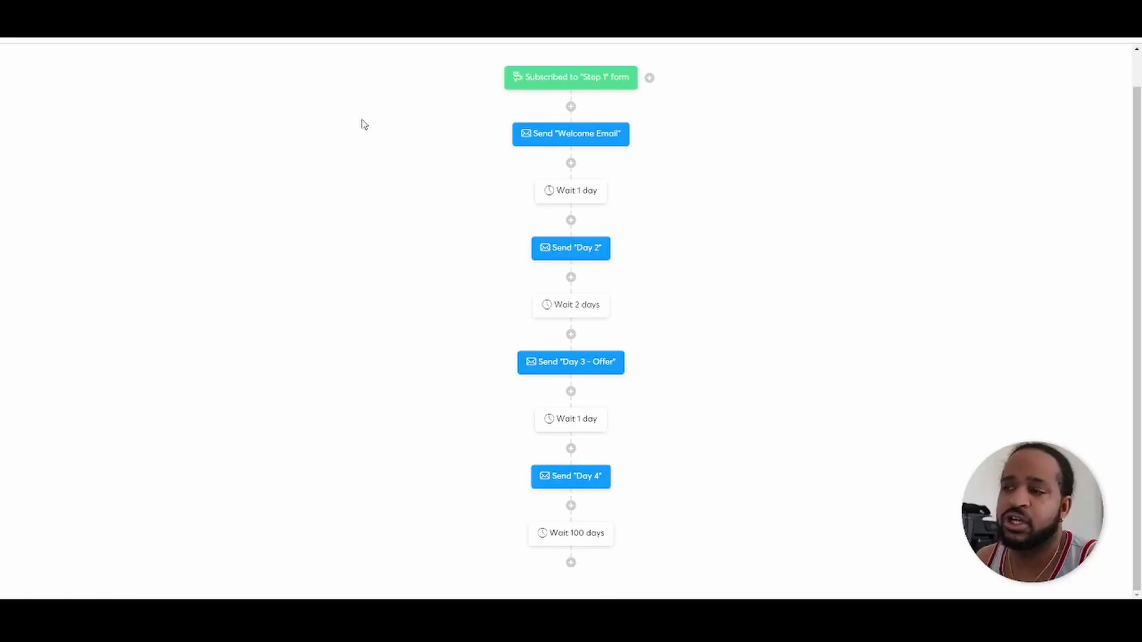
mouse_move(666, 78)
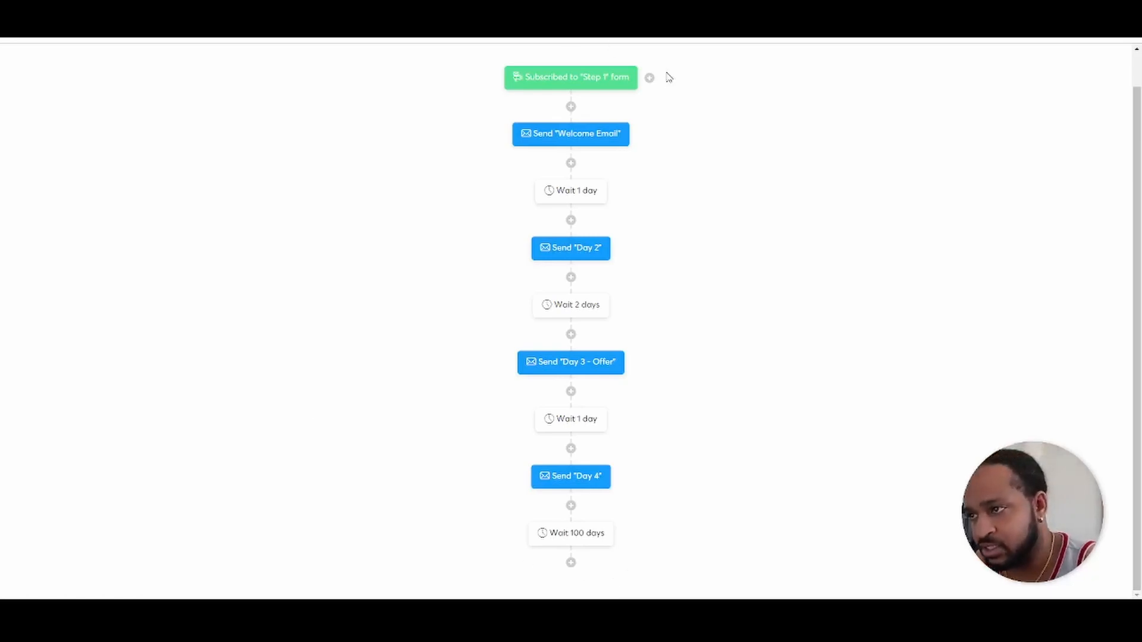
mouse_move(484, 293)
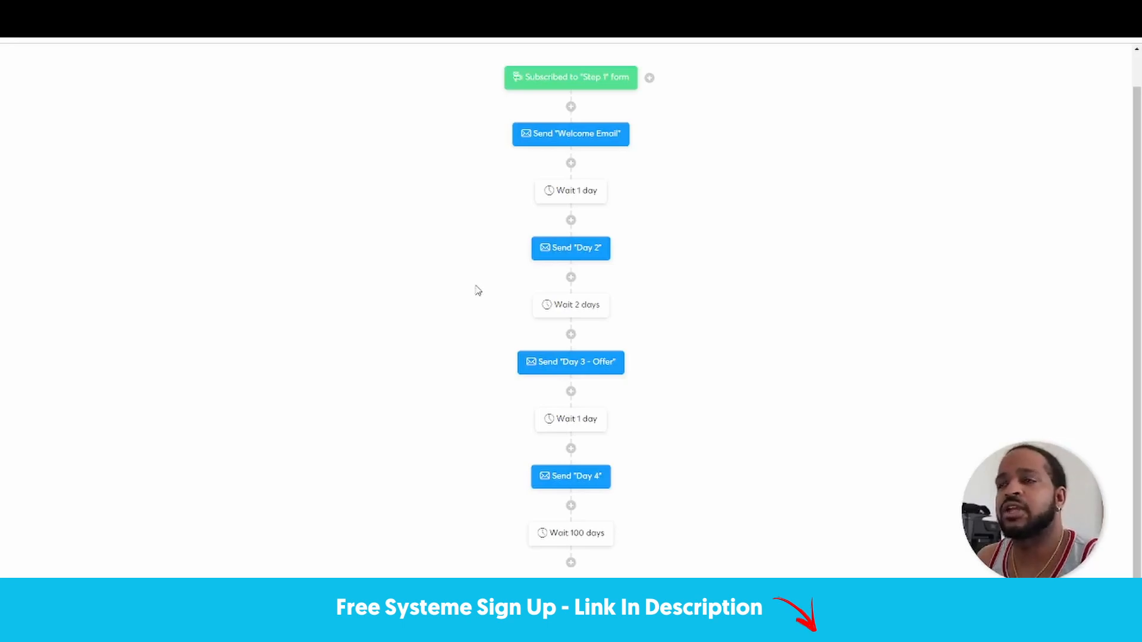
mouse_move(466, 254)
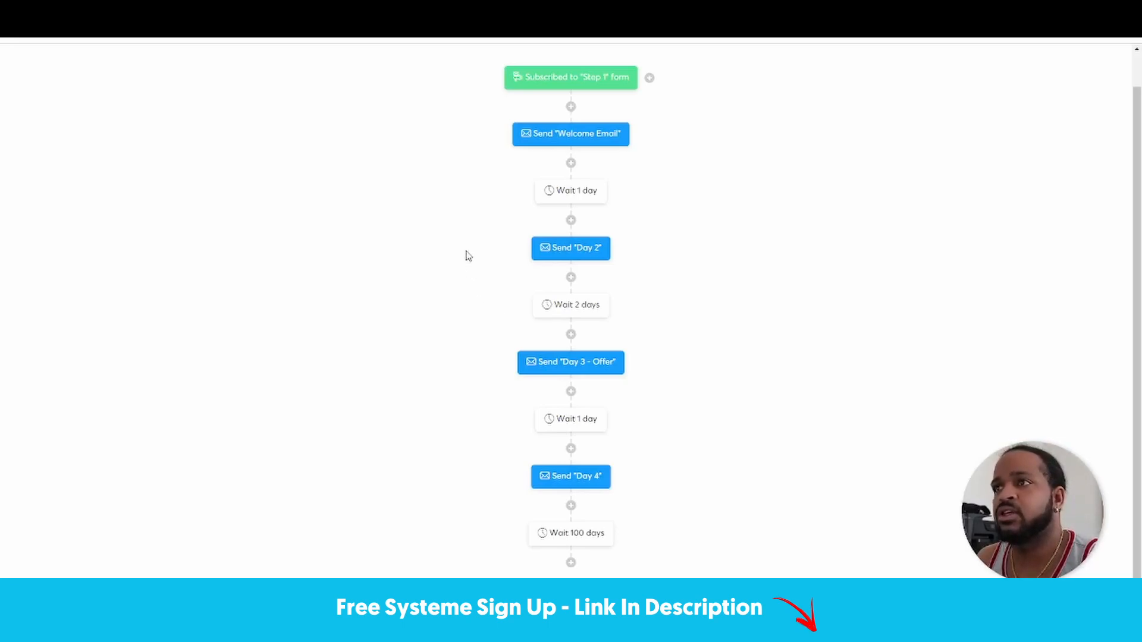
mouse_move(466, 179)
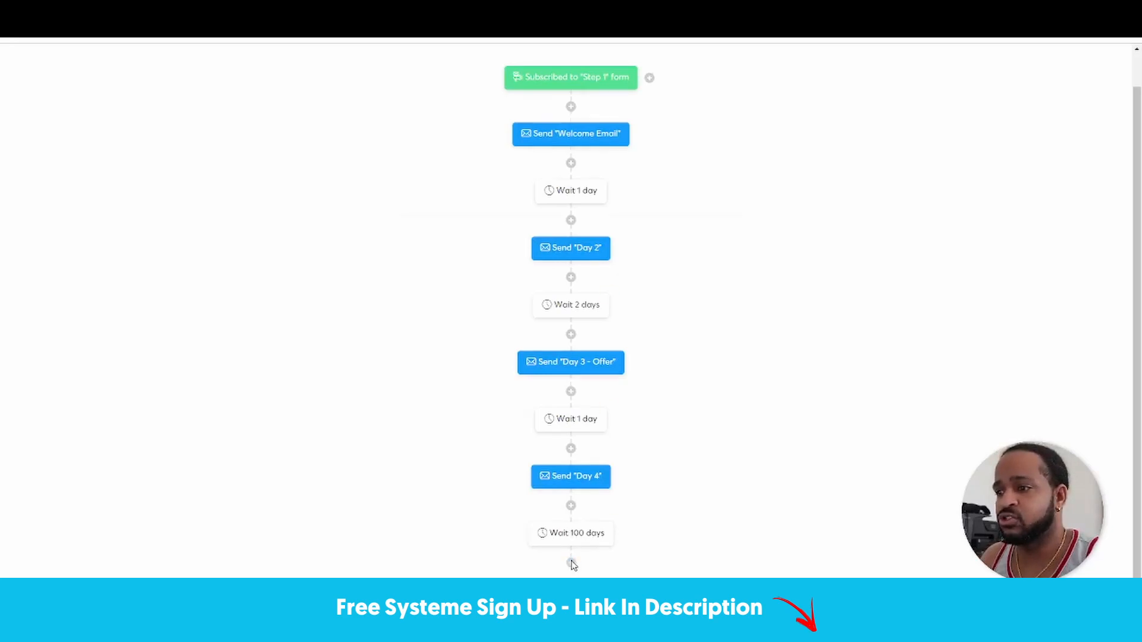
Step: Create a Subscribe to campaign step selecting the Clone My Biz campaign
click(571, 563)
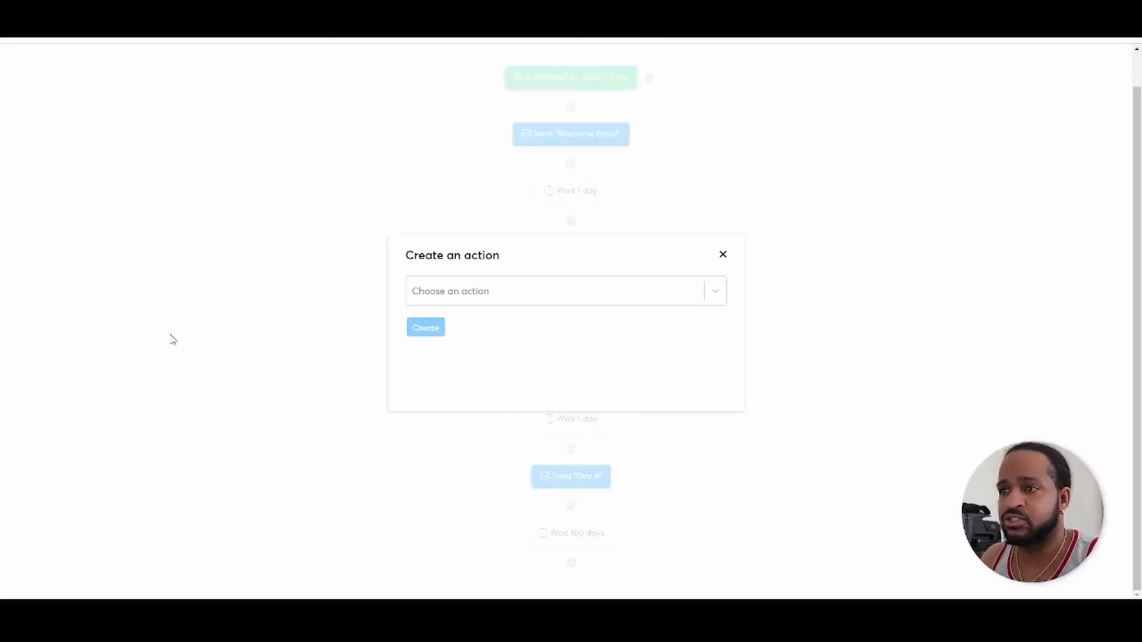
click(564, 290)
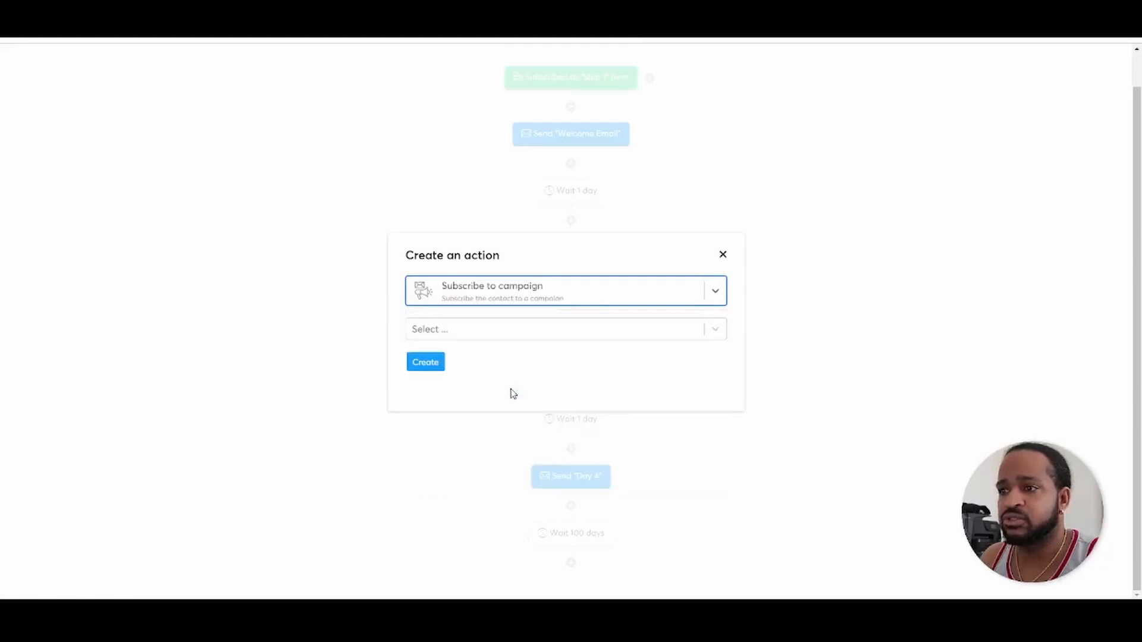
click(565, 328)
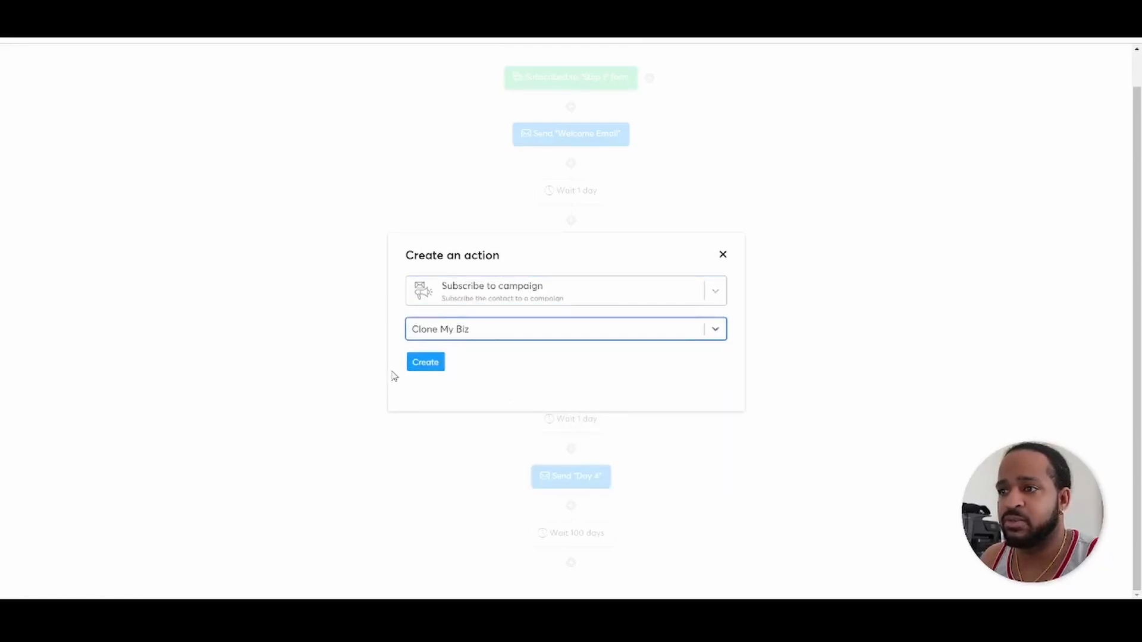
click(426, 361)
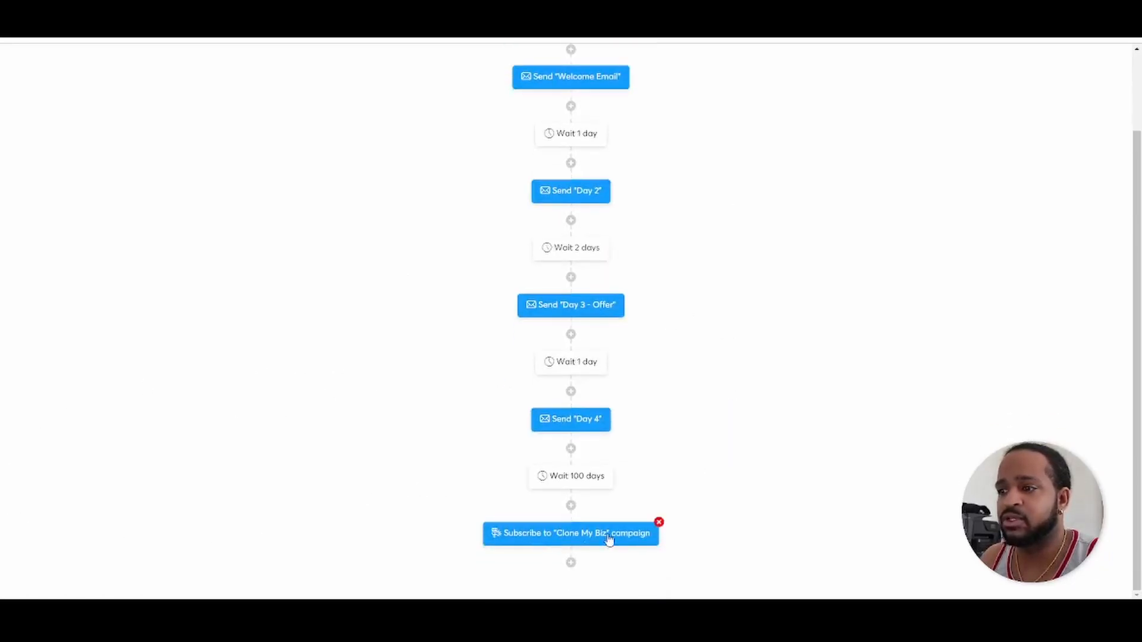
mouse_move(605, 547)
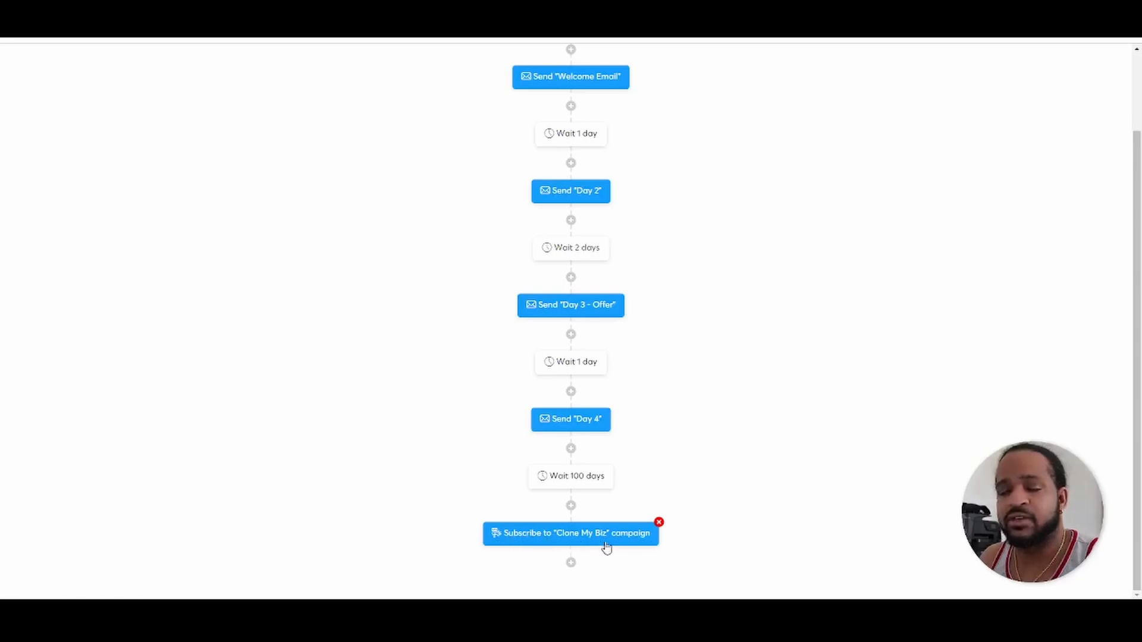
mouse_move(602, 484)
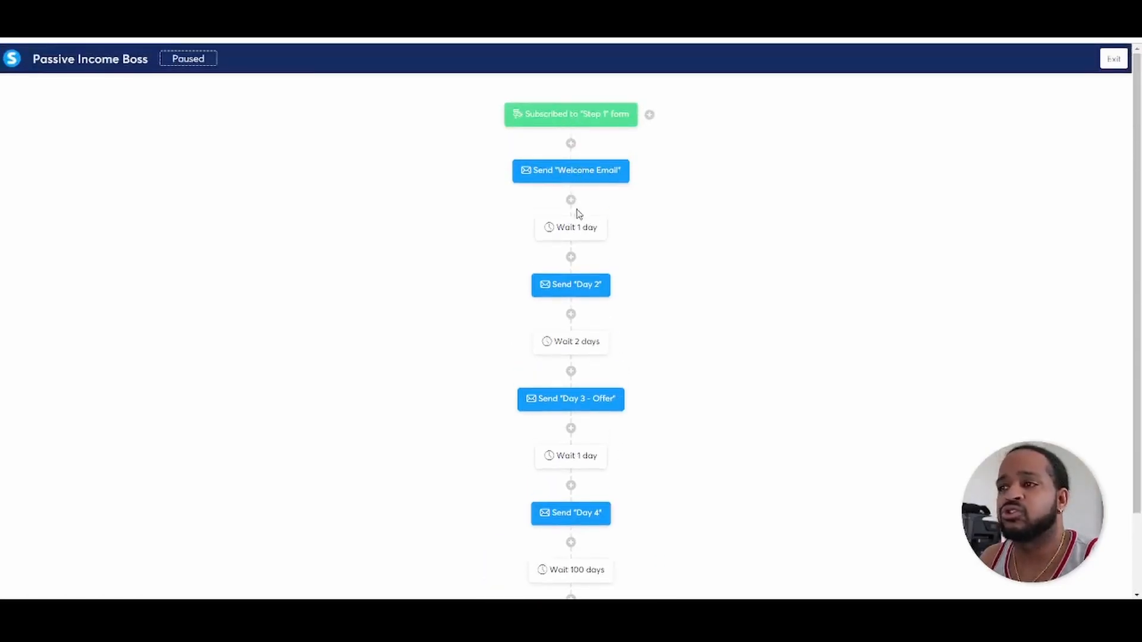
mouse_move(531, 347)
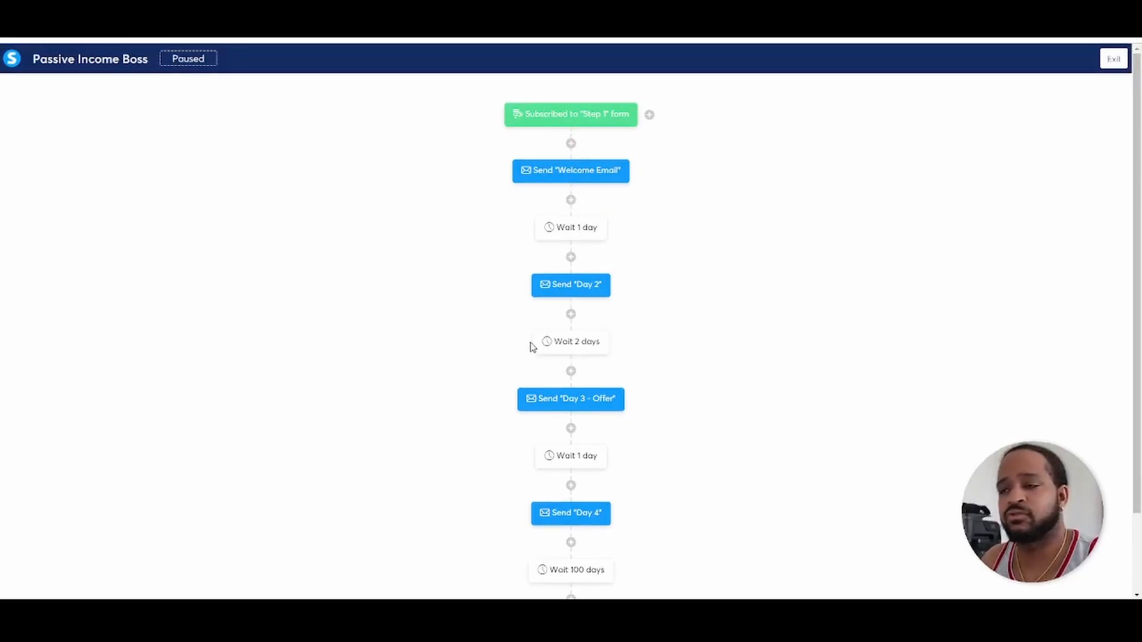
mouse_move(571, 226)
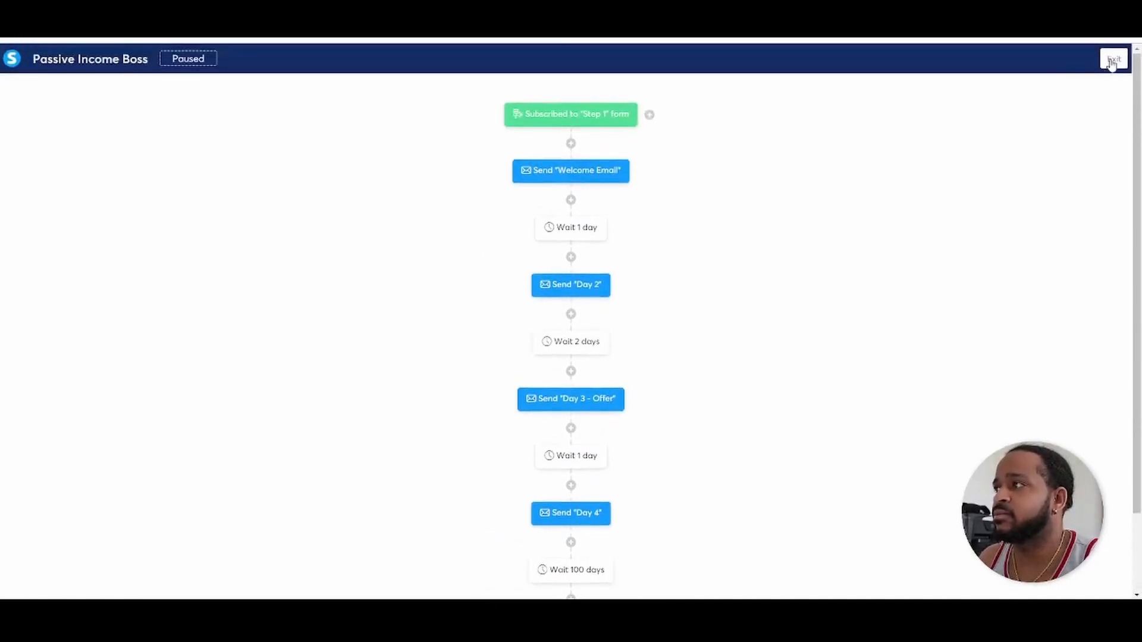
Step: Exit the editor and confirm switching Passive Income Boss to Active
click(1113, 60)
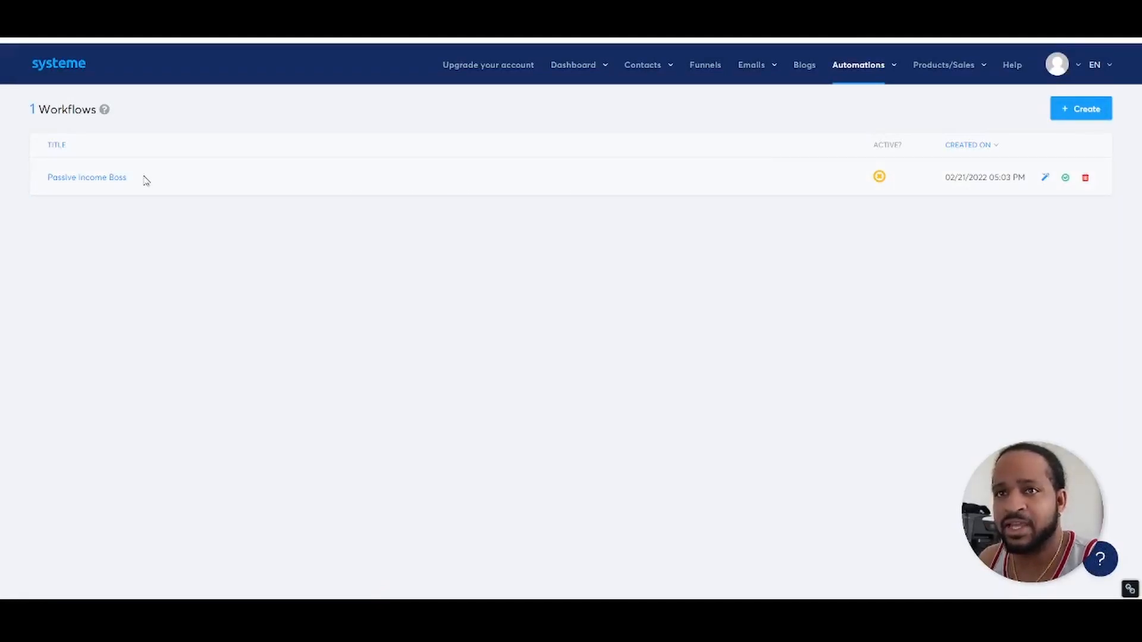
mouse_move(1023, 189)
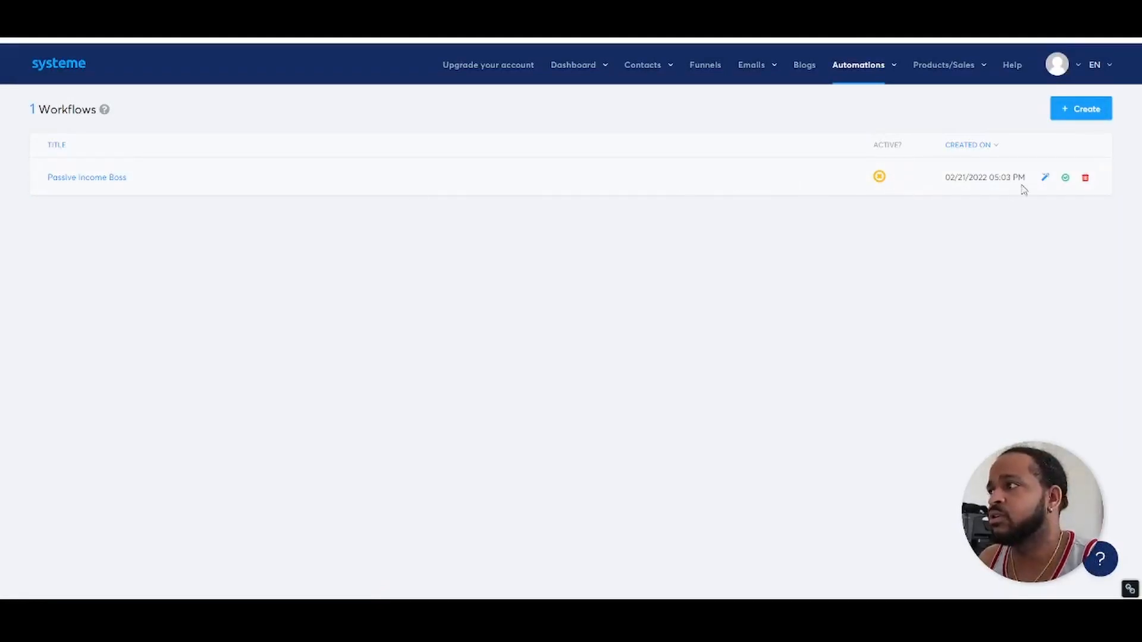
mouse_move(1064, 177)
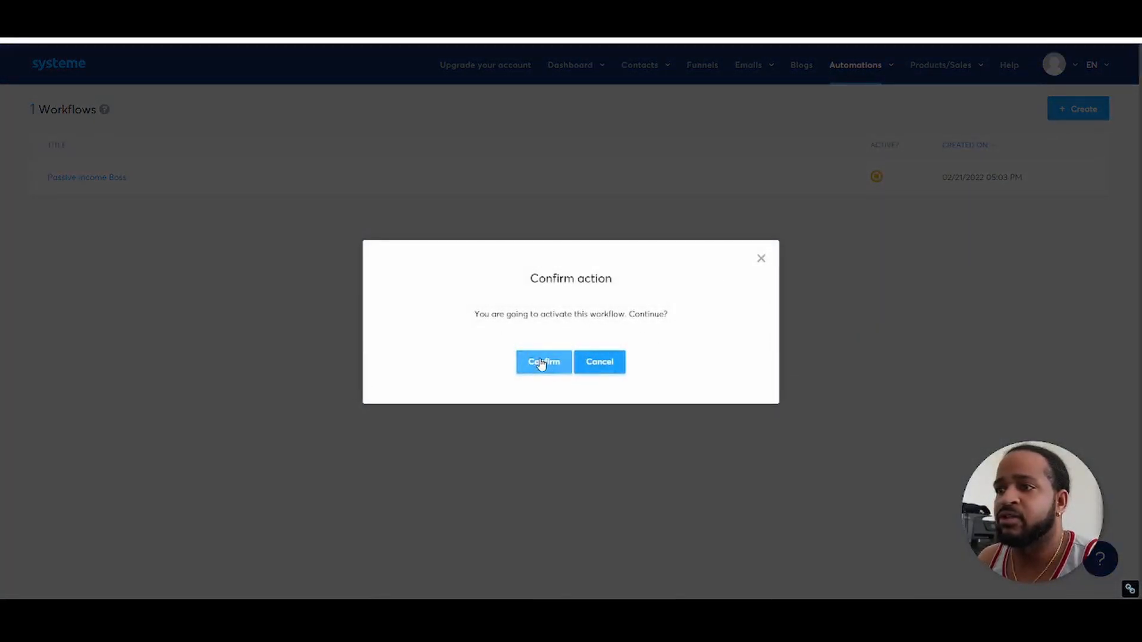
click(543, 362)
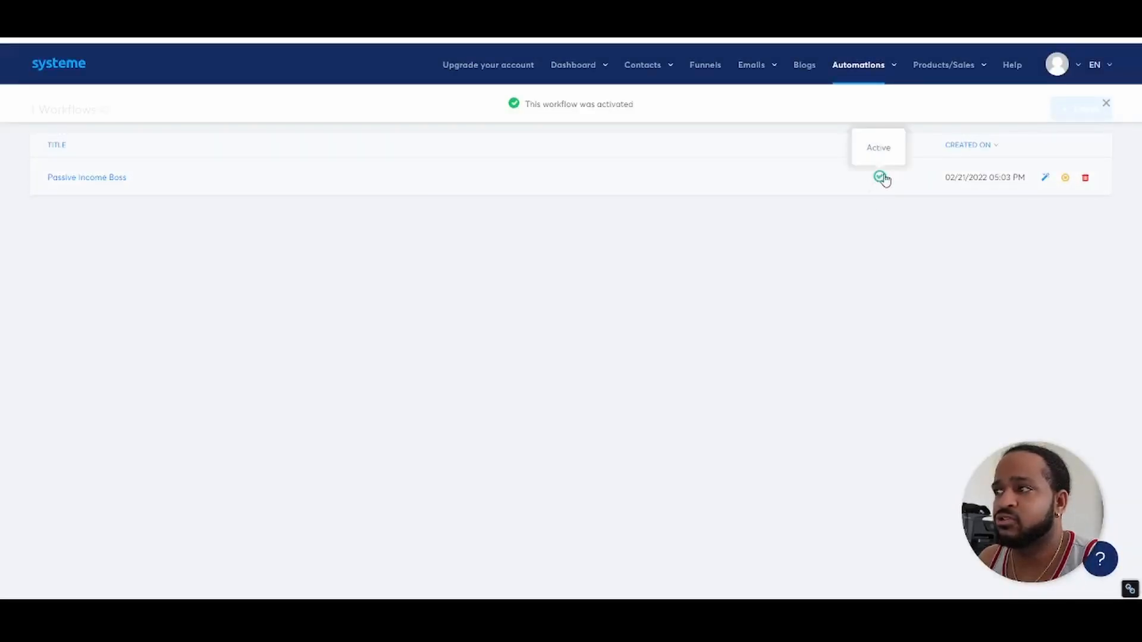
mouse_move(309, 191)
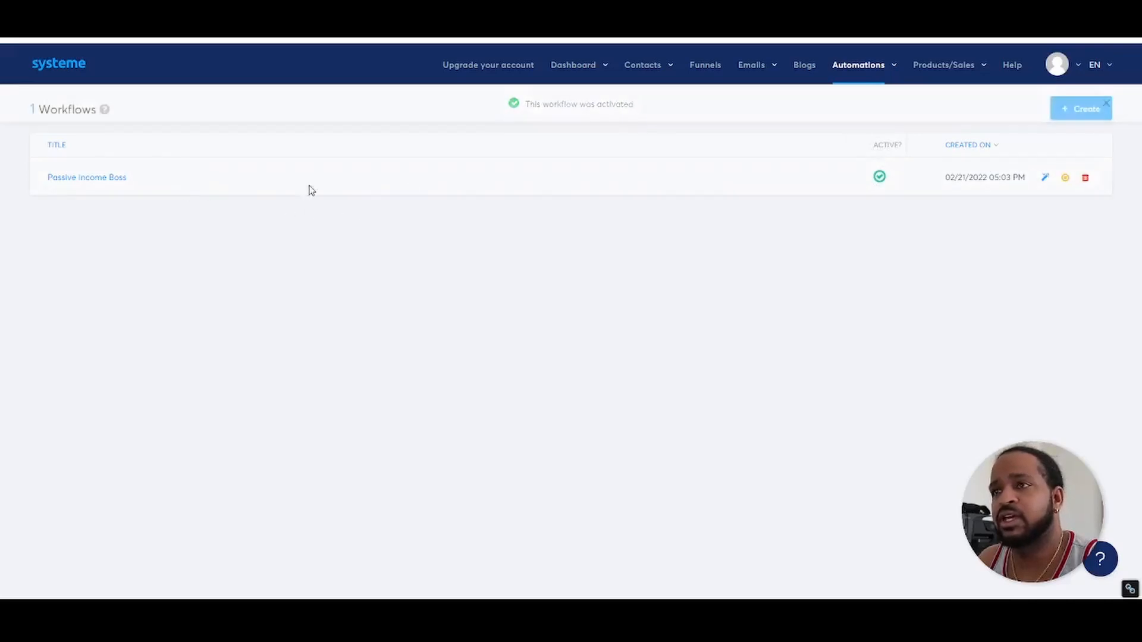